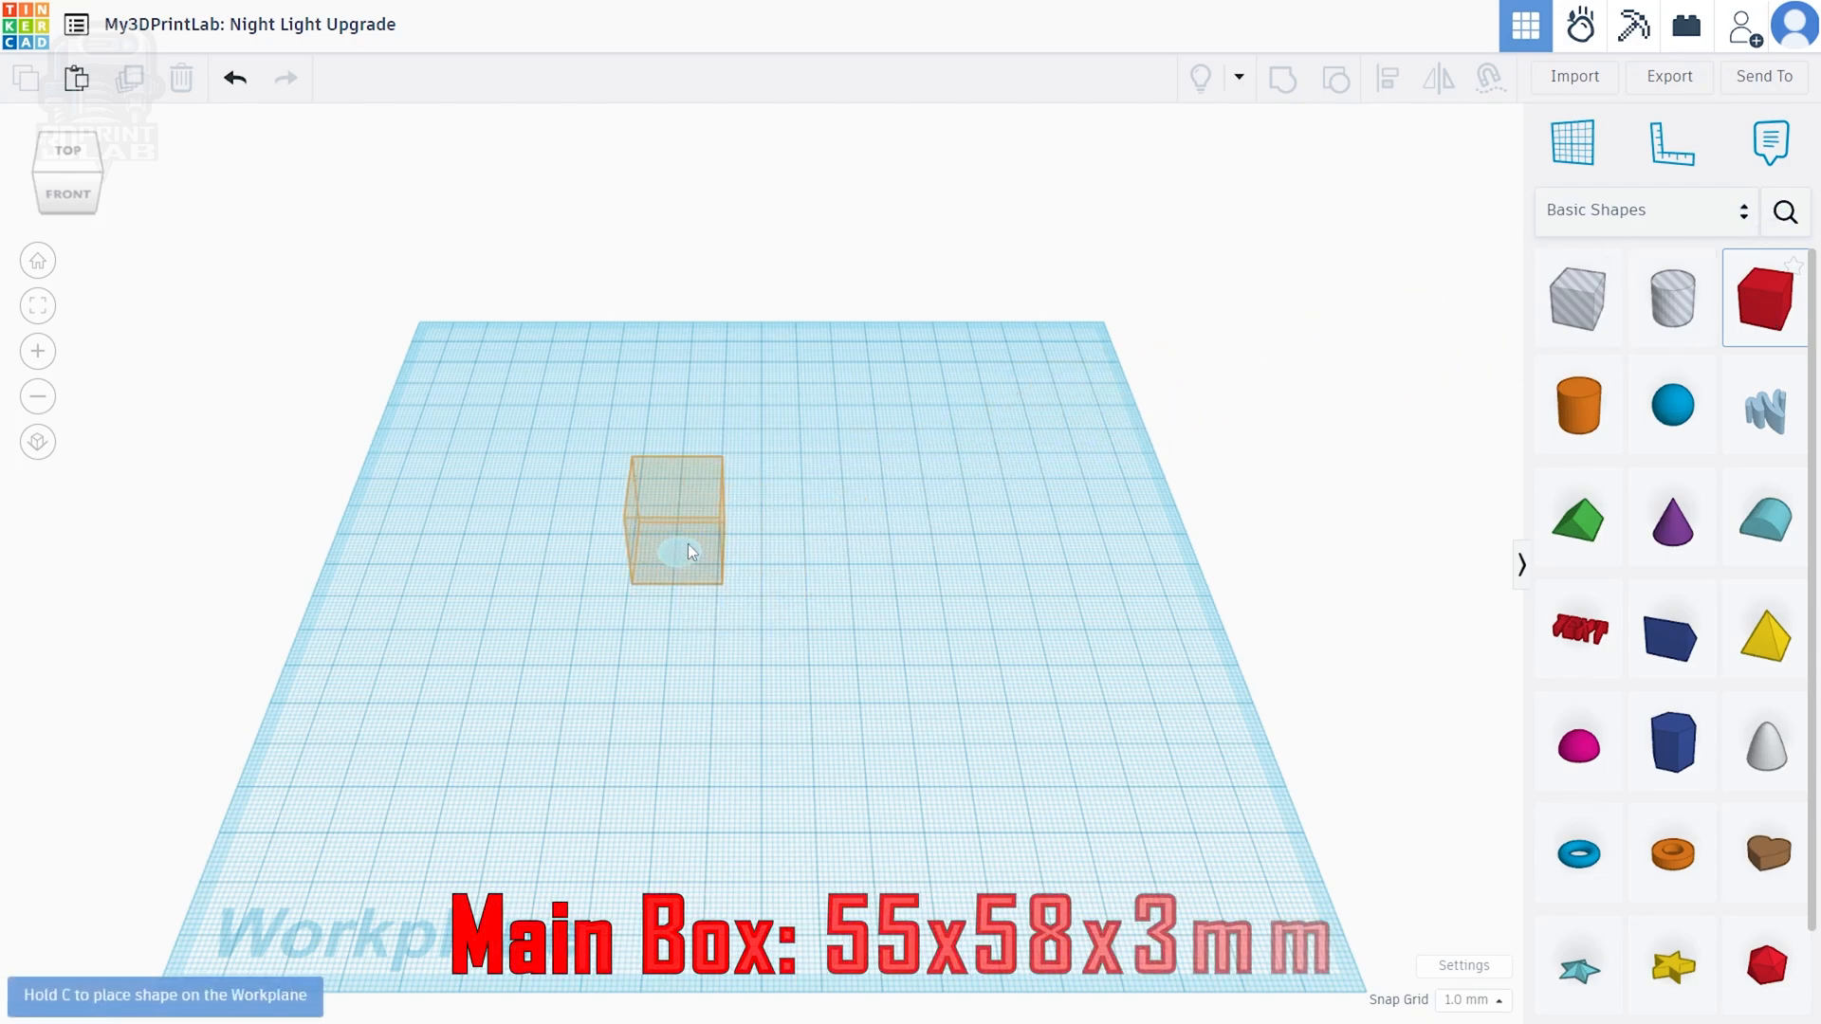
Drop a red box on the workplane and size it 55 × 58 mm, 3 mm thick
{"action": "left_click", "coordinate": [679, 519]}
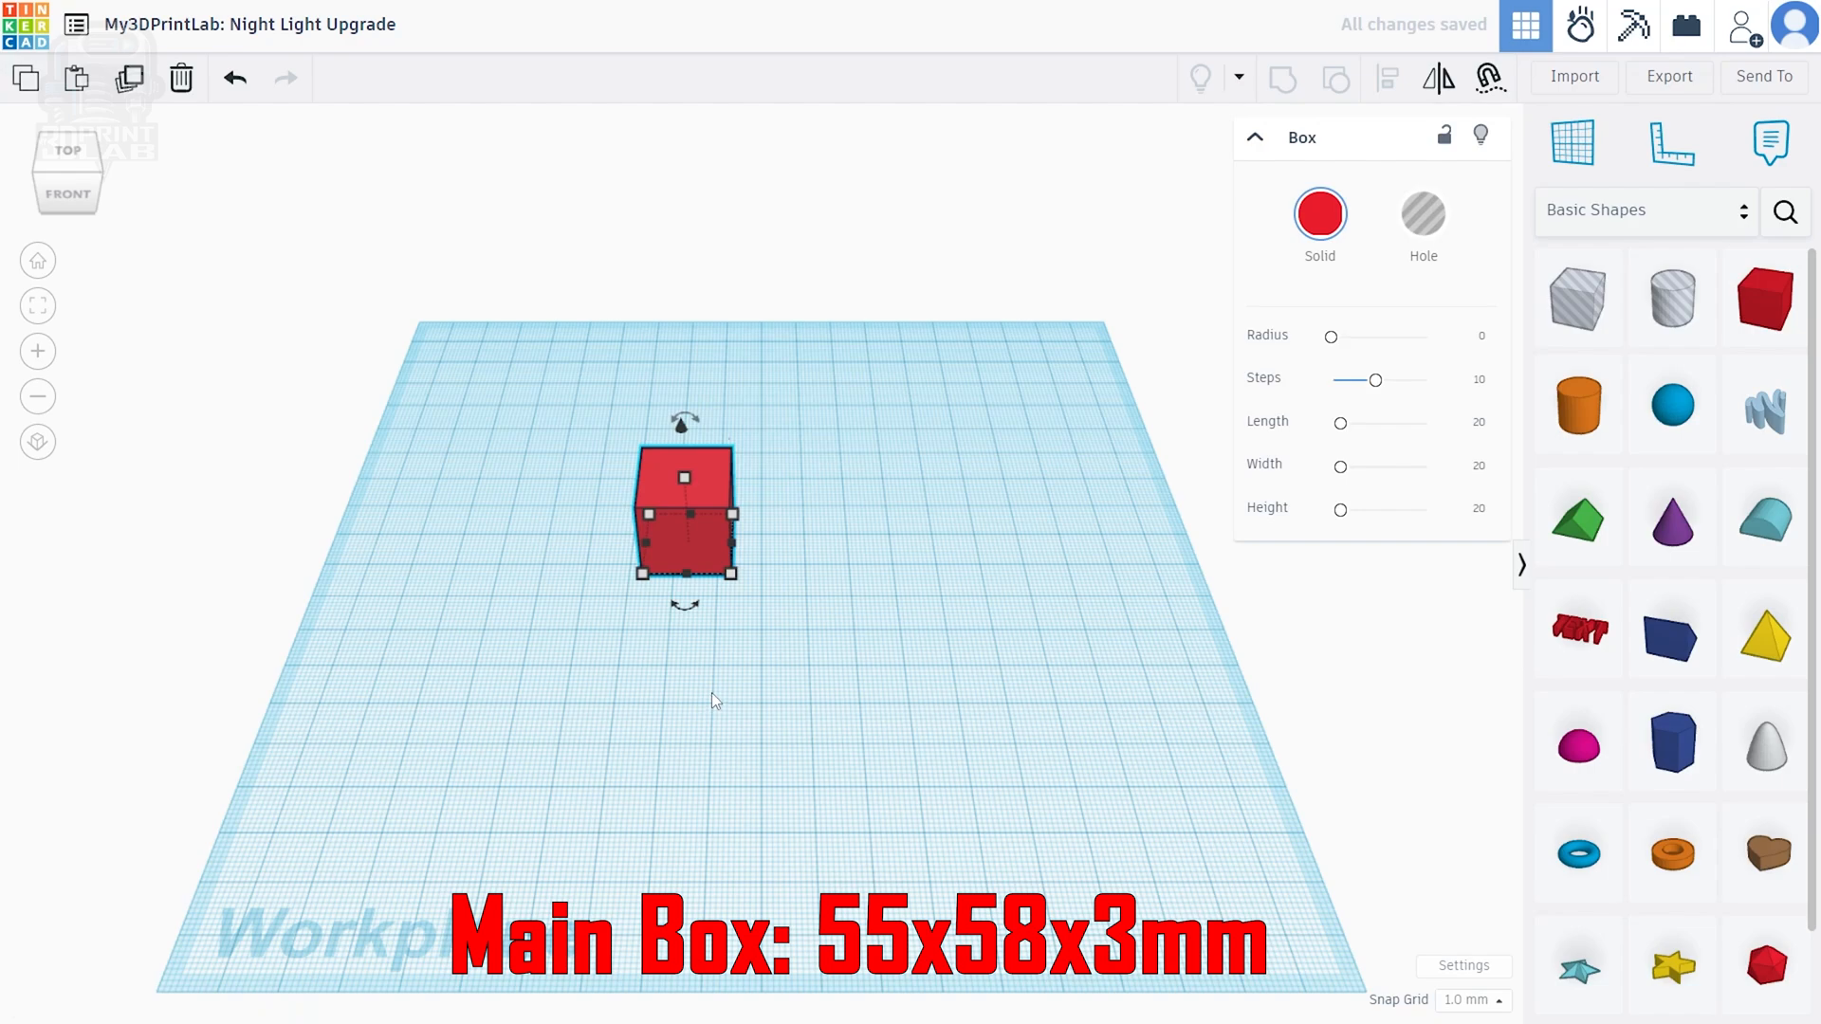
{"action": "mouse_move", "coordinate": [734, 569]}
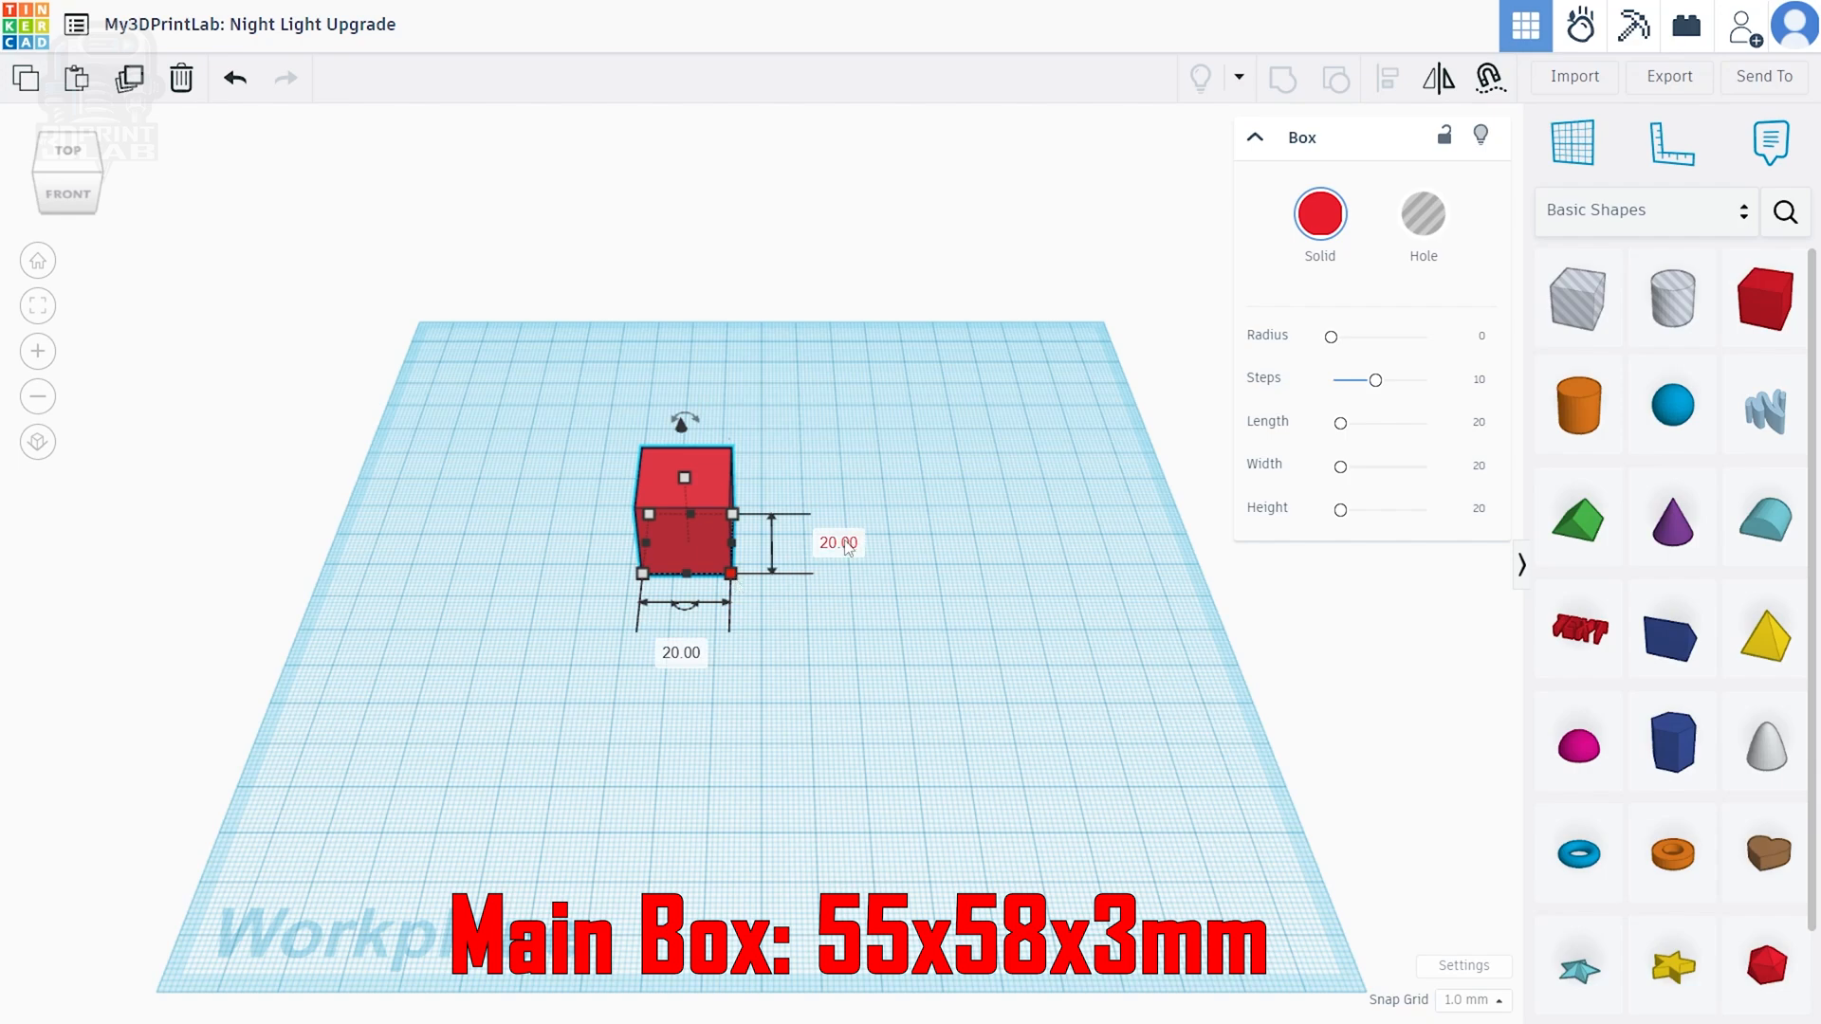
{"action": "type", "text": "5"}
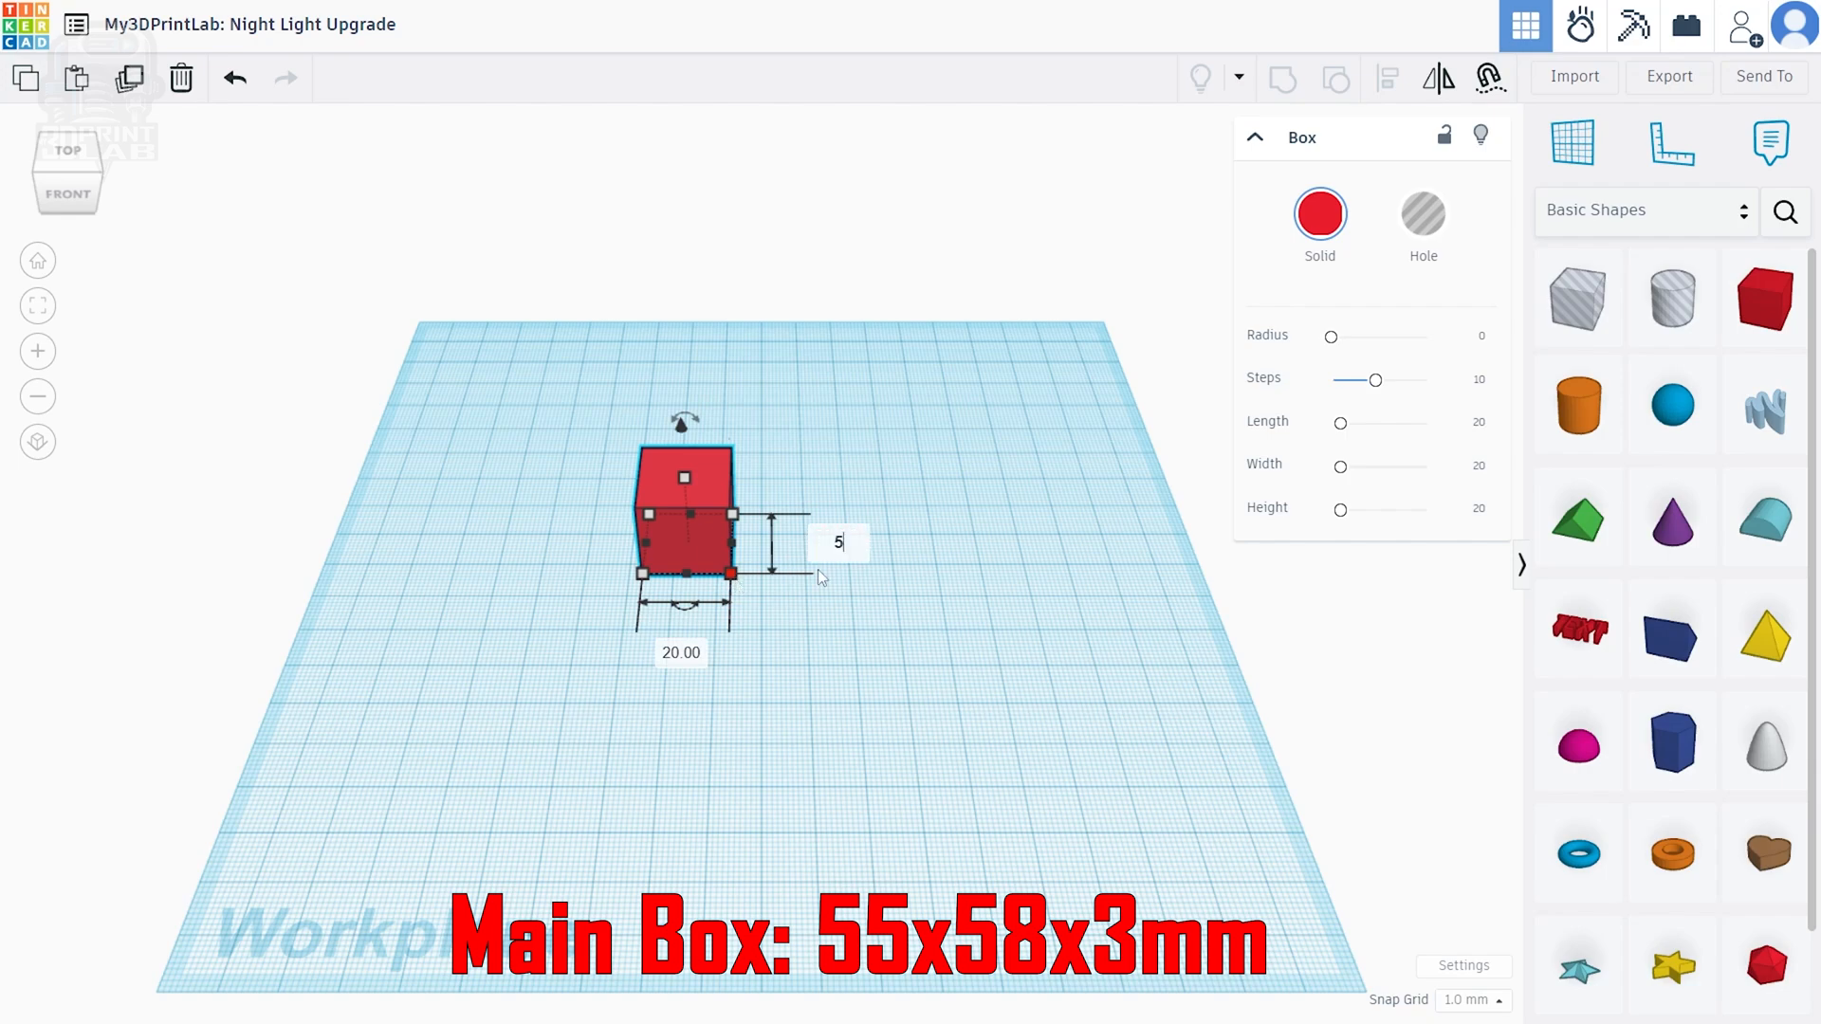
{"action": "type", "text": "55"}
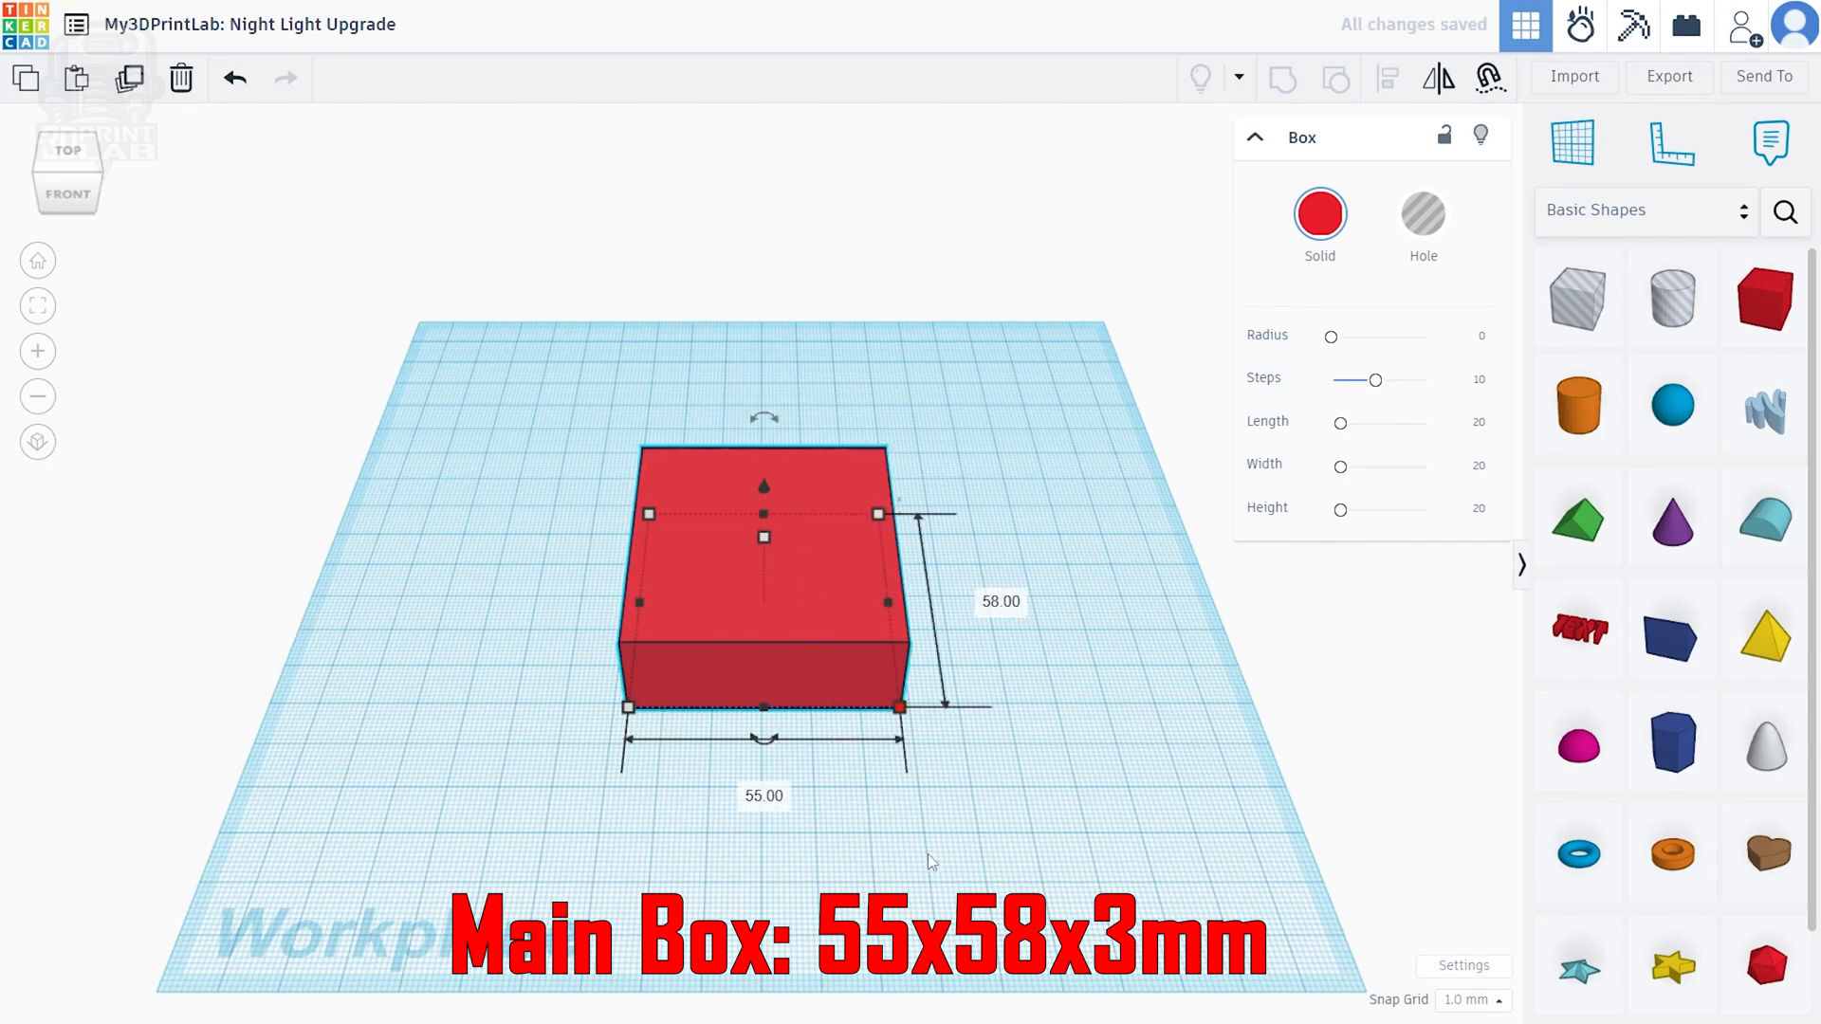
{"action": "left_click", "coordinate": [859, 869]}
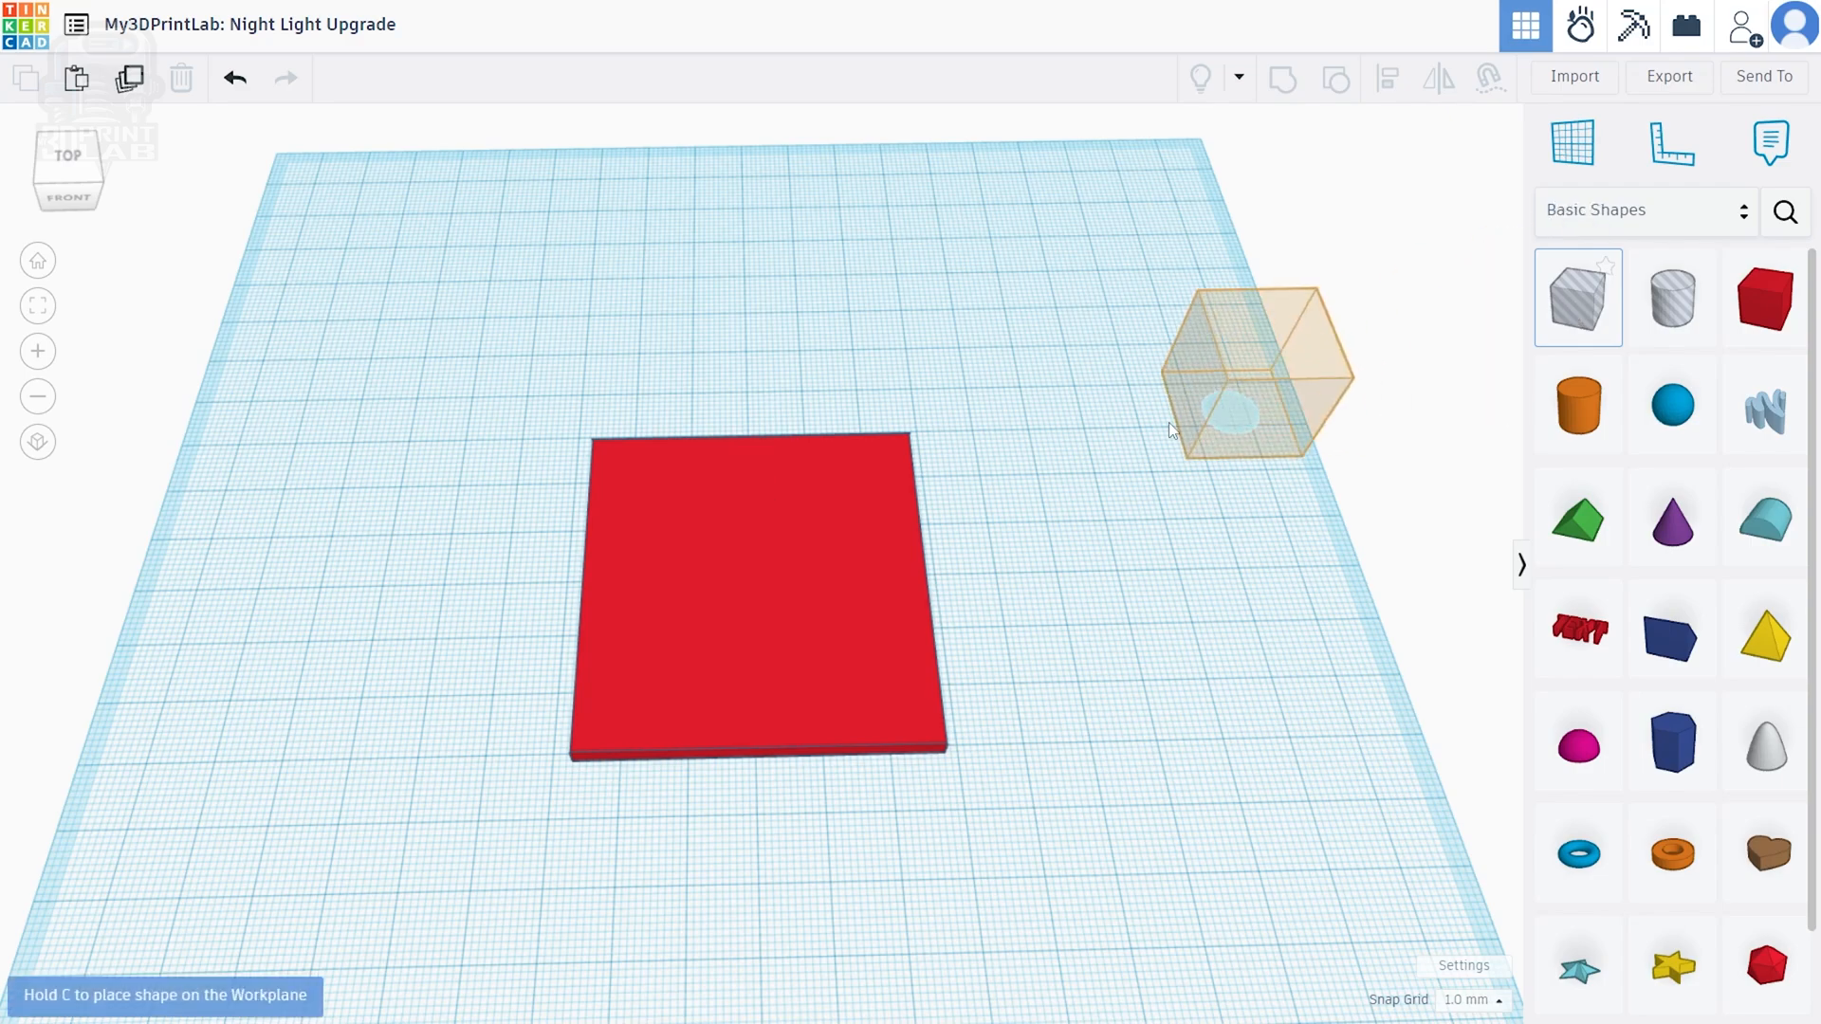
Drop a Box Hole onto the plate and size it 31 × 21 × 3 mm
{"action": "left_click_drag", "start_coordinate": [1257, 372], "coordinate": [760, 487]}
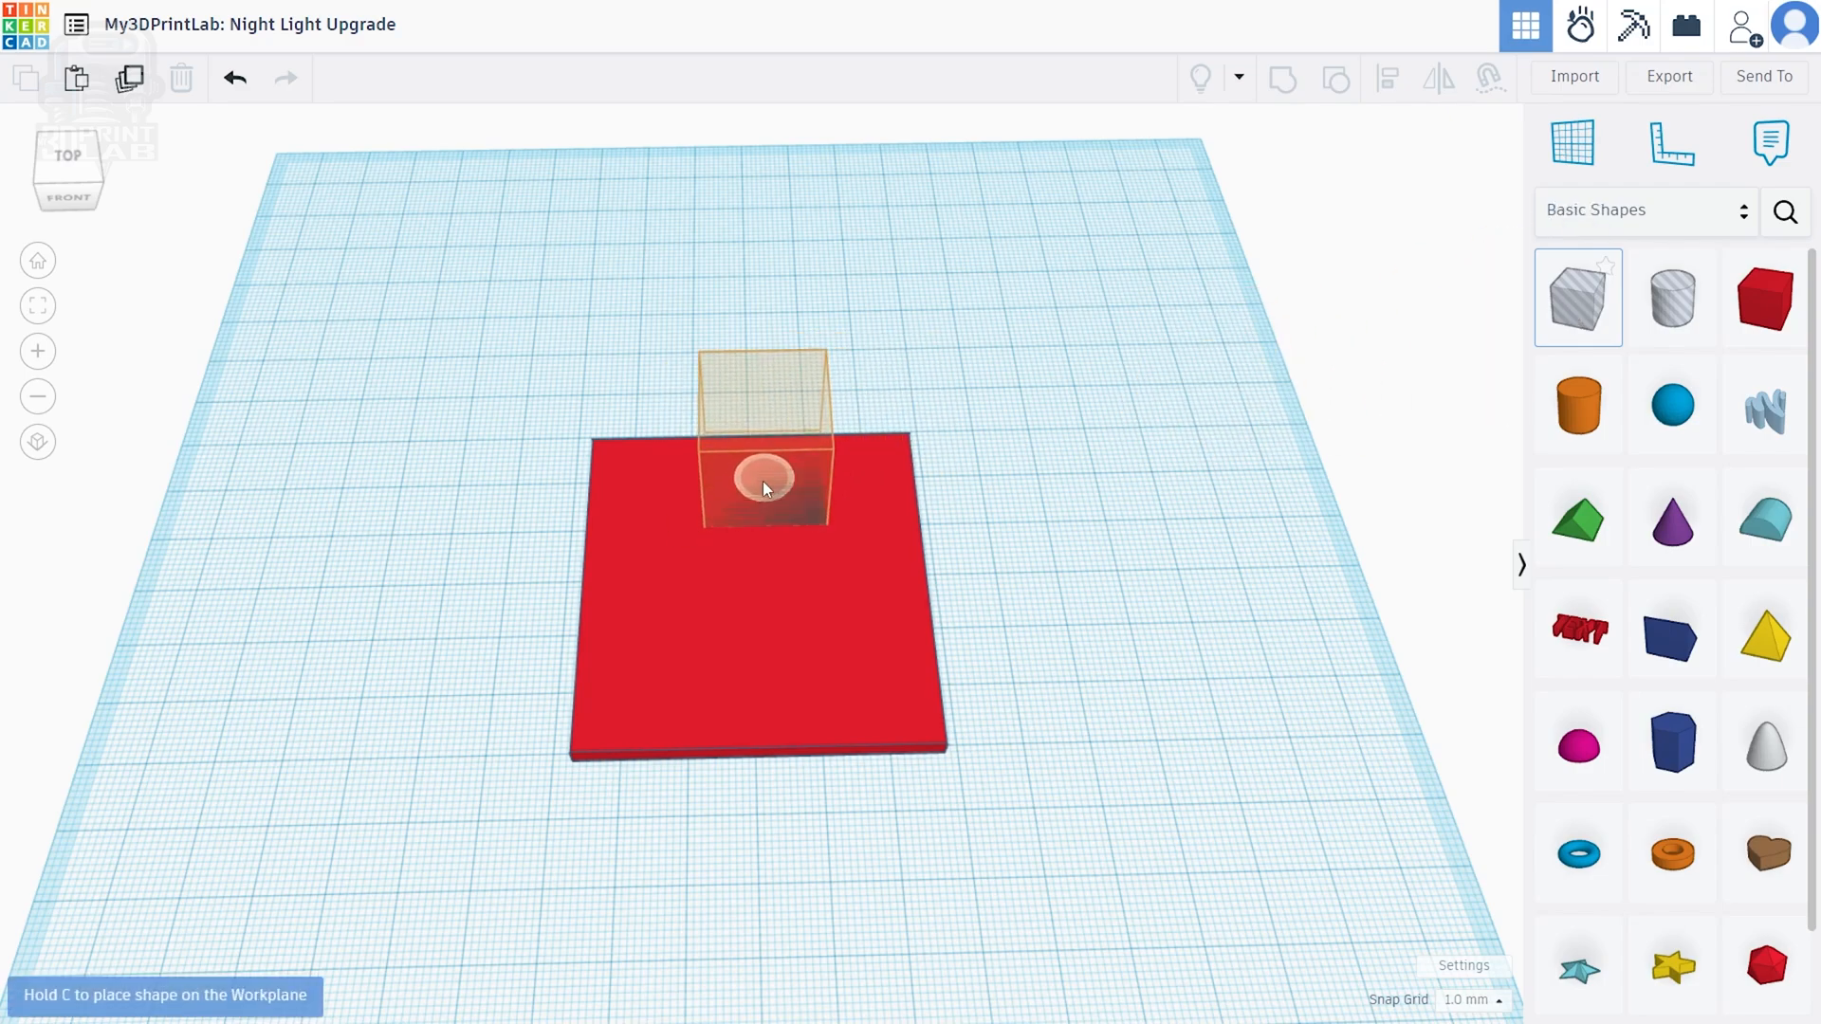
{"action": "left_click", "coordinate": [761, 482]}
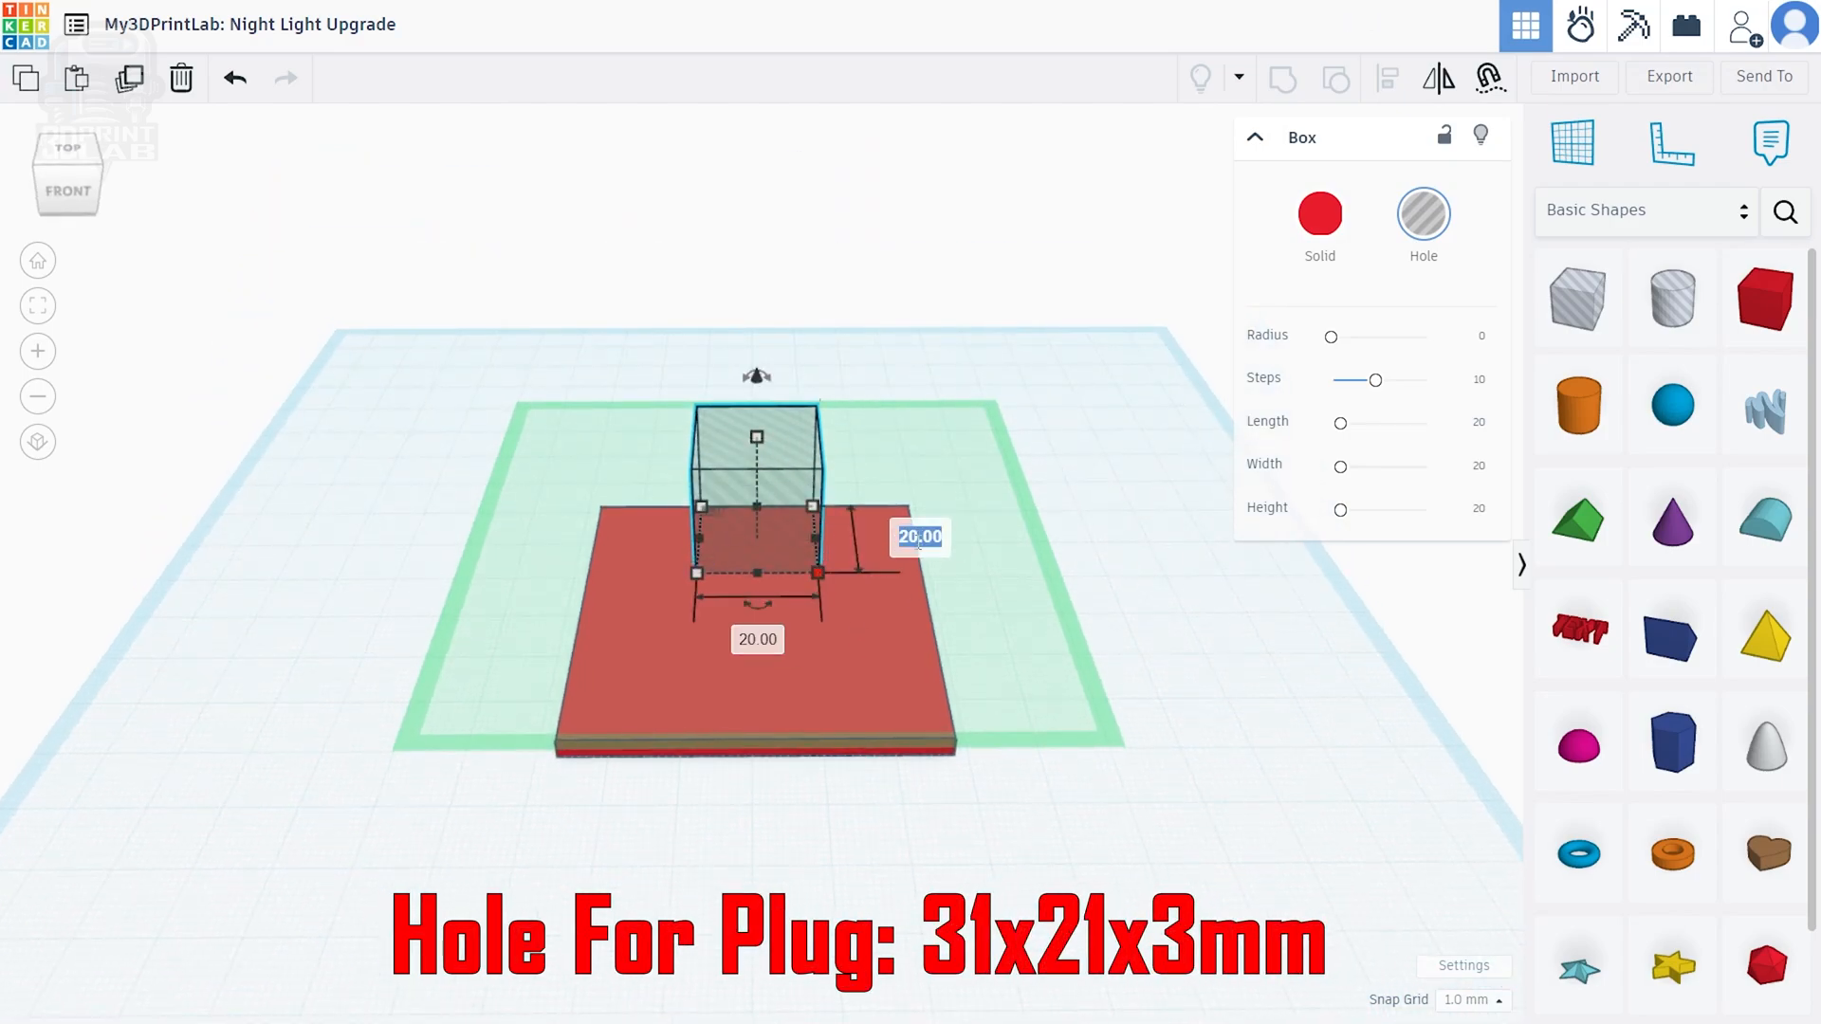
{"action": "type", "text": "31"}
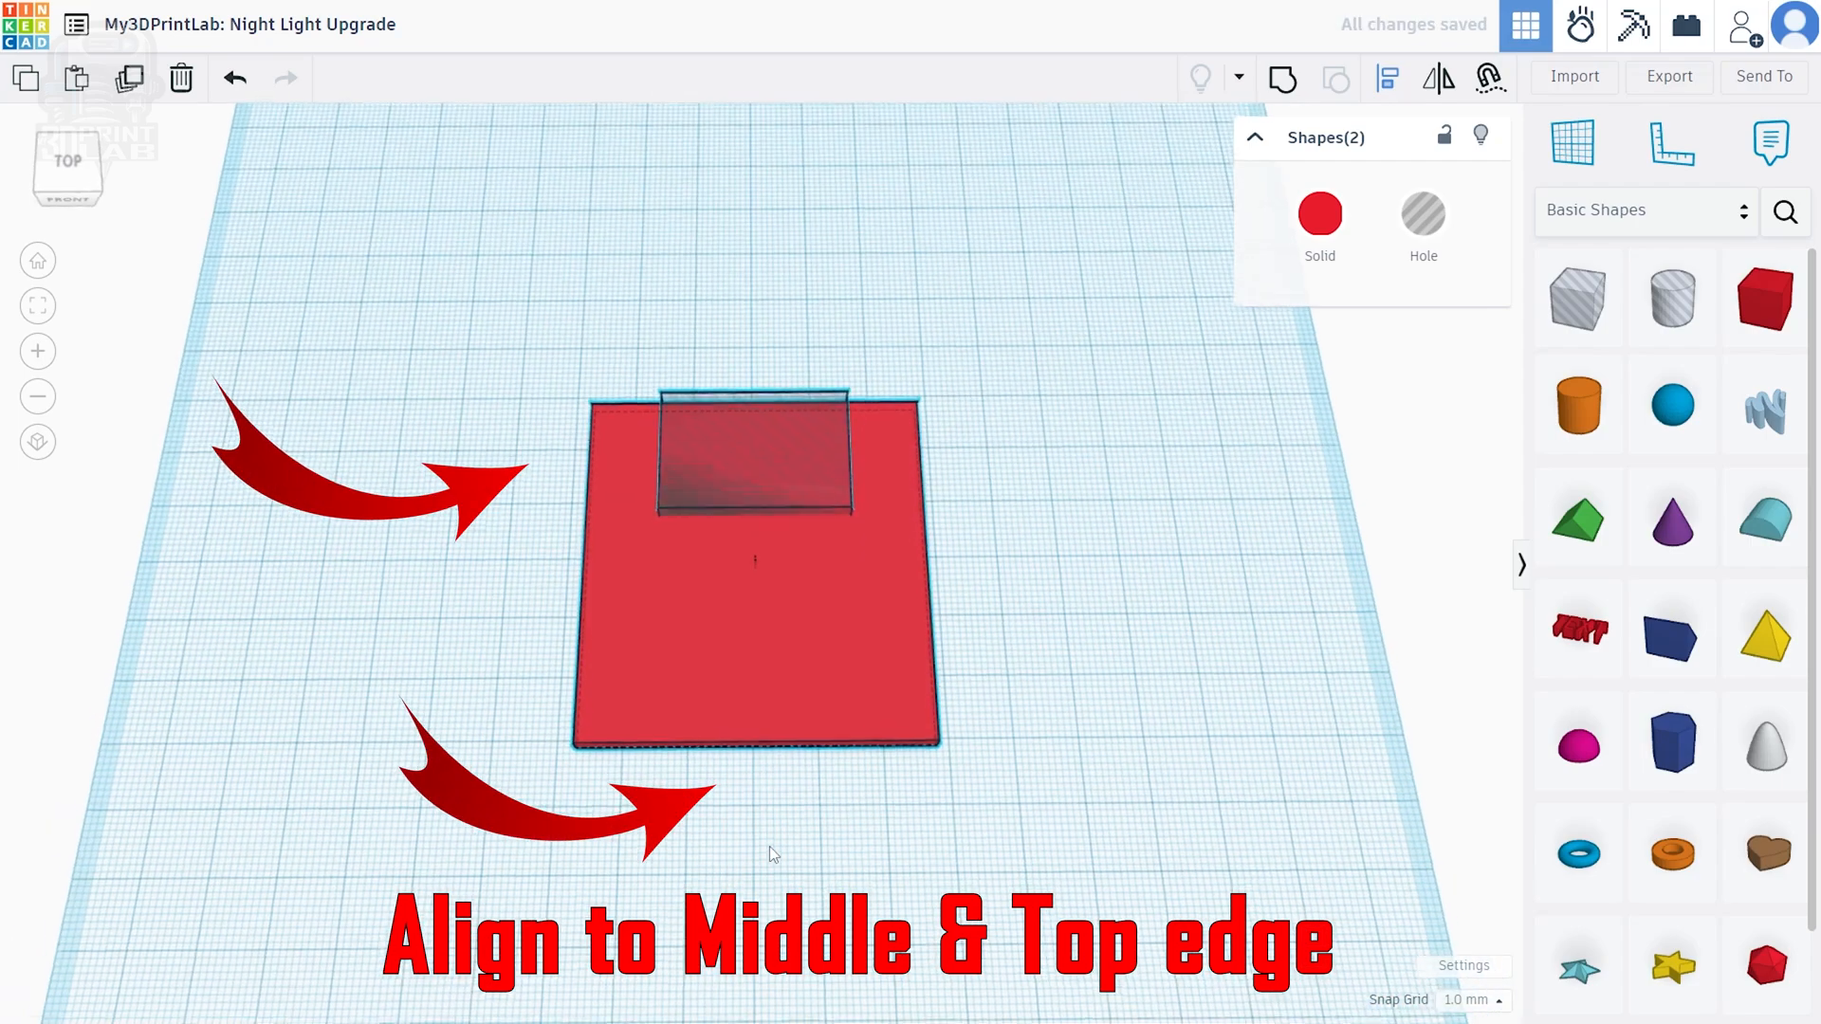
Align the plug hole to the plate's horizontal centre and top edge
{"action": "left_click", "coordinate": [752, 569]}
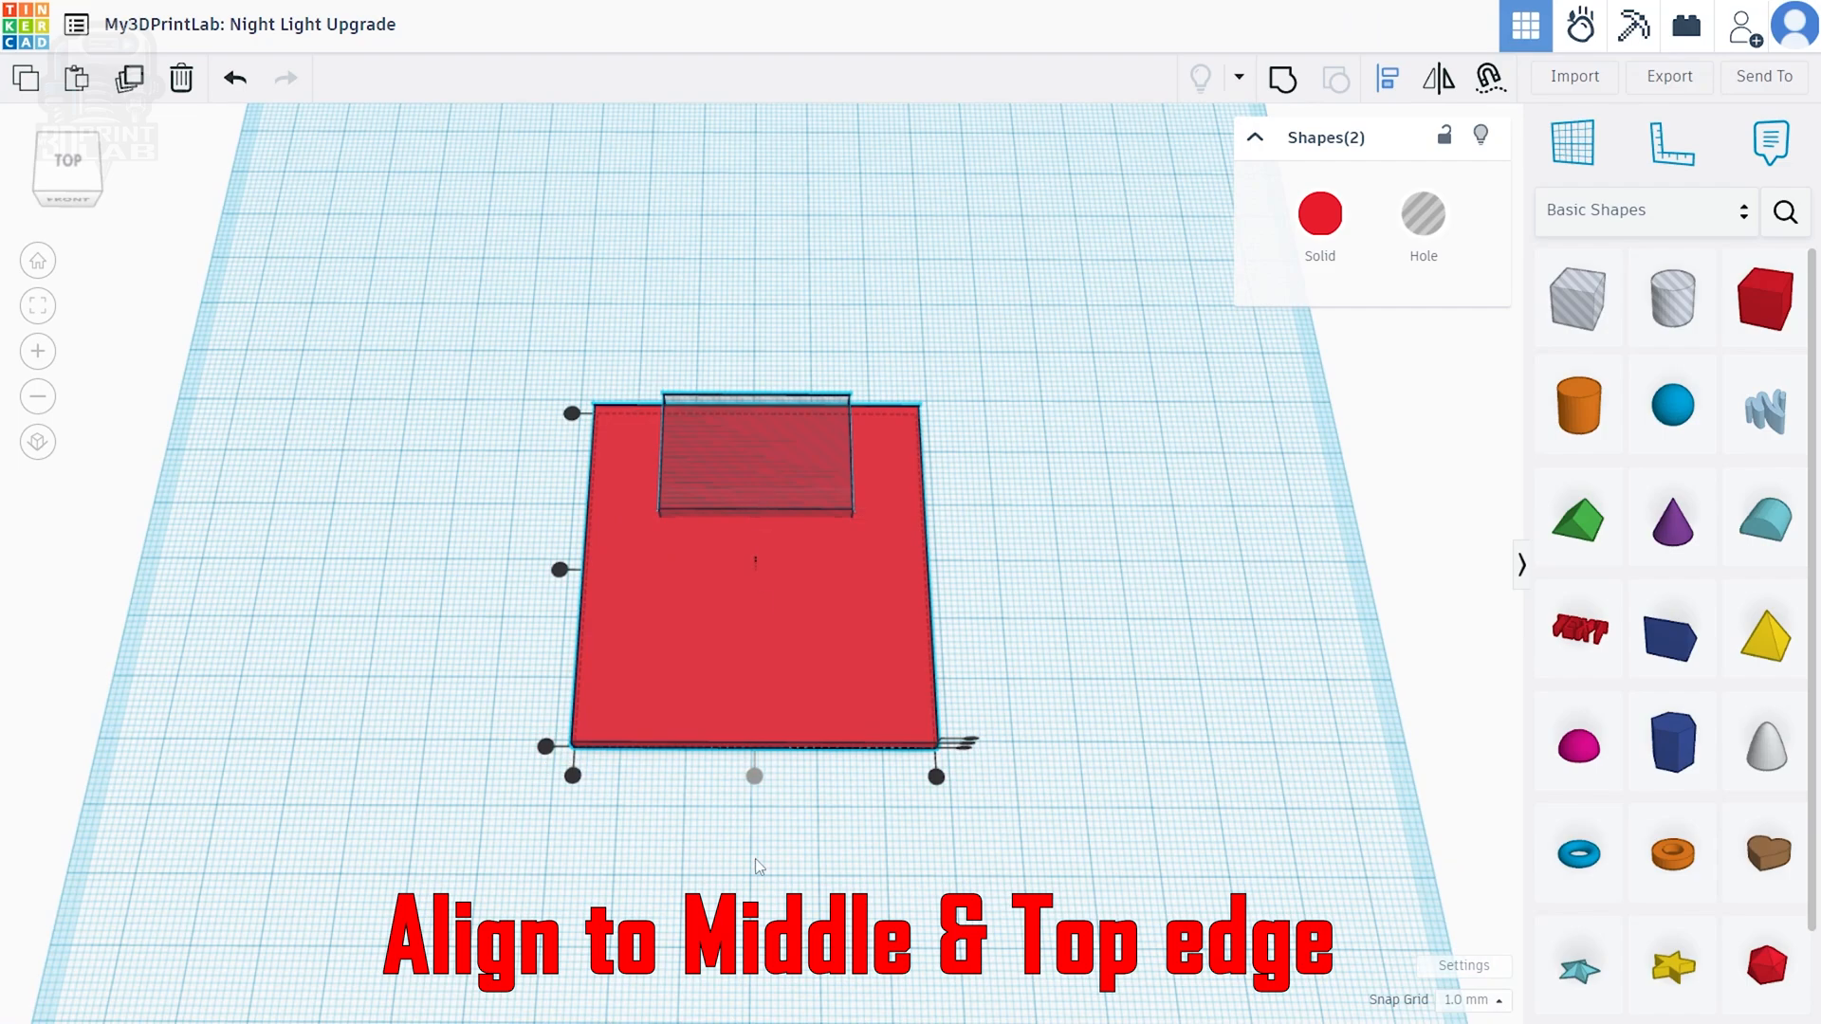
{"action": "mouse_move", "coordinate": [558, 429]}
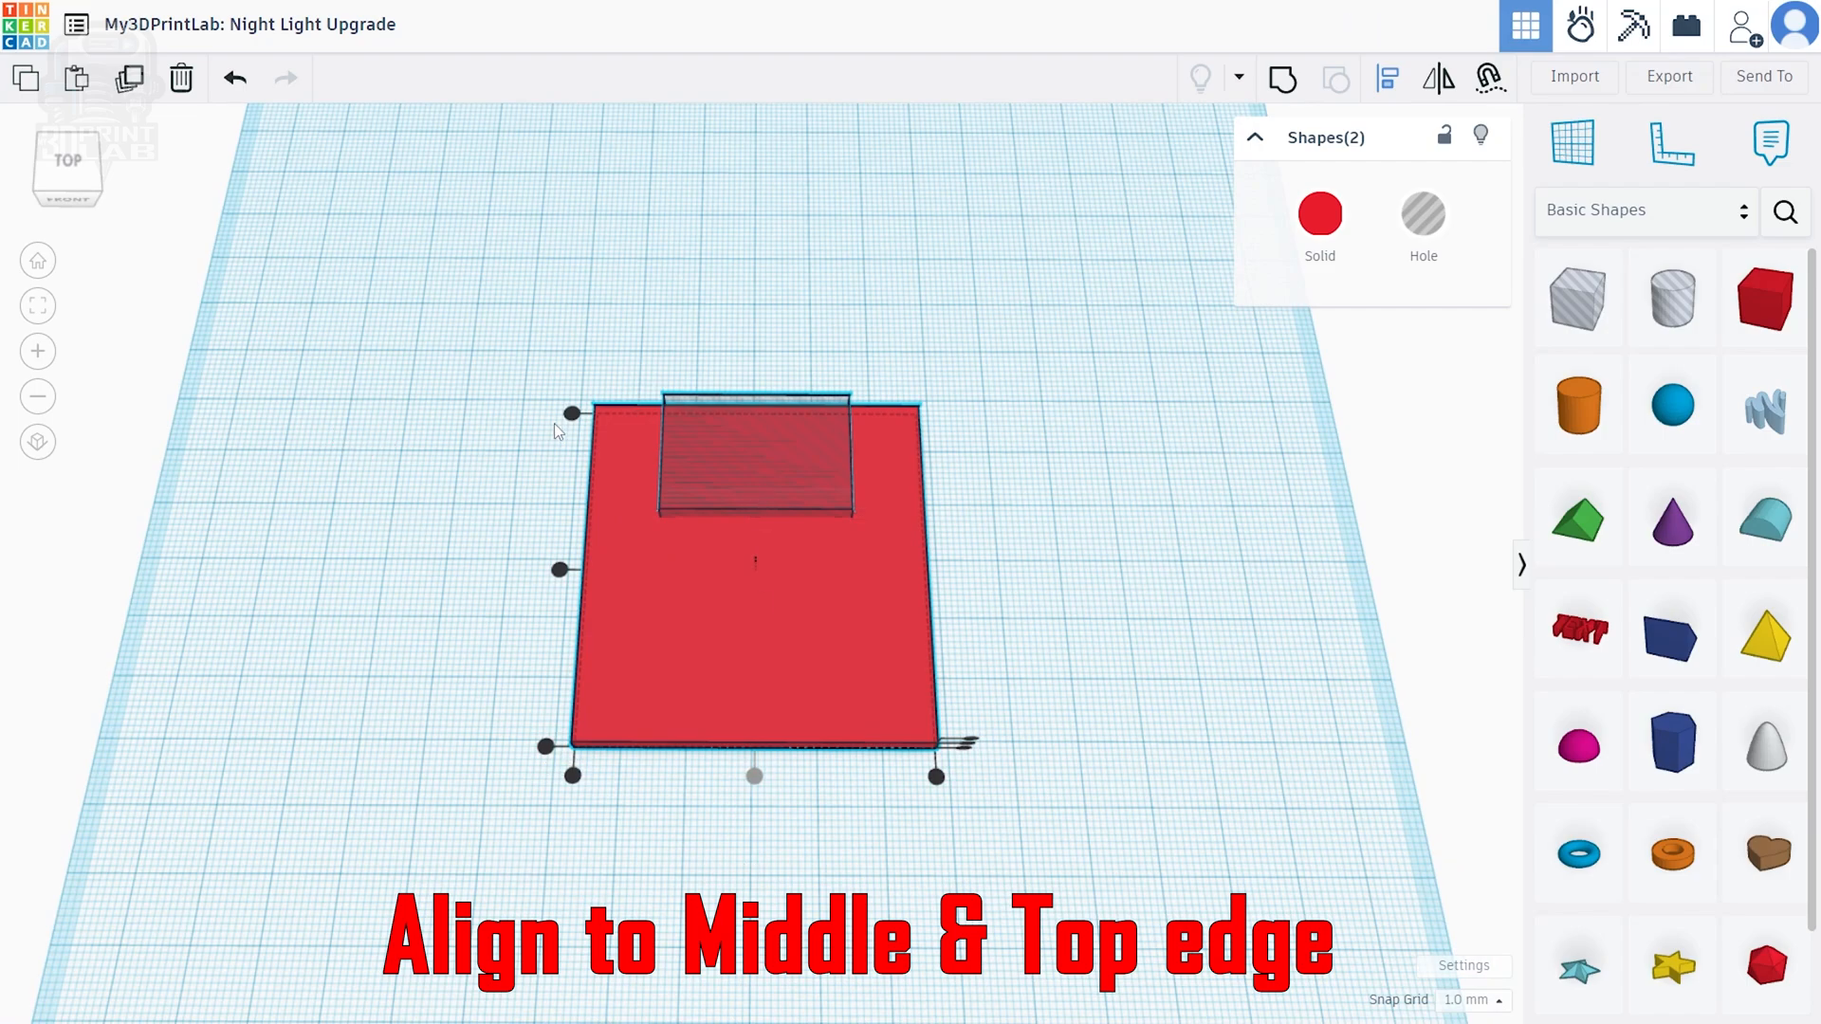
{"action": "mouse_move", "coordinate": [525, 699]}
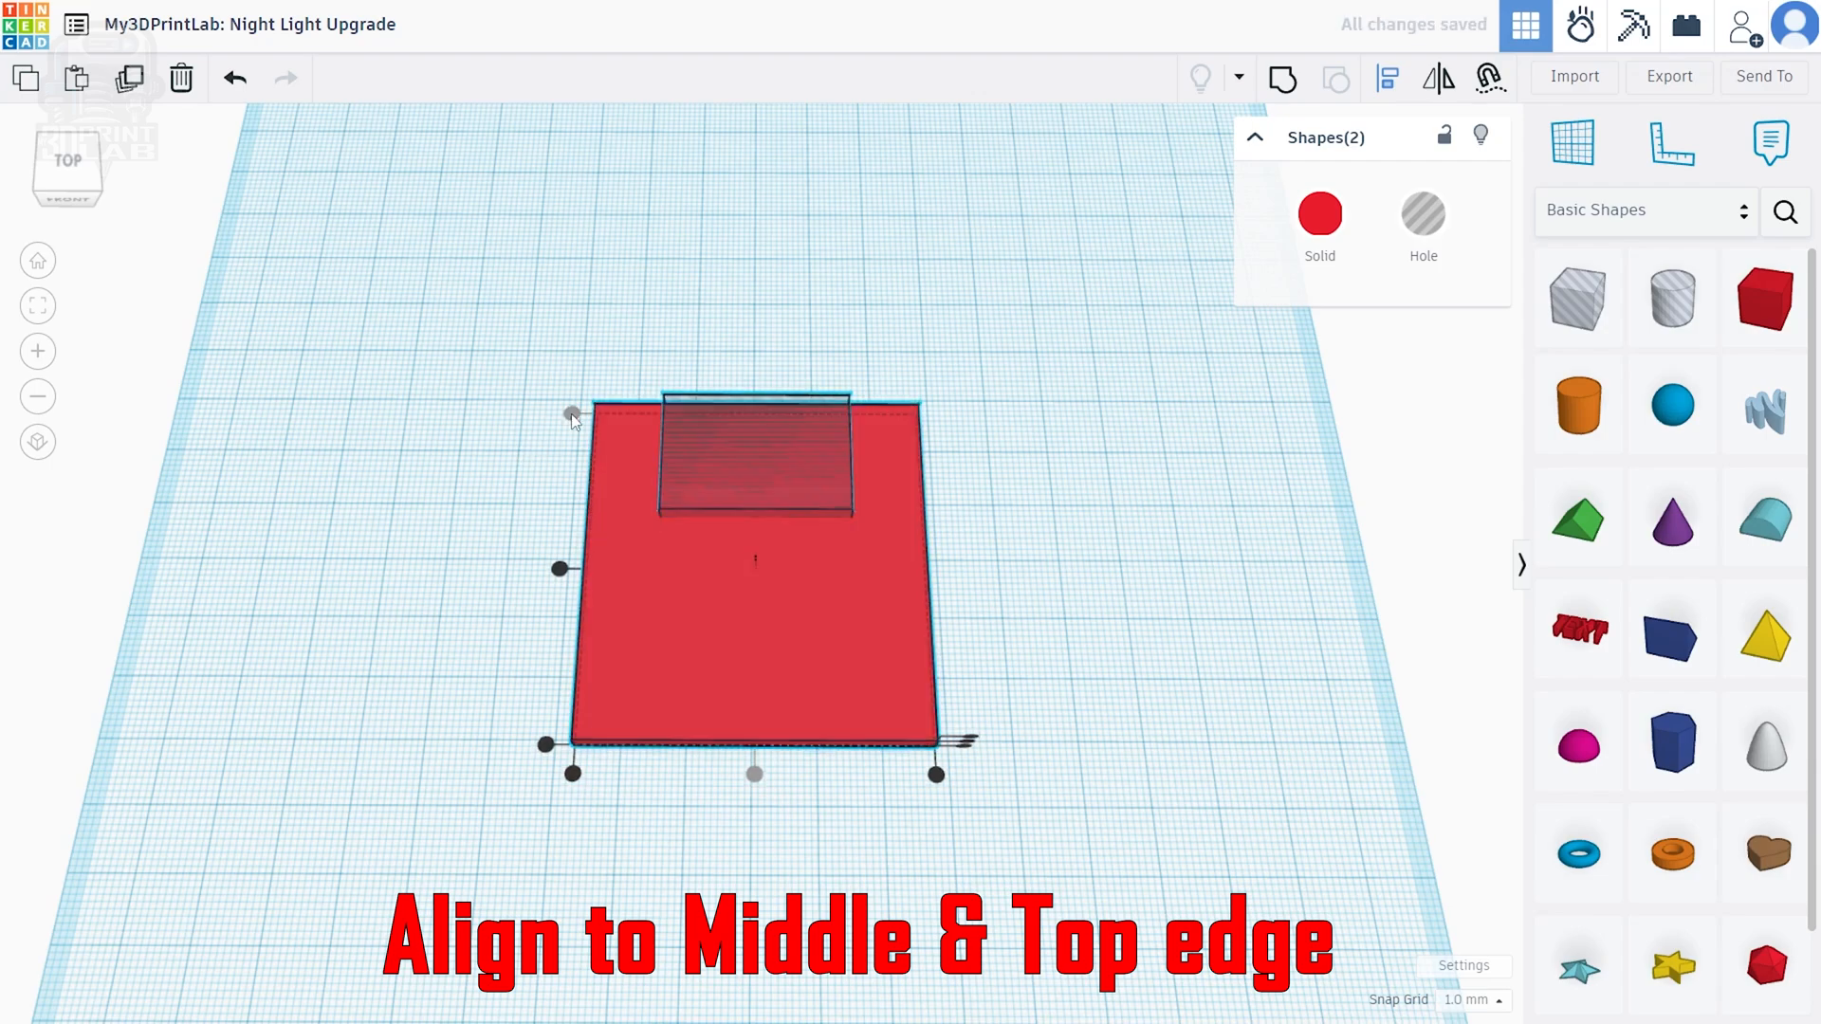
{"action": "mouse_move", "coordinate": [782, 982]}
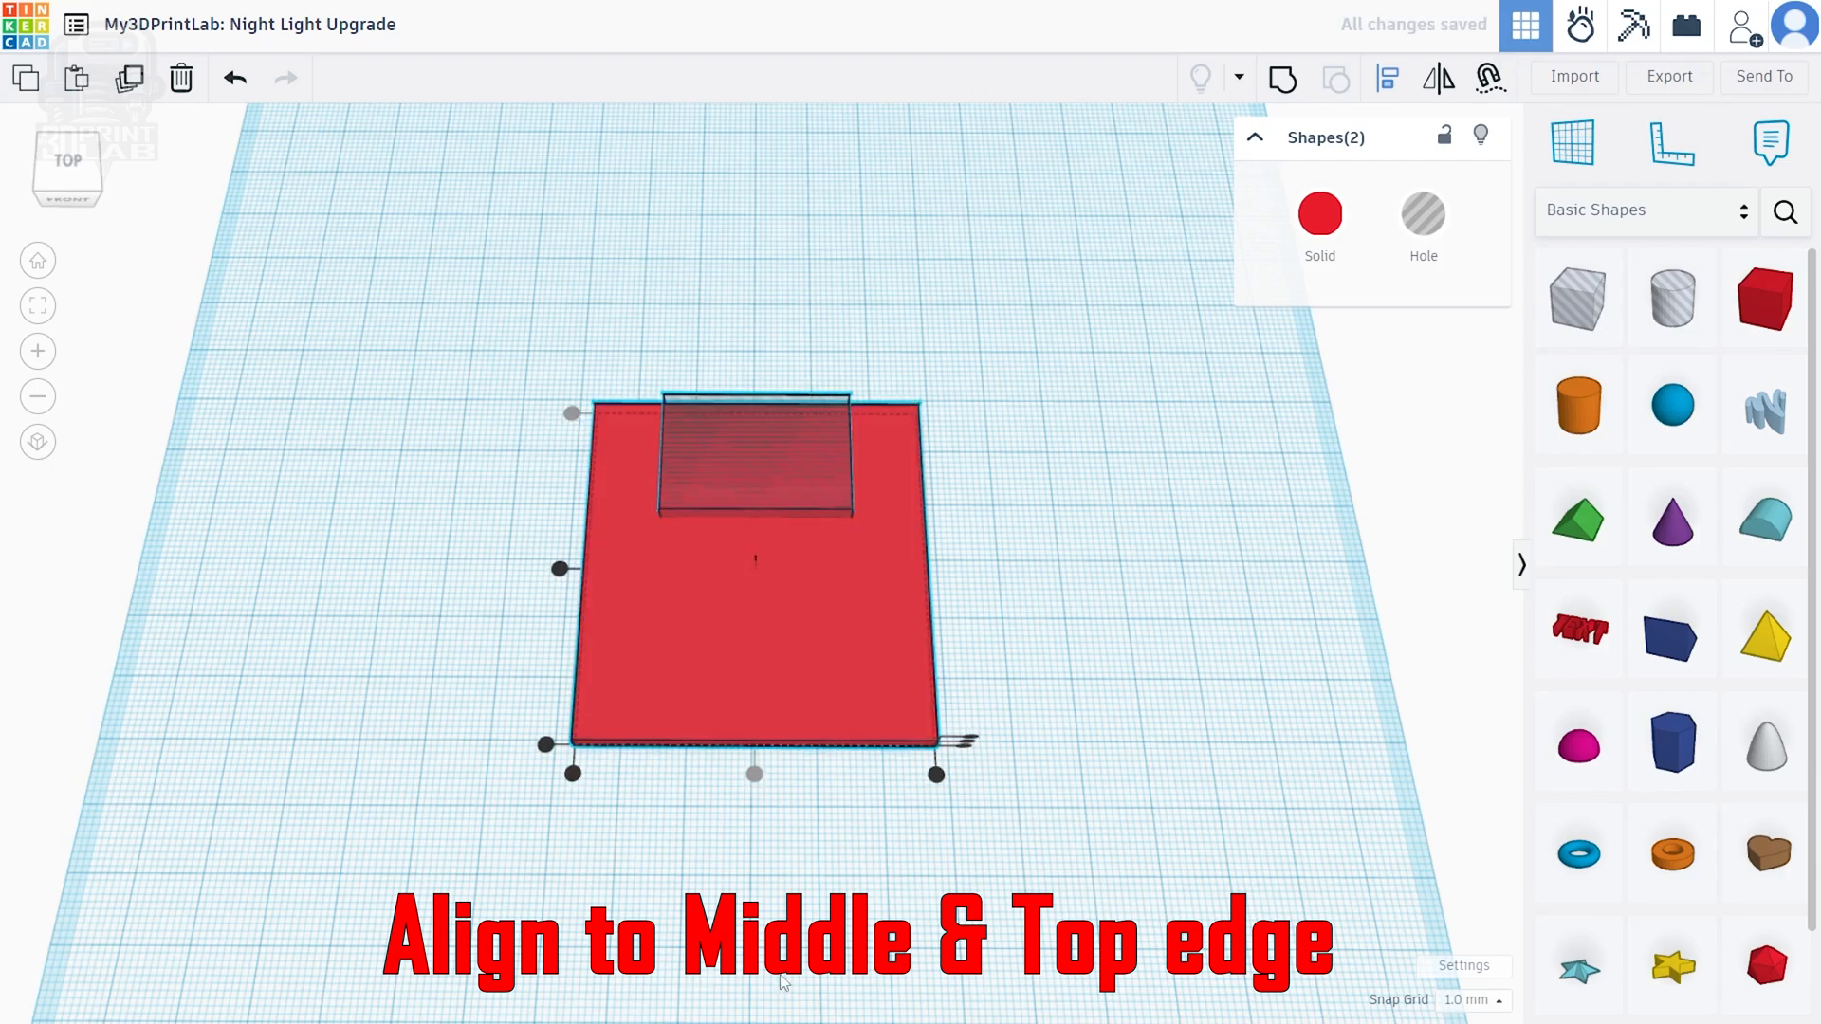
{"action": "mouse_move", "coordinate": [788, 816]}
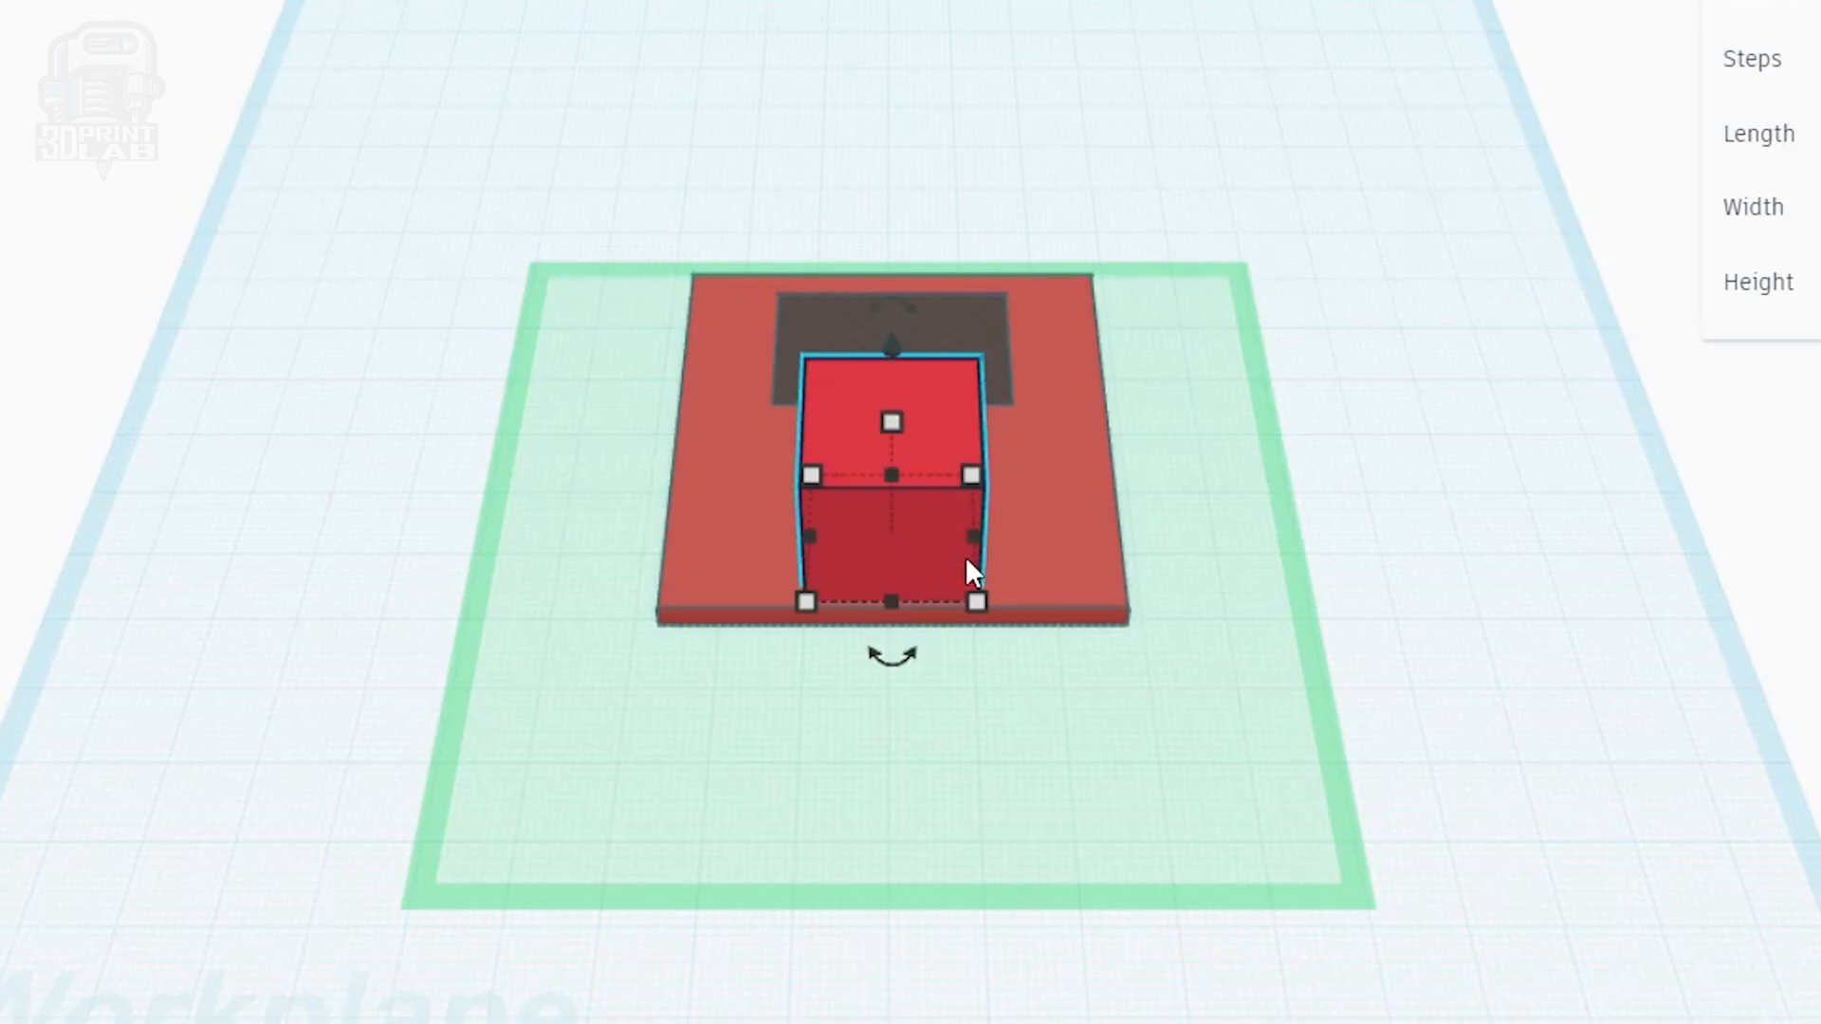
Select the new box on the plate and offset its position by -3 mm
{"action": "left_click", "coordinate": [973, 601]}
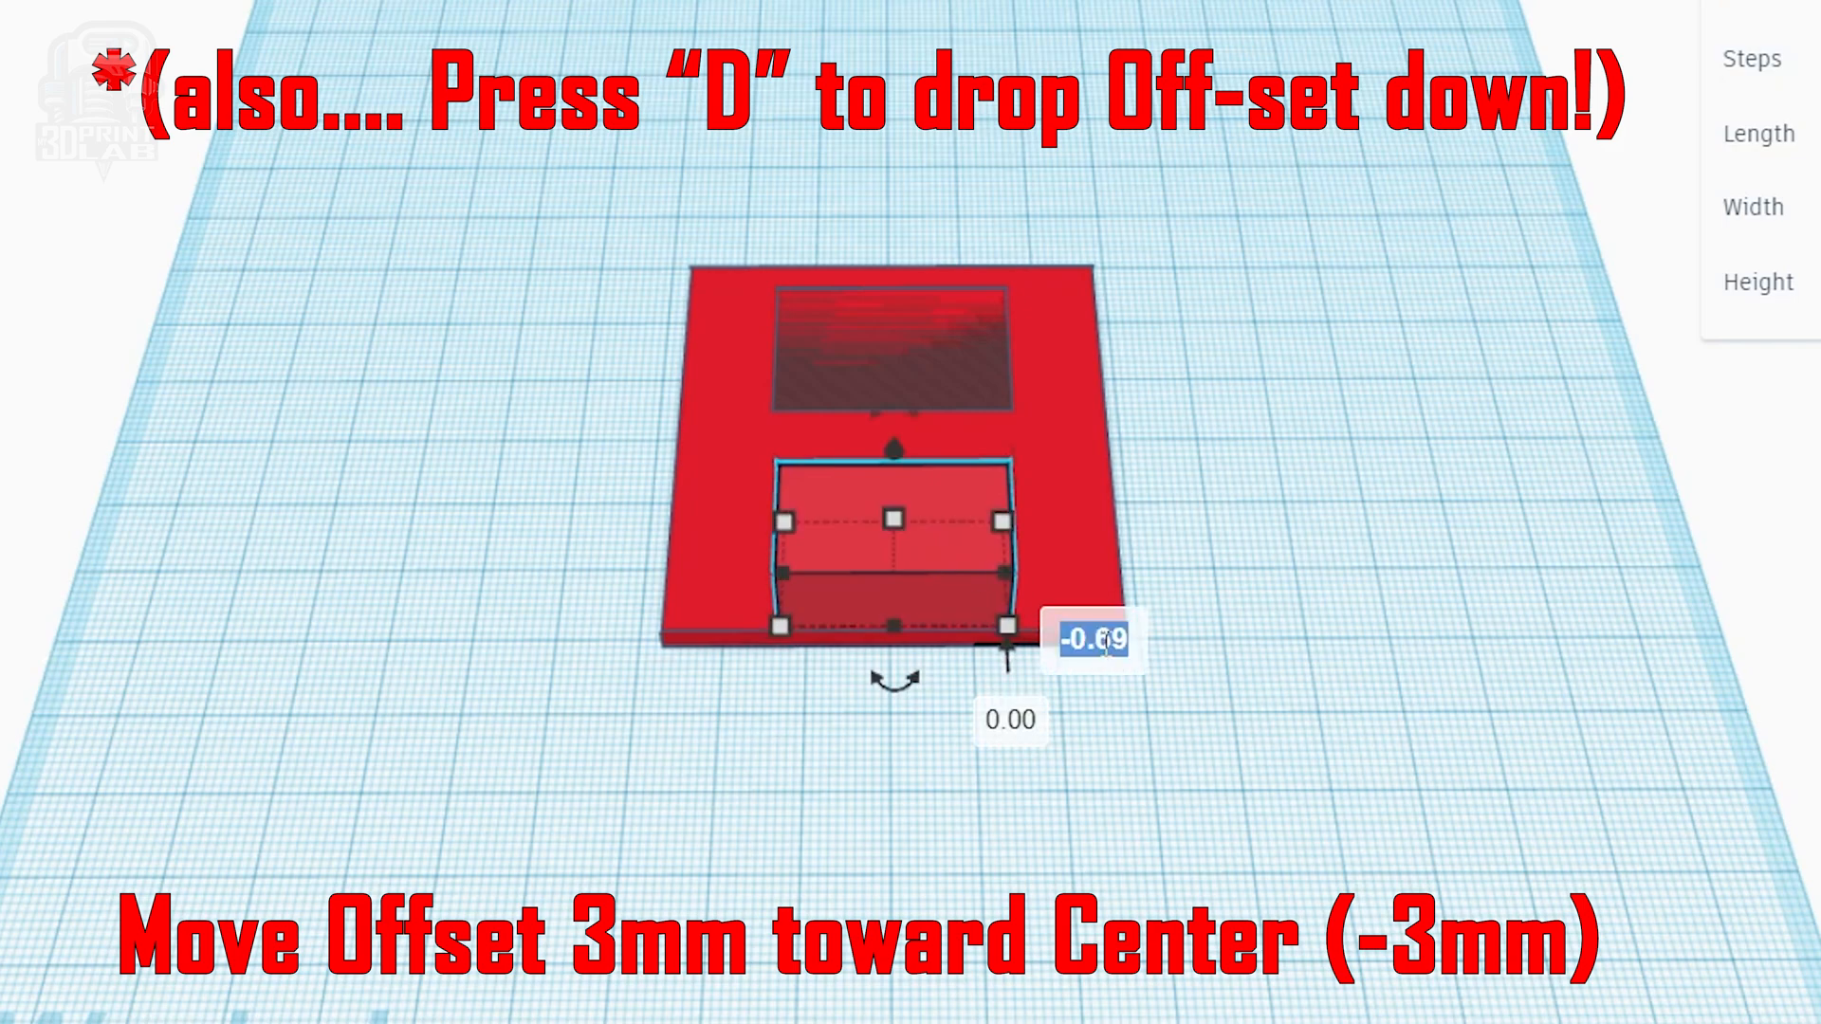
{"action": "type", "text": "-3"}
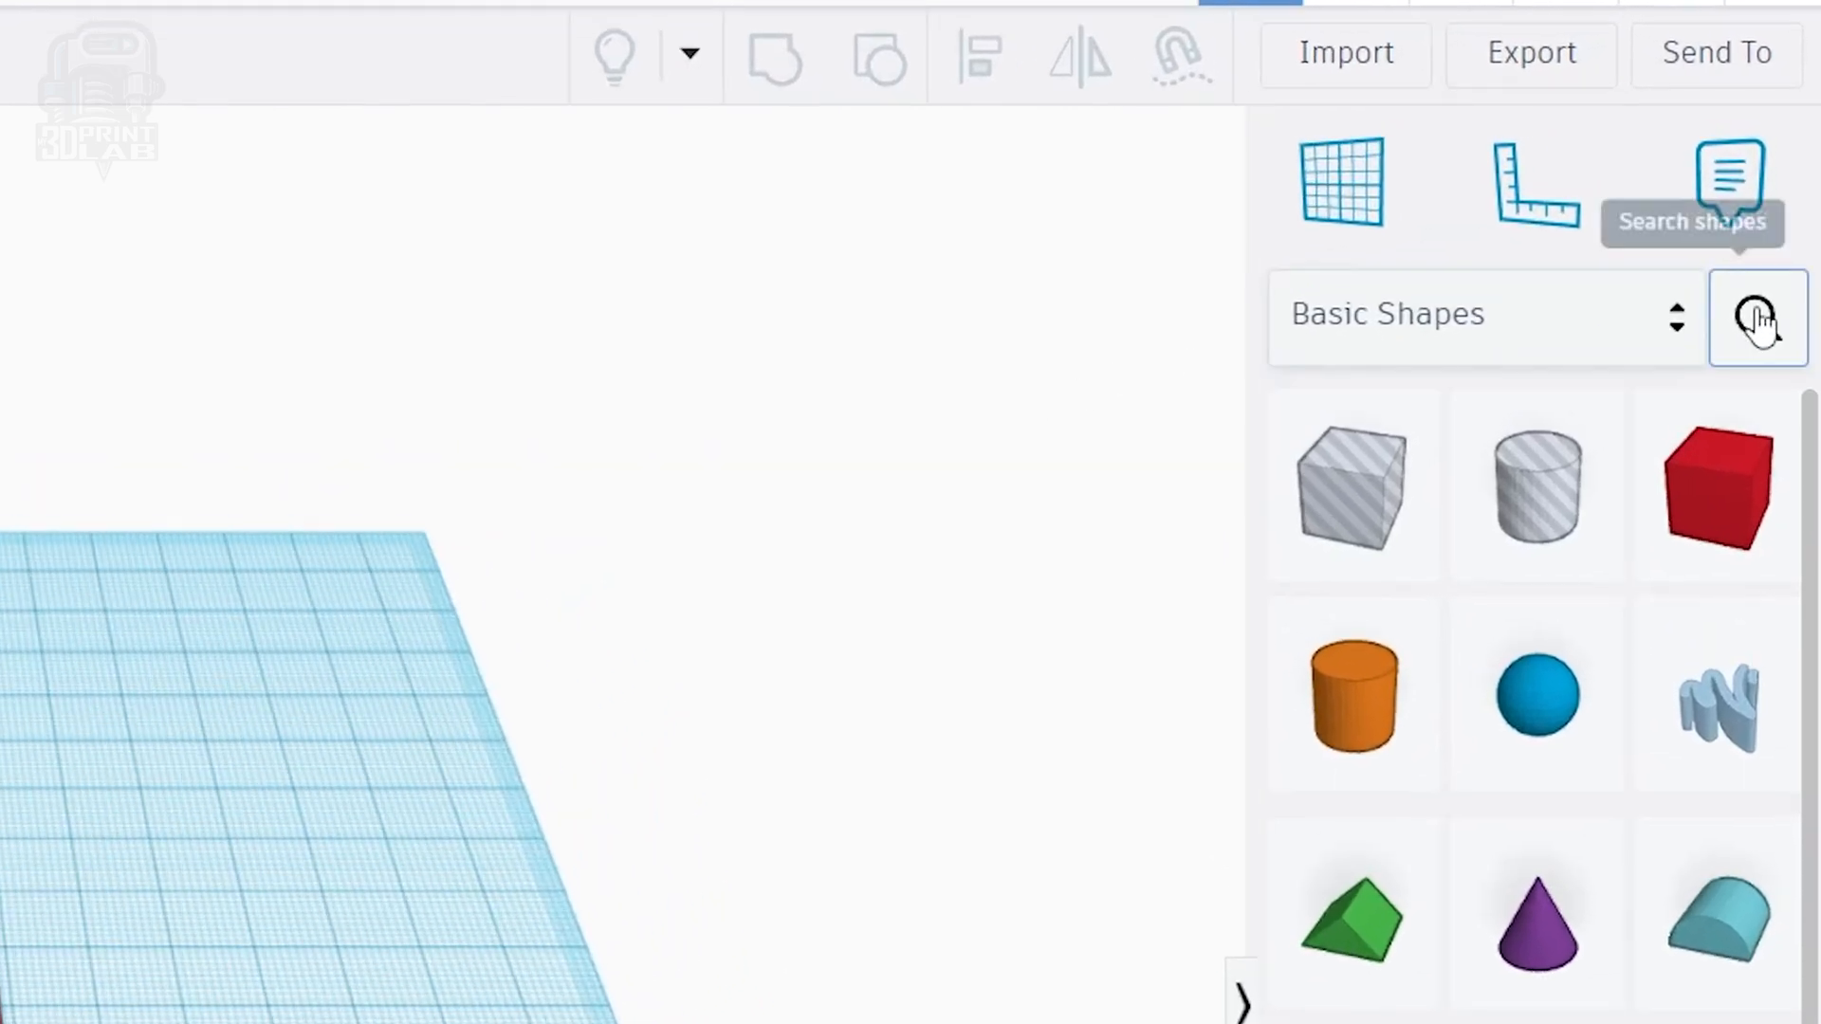
Search the Community shapes for 'fillet'
{"action": "left_click", "coordinate": [1757, 316]}
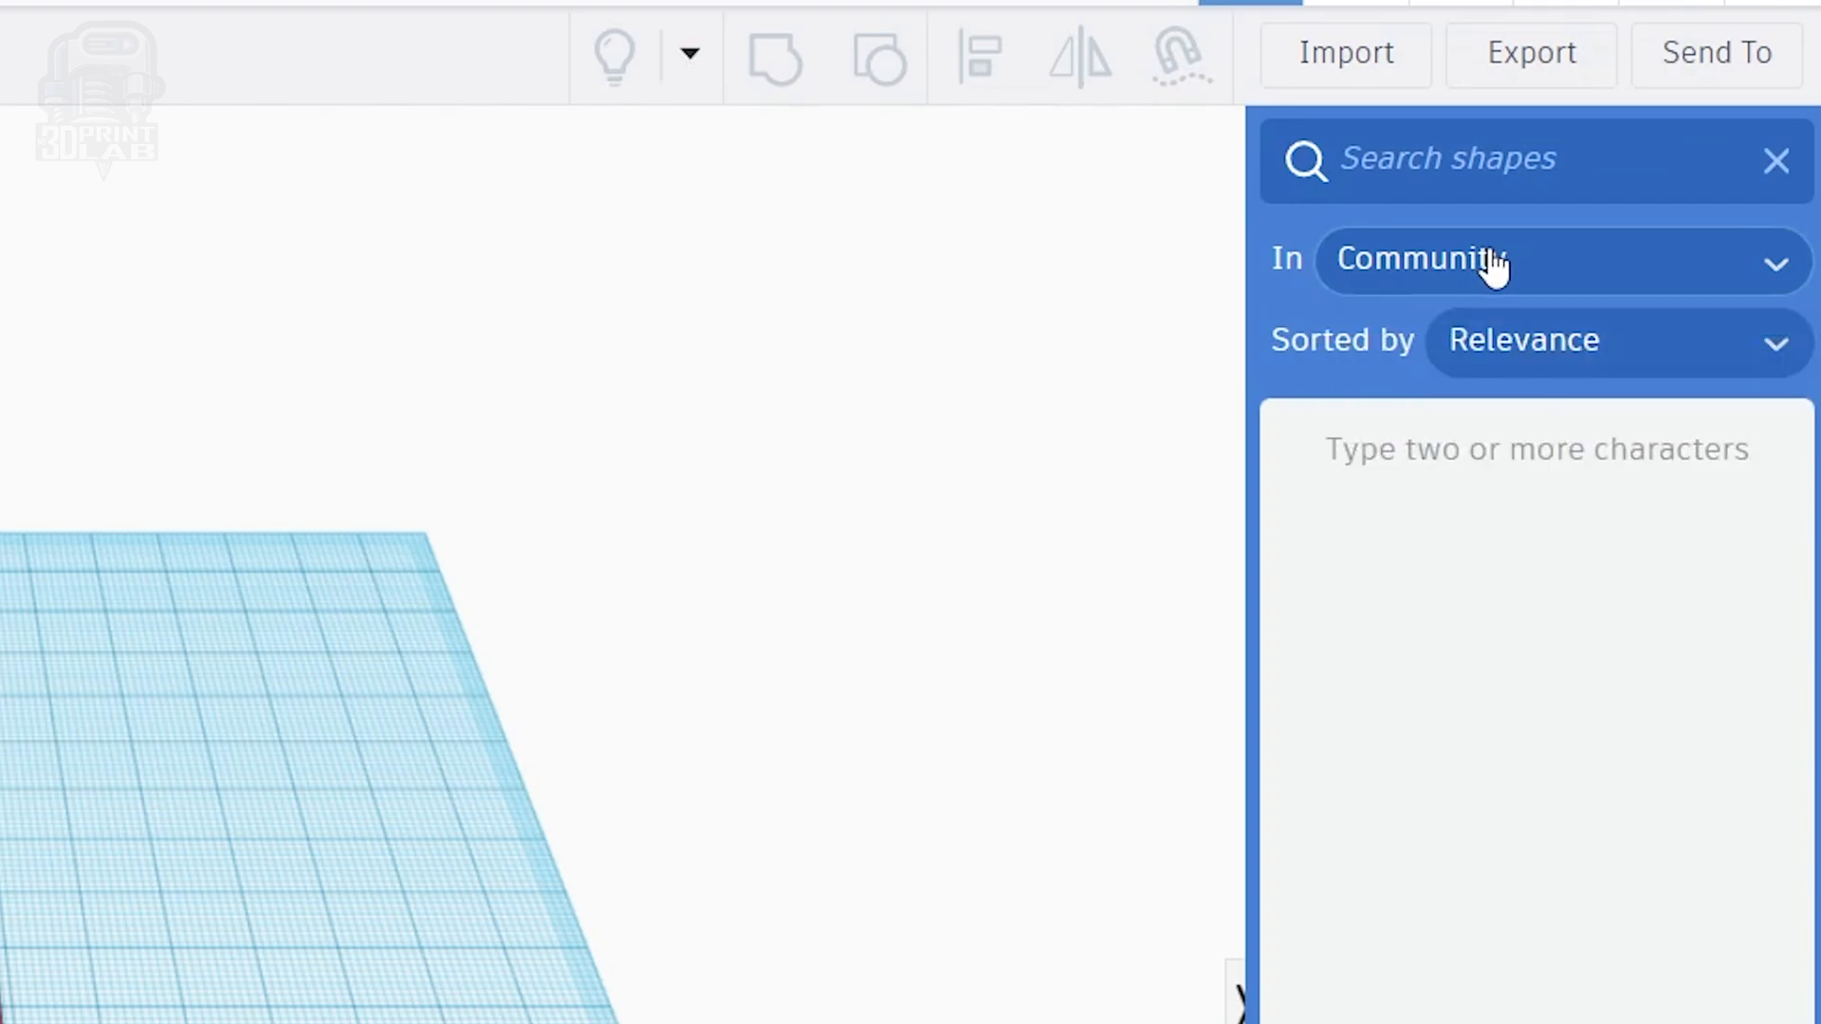
{"action": "left_click", "coordinate": [1509, 159]}
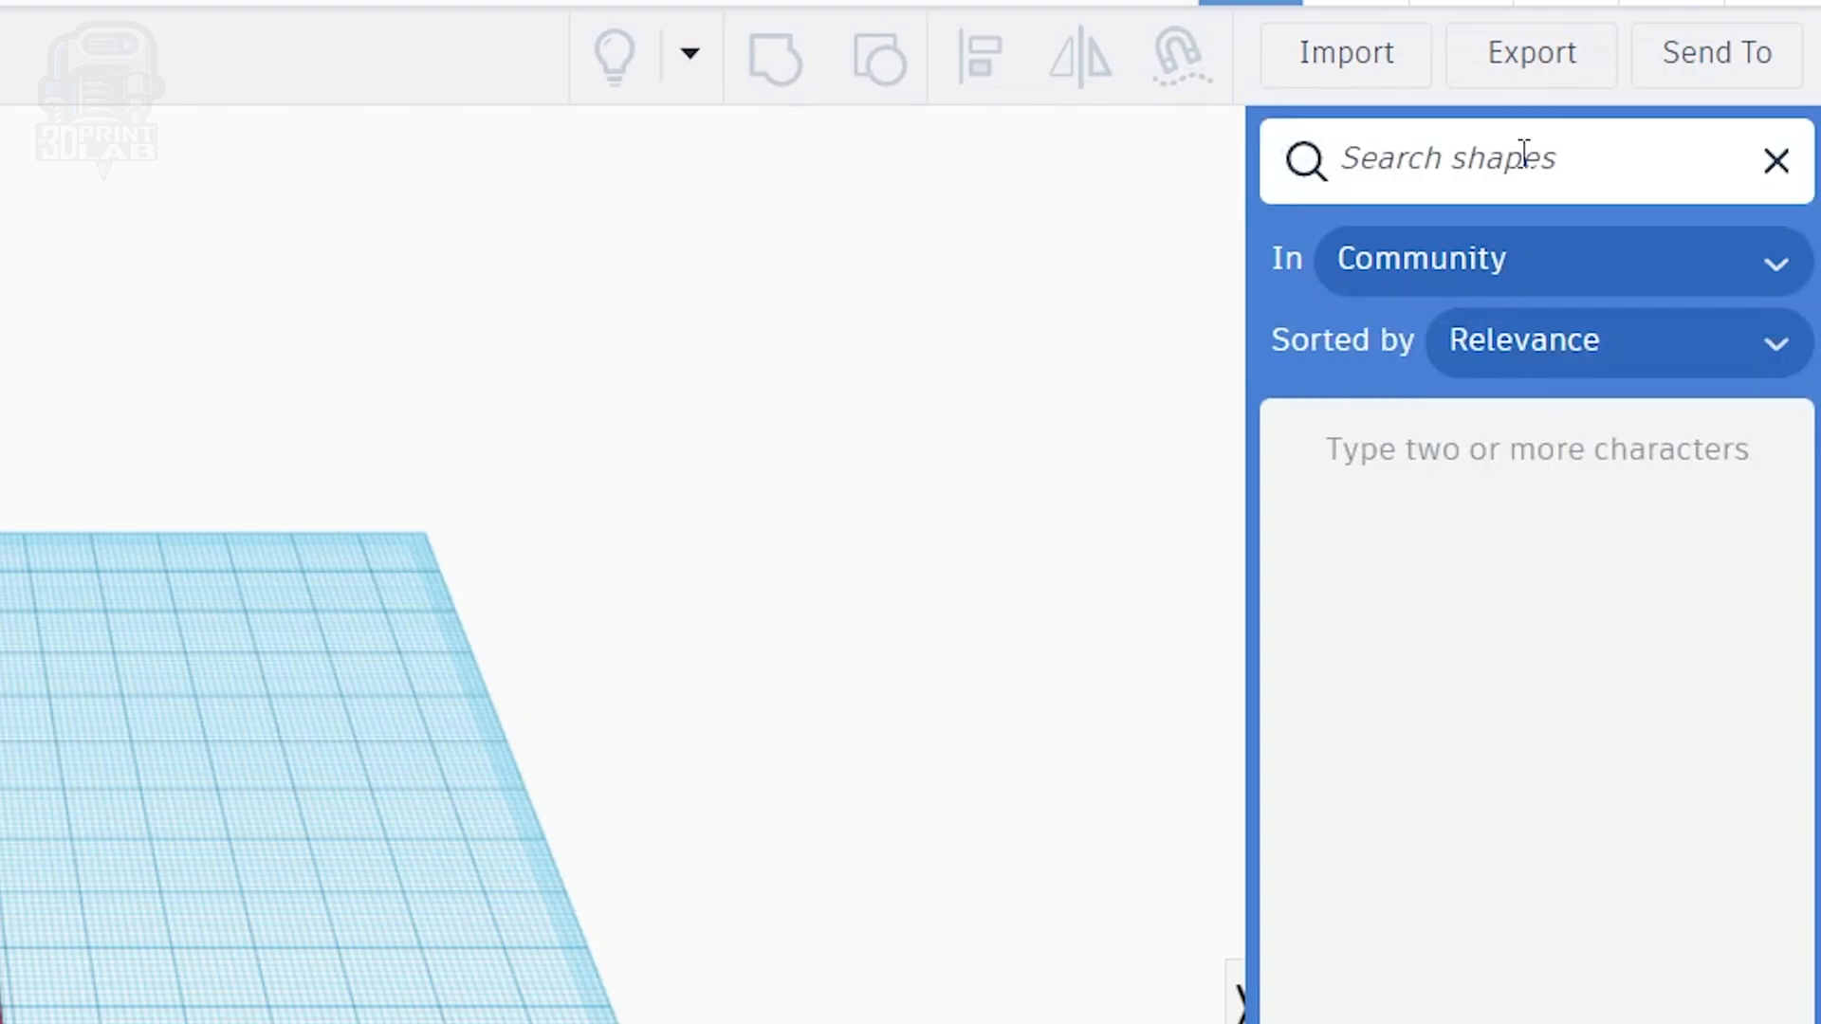
{"action": "type", "text": "fillet"}
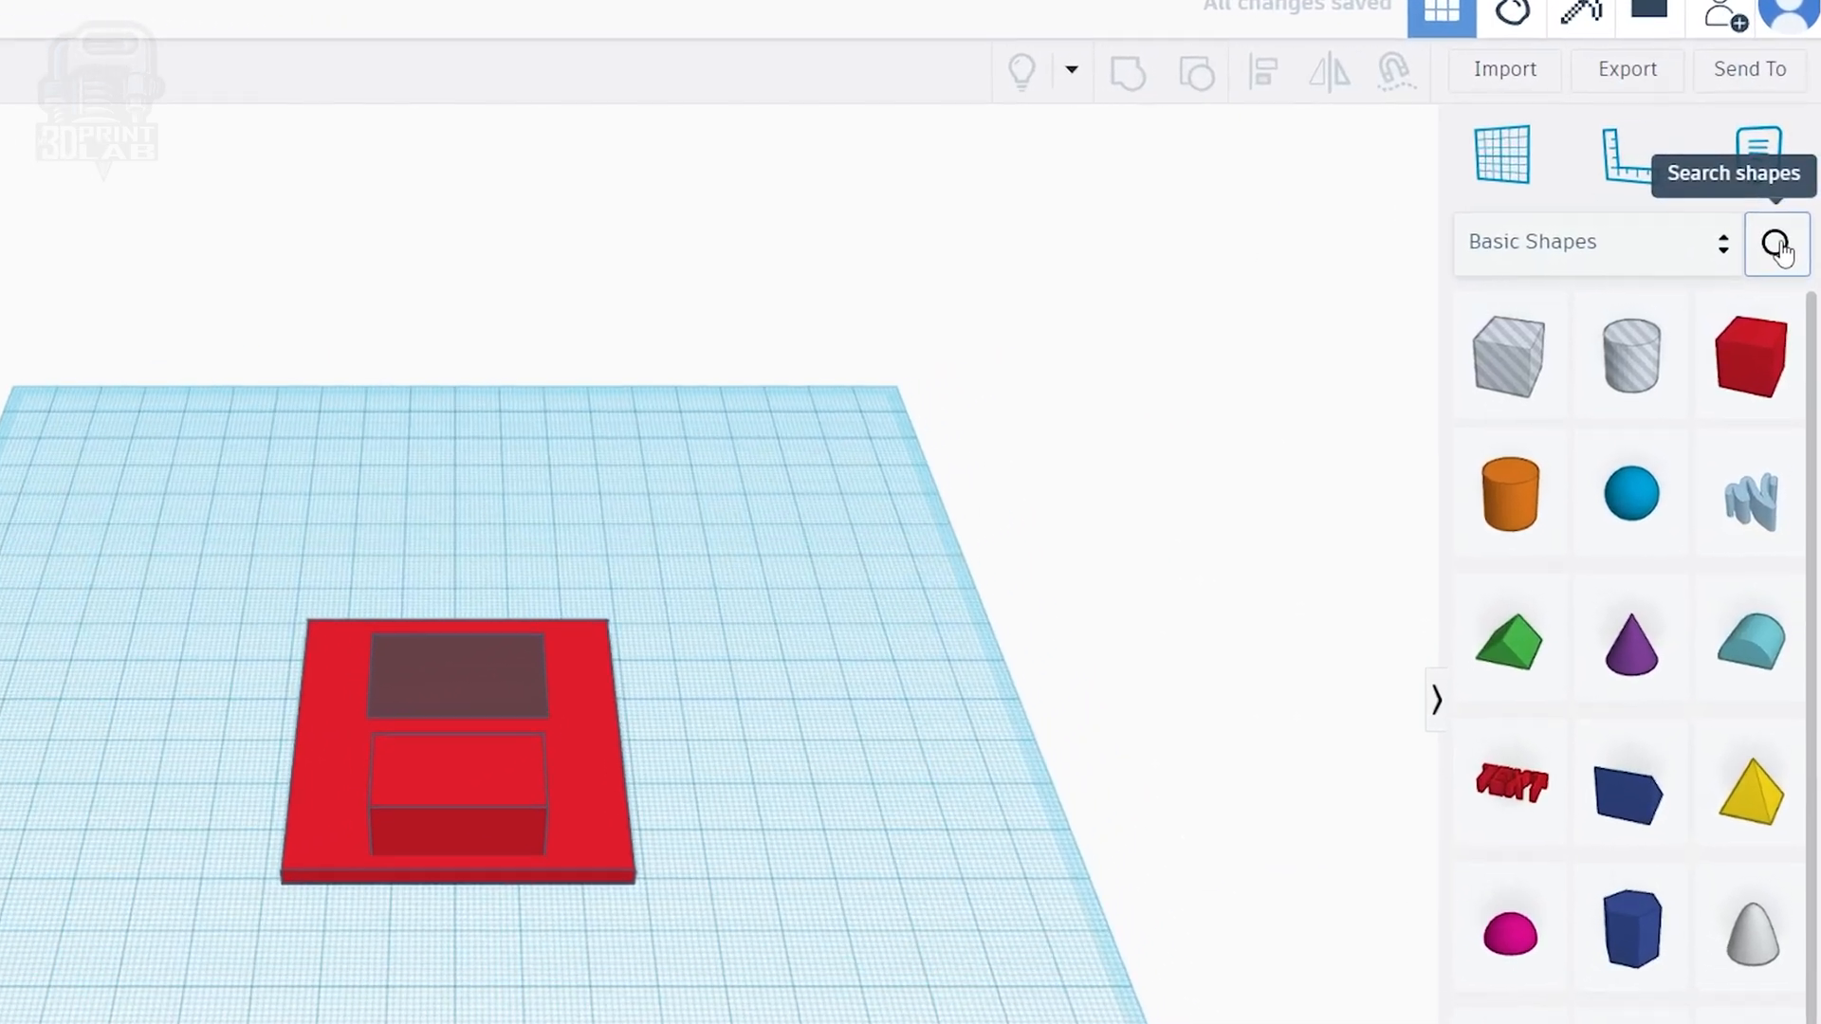
Refine the Community shape search to 'metafillet'
{"action": "left_click", "coordinate": [1775, 244]}
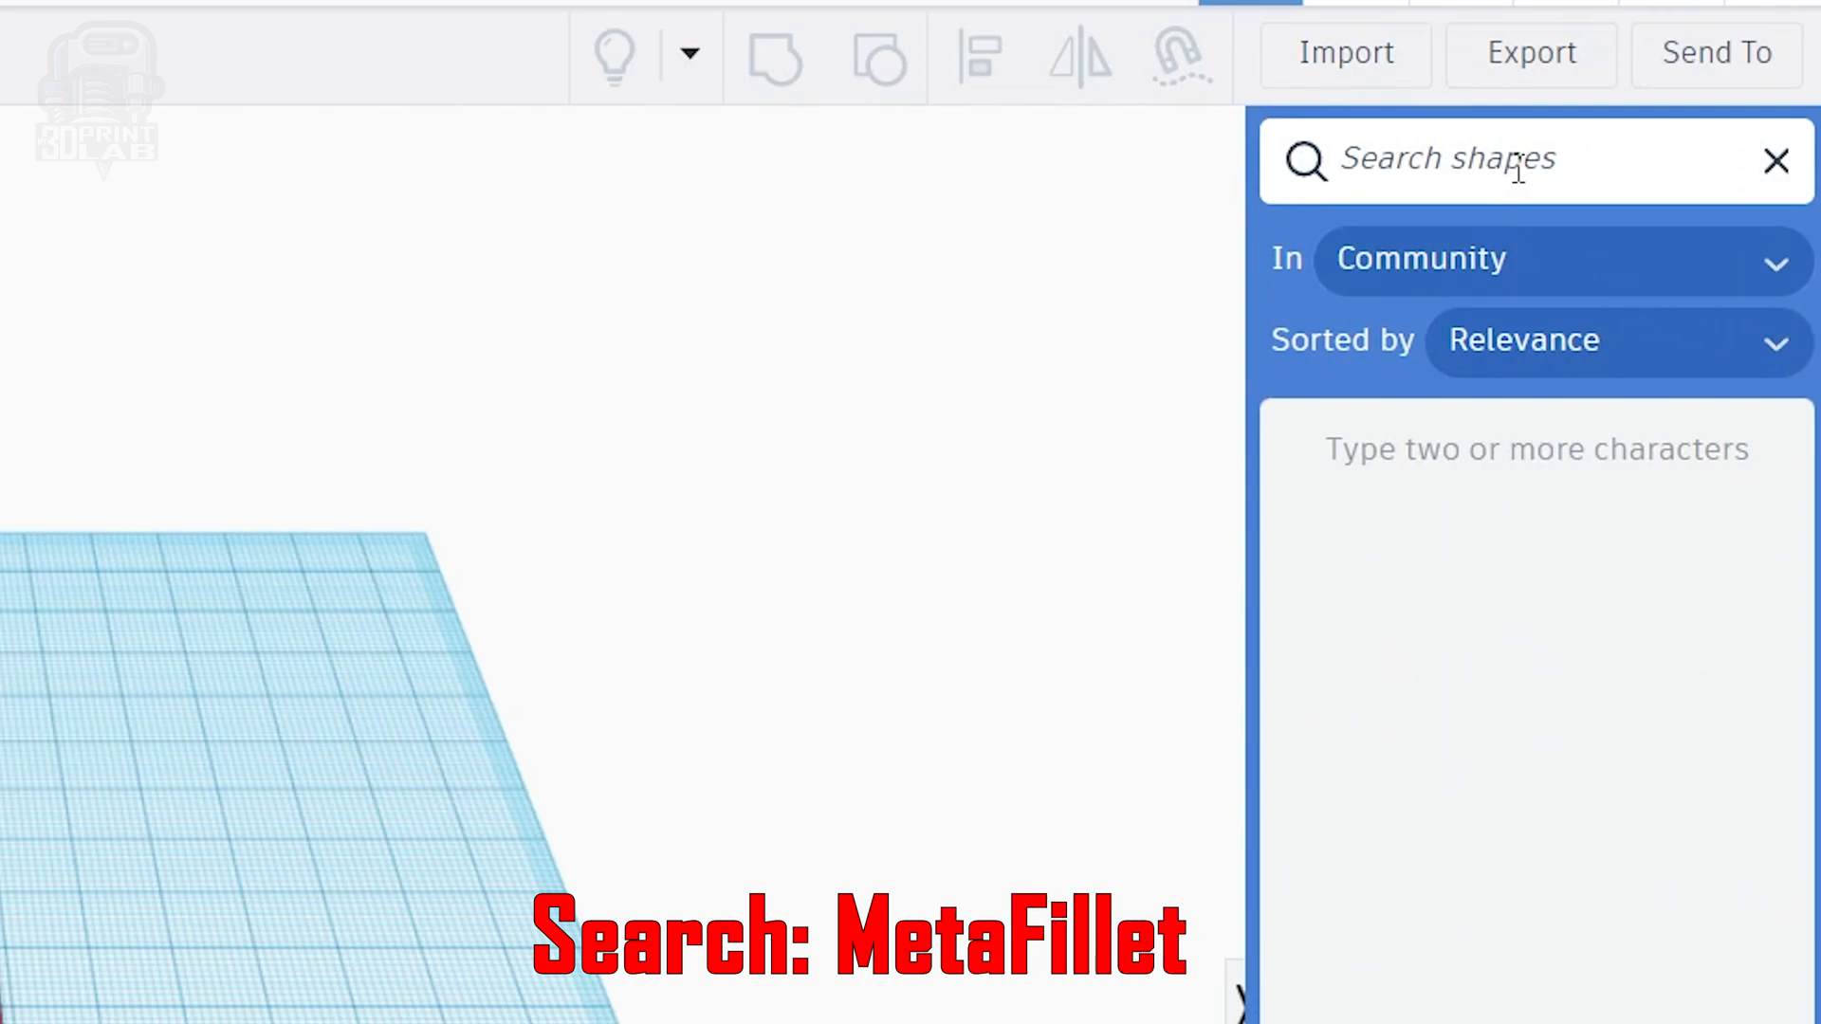
{"action": "left_click", "coordinate": [1451, 159]}
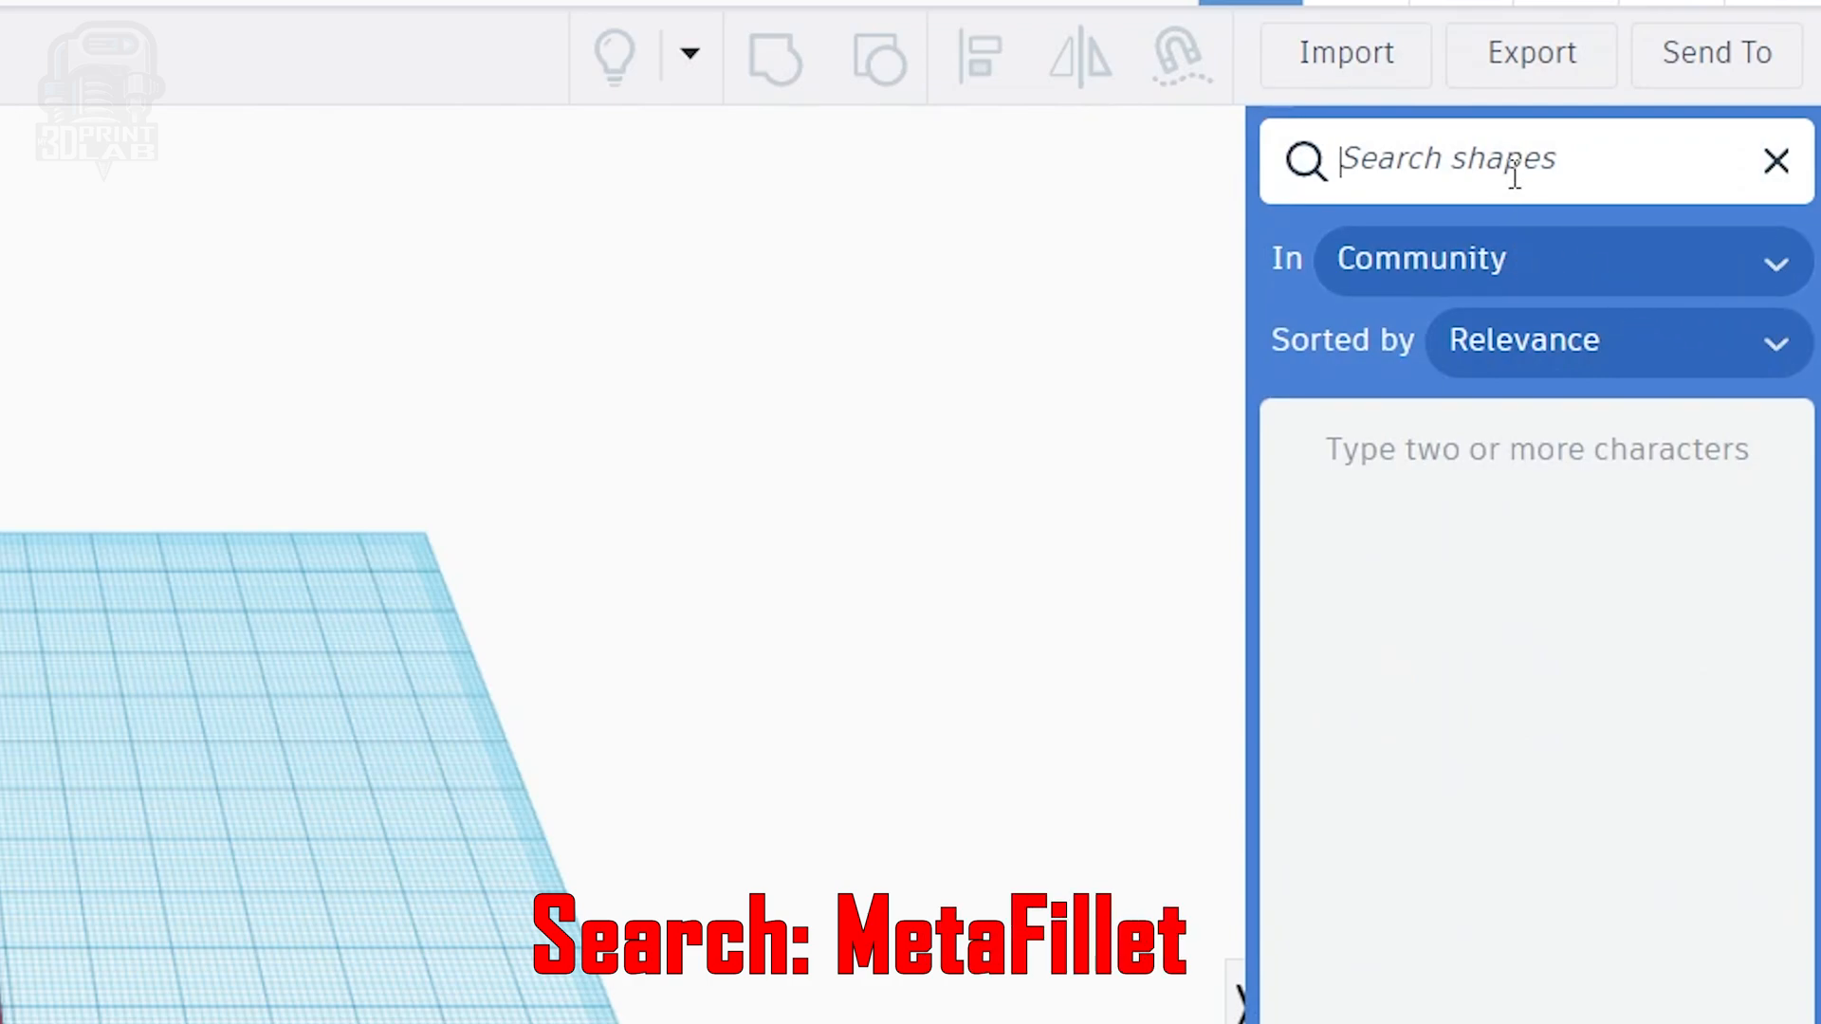
{"action": "type", "text": "meta"}
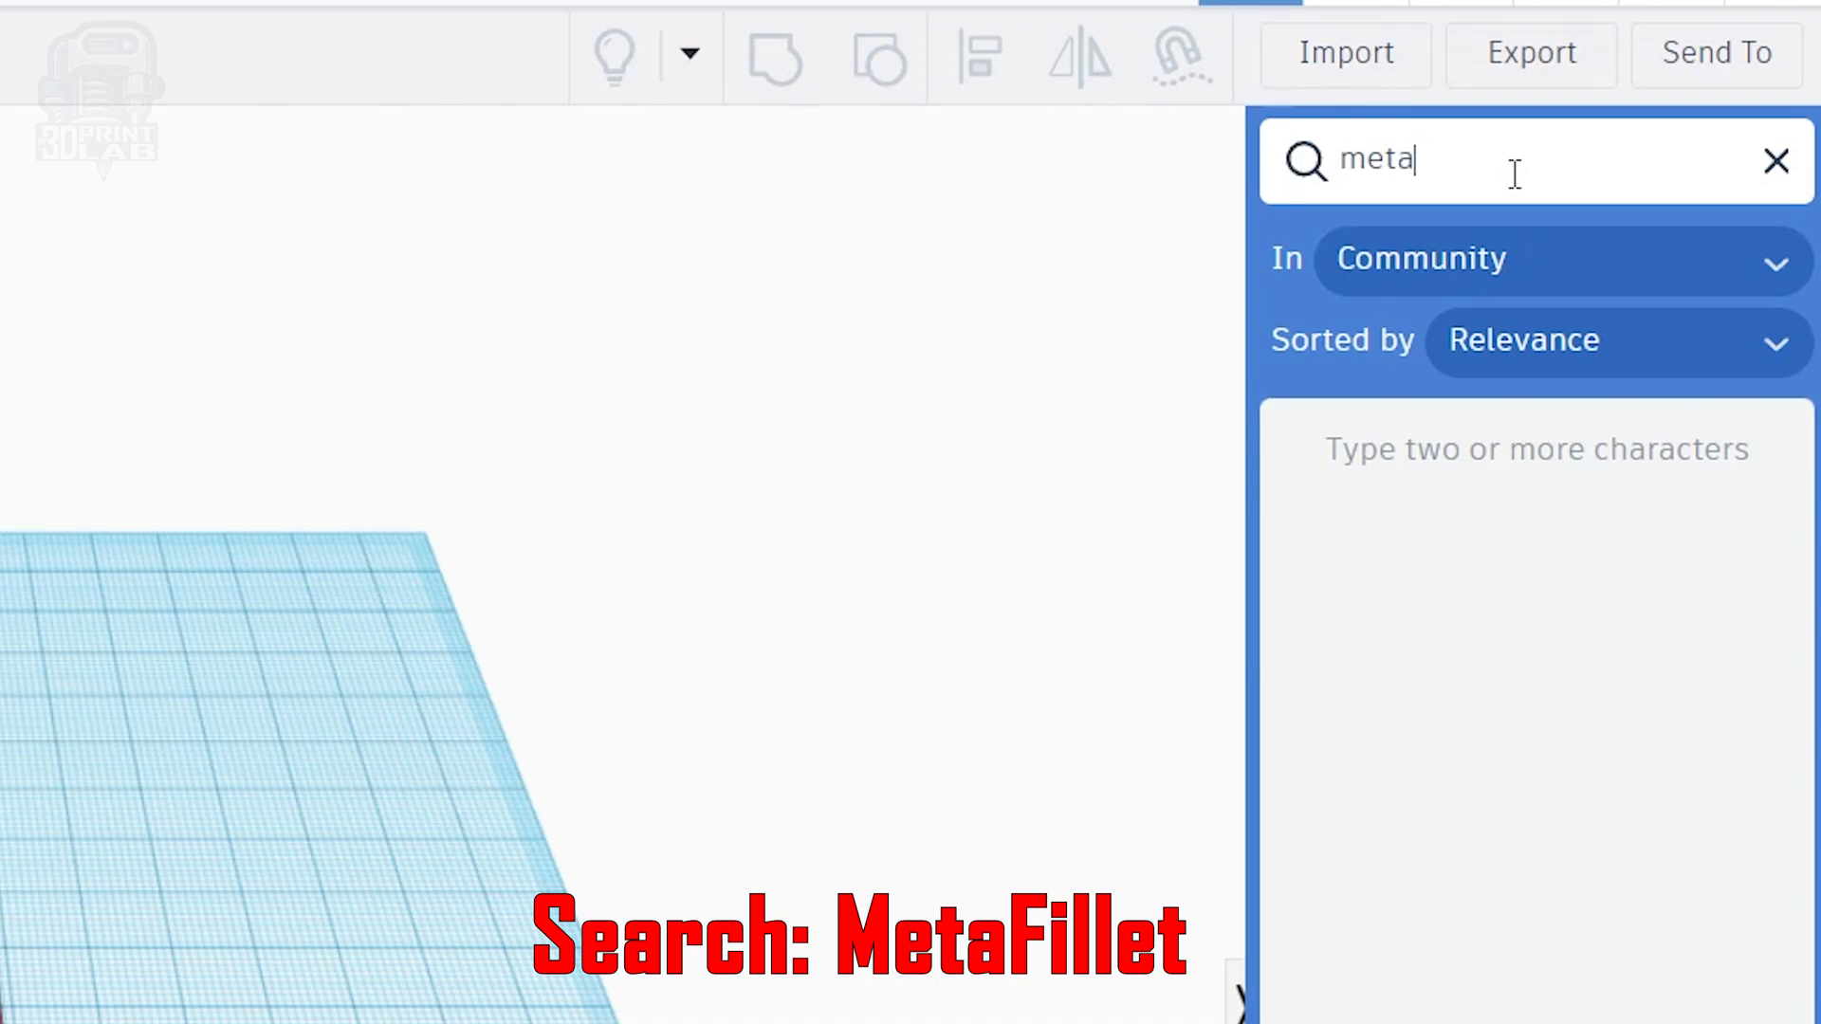
{"action": "type", "text": "fill"}
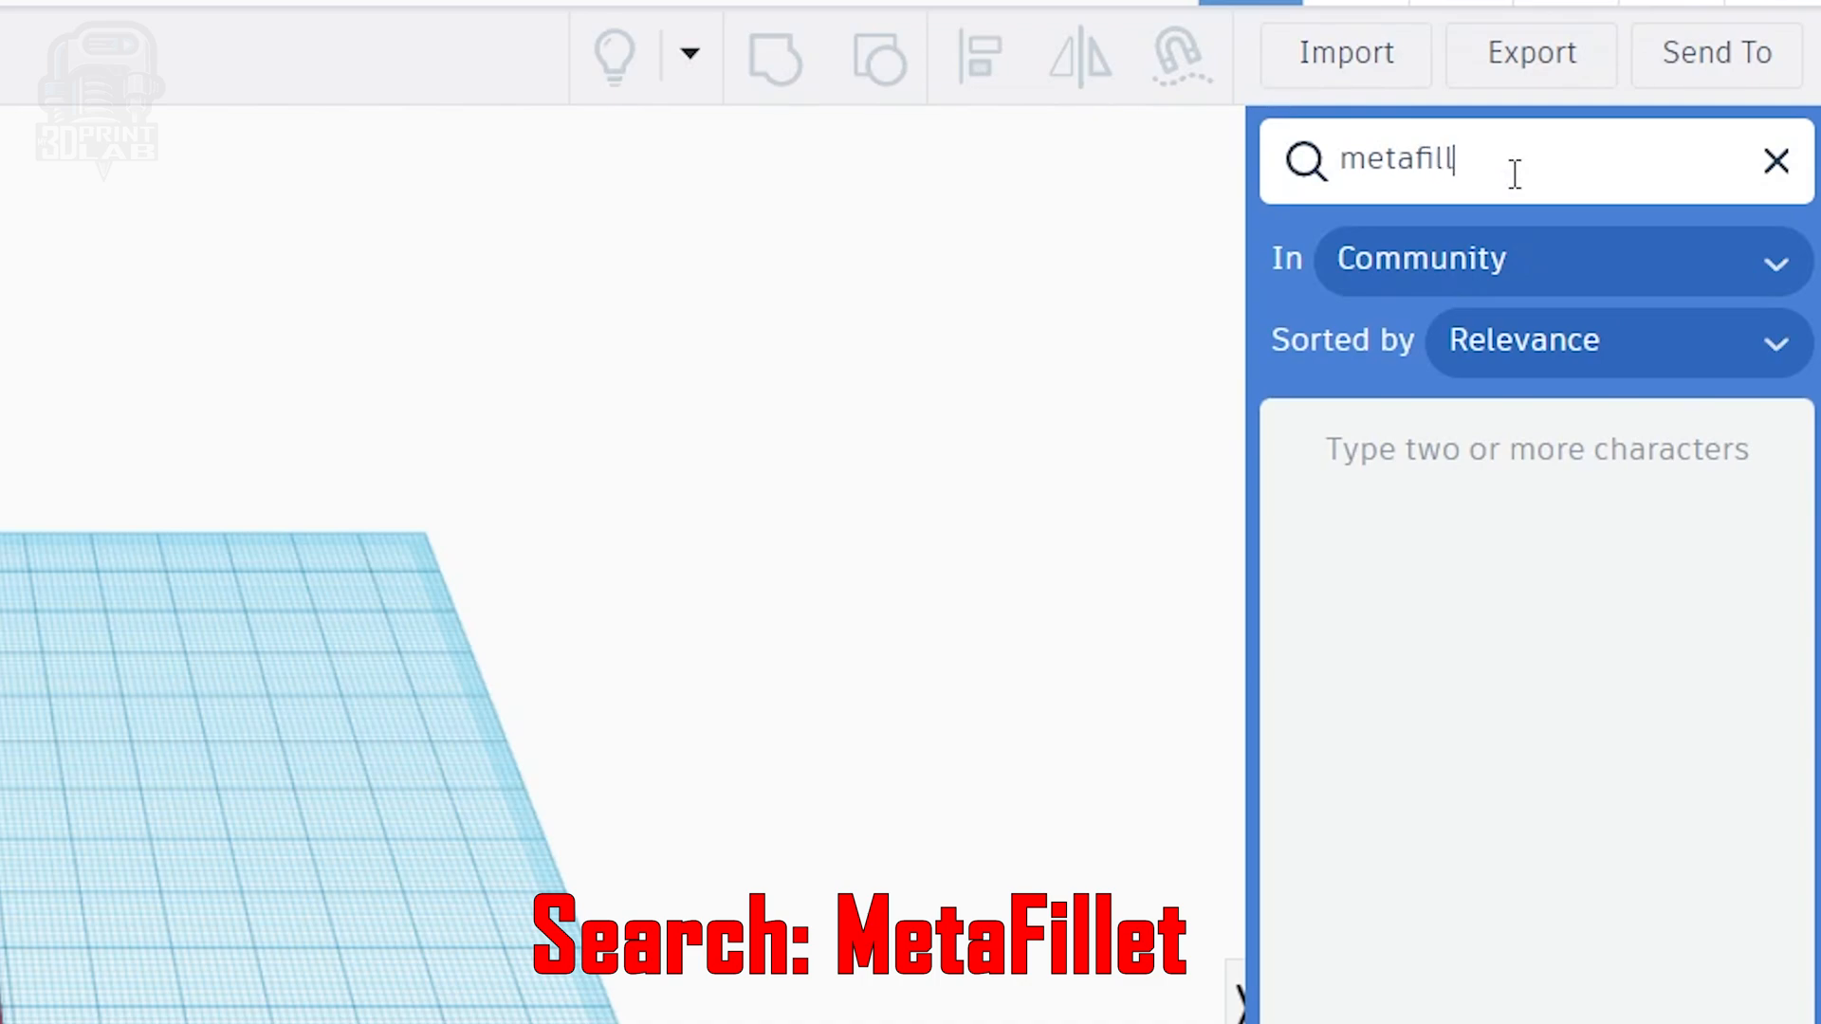
{"action": "type", "text": "et"}
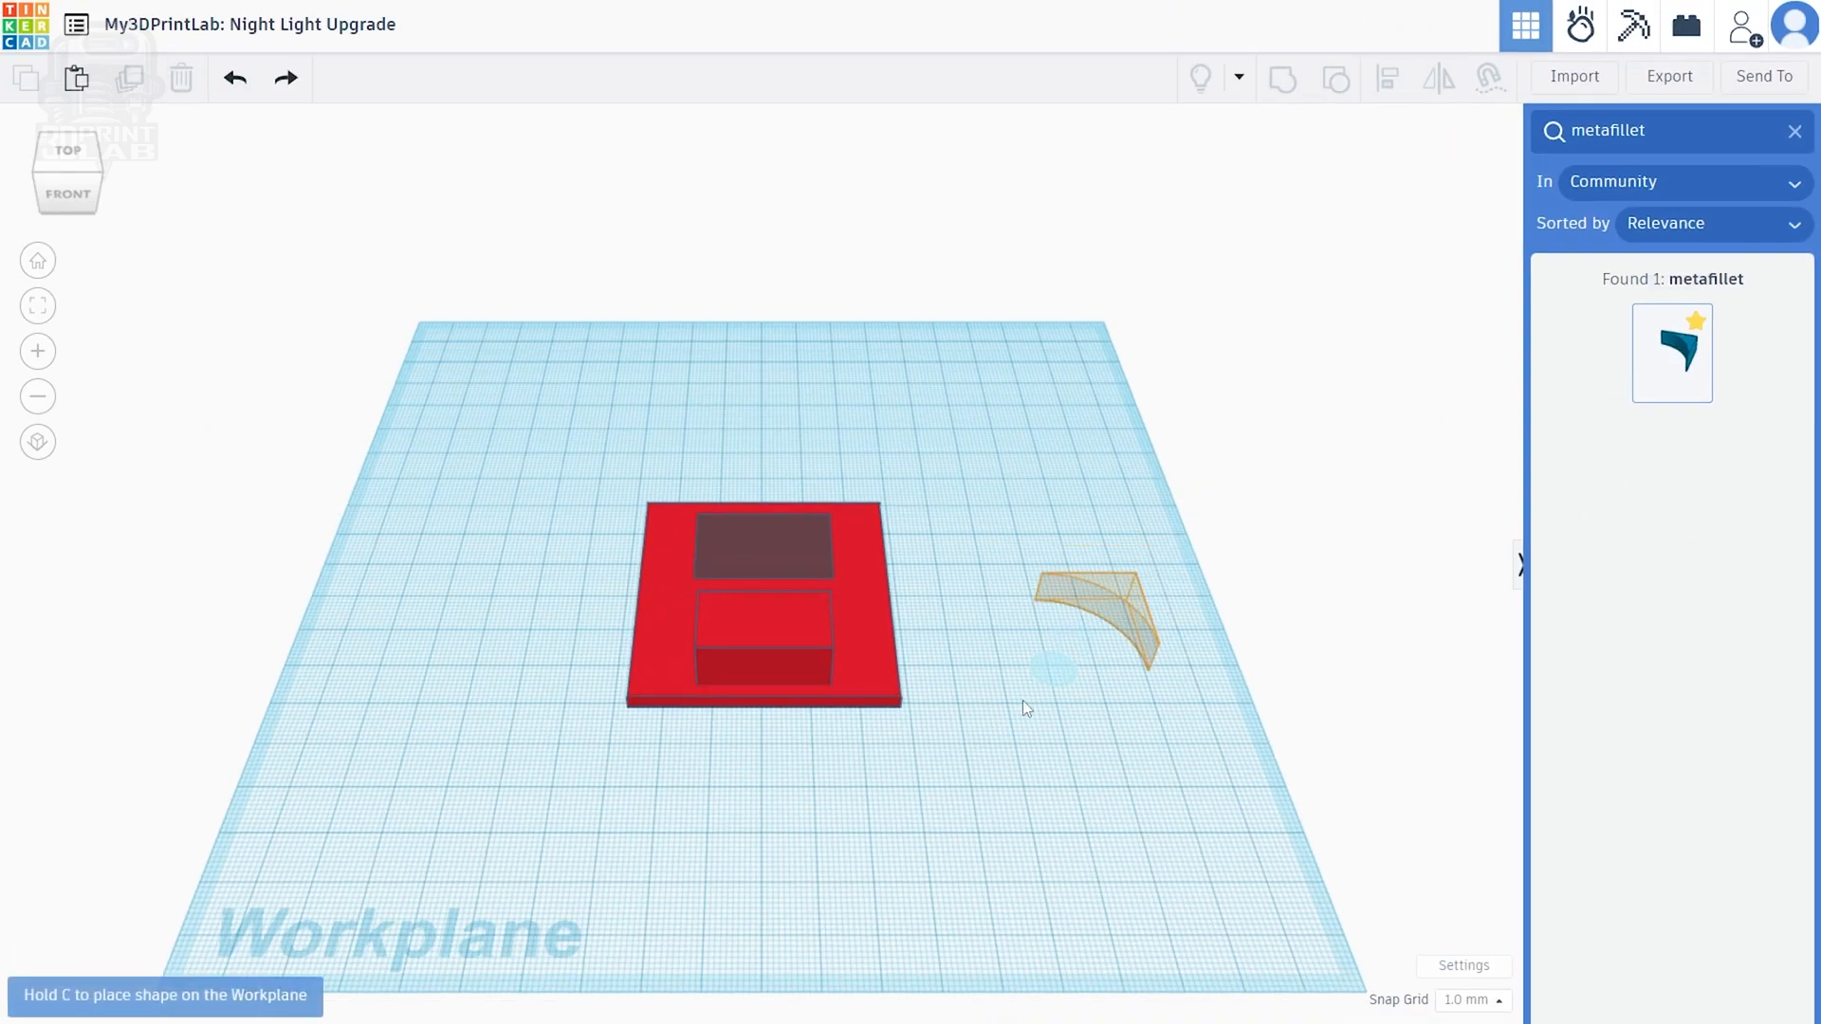
Place MetaFillet beside the plate, test the plate's Radius slider, then revert it
{"action": "left_click", "coordinate": [1097, 615]}
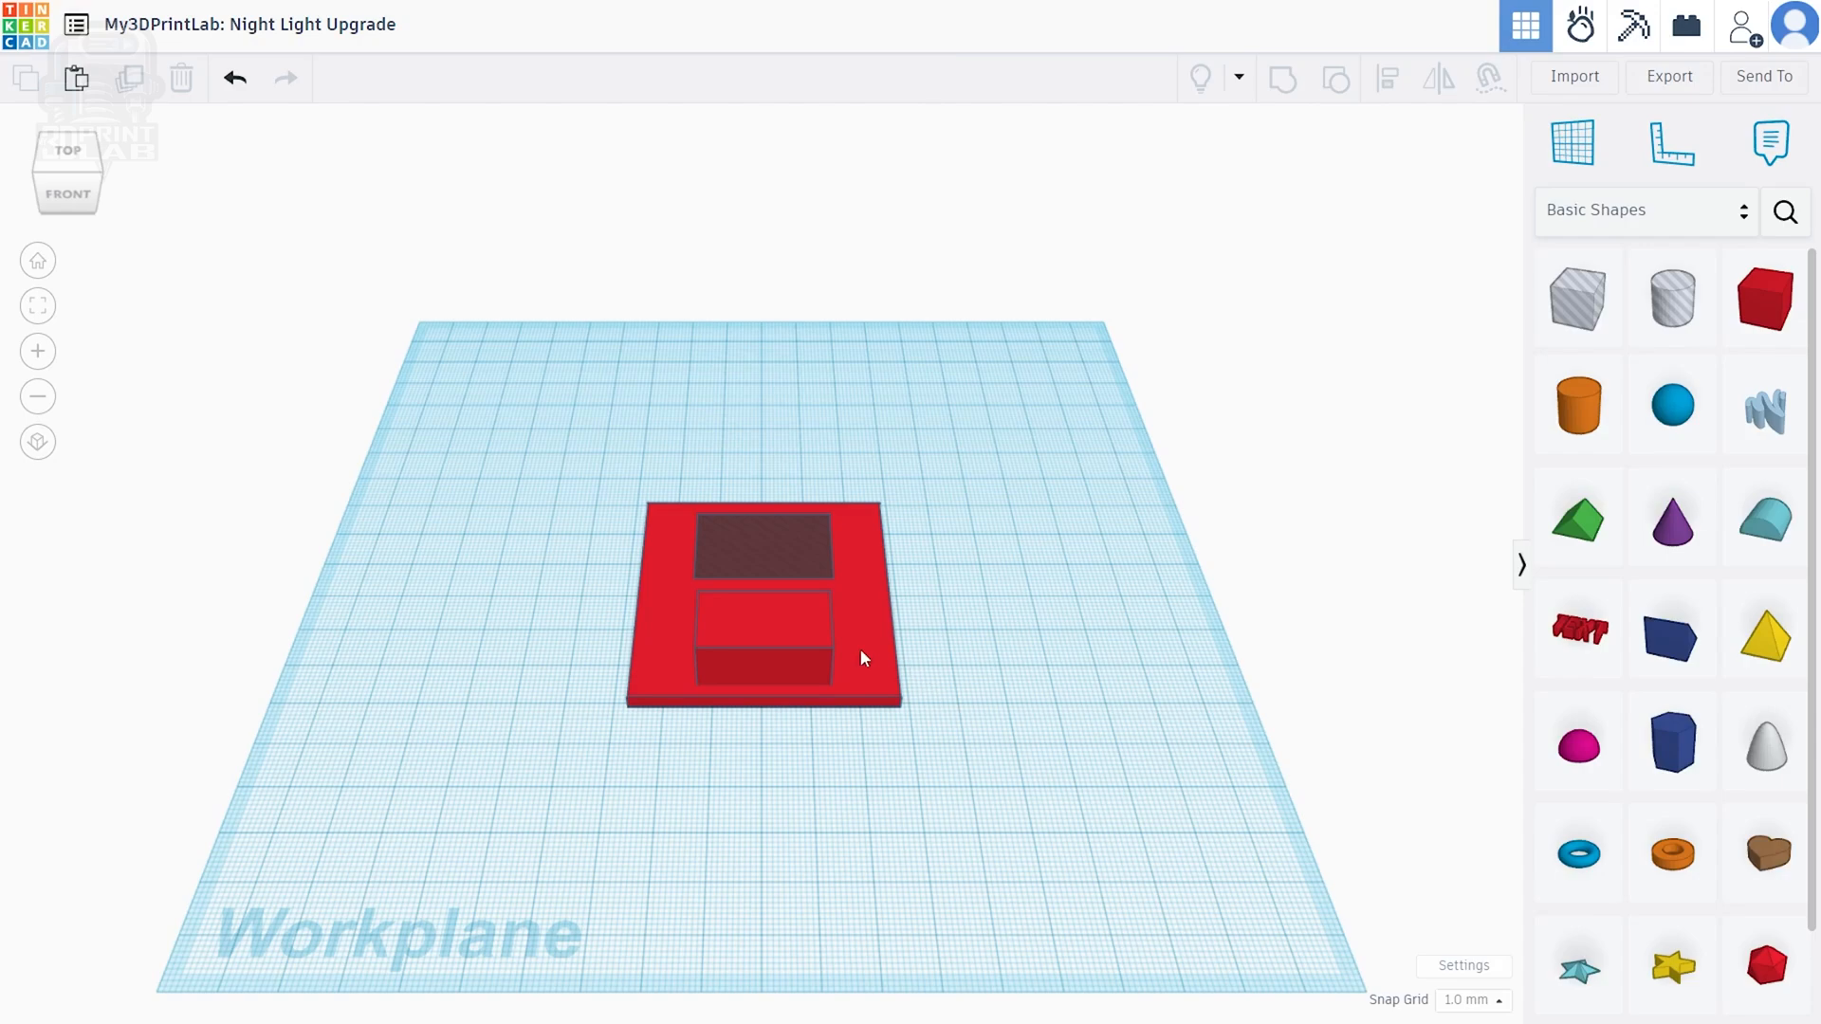
{"action": "left_click", "coordinate": [764, 651]}
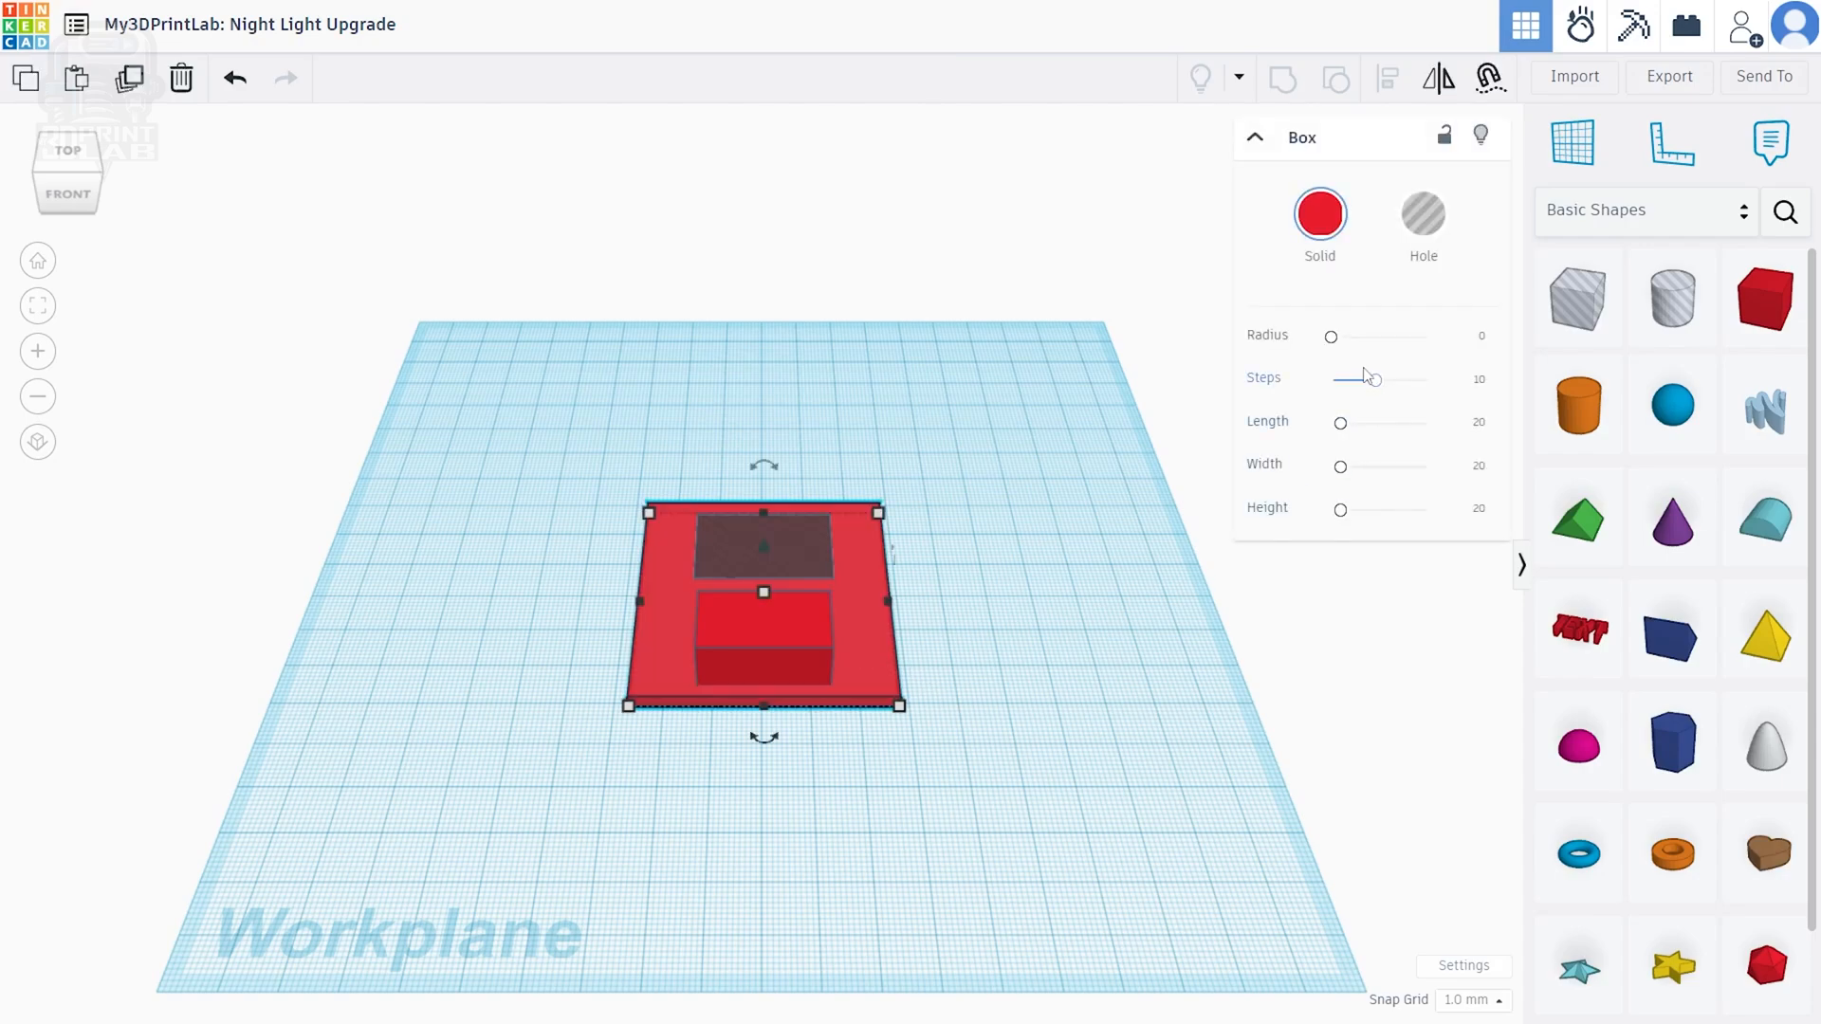
{"action": "left_click_drag", "start_coordinate": [1330, 337], "coordinate": [1367, 336]}
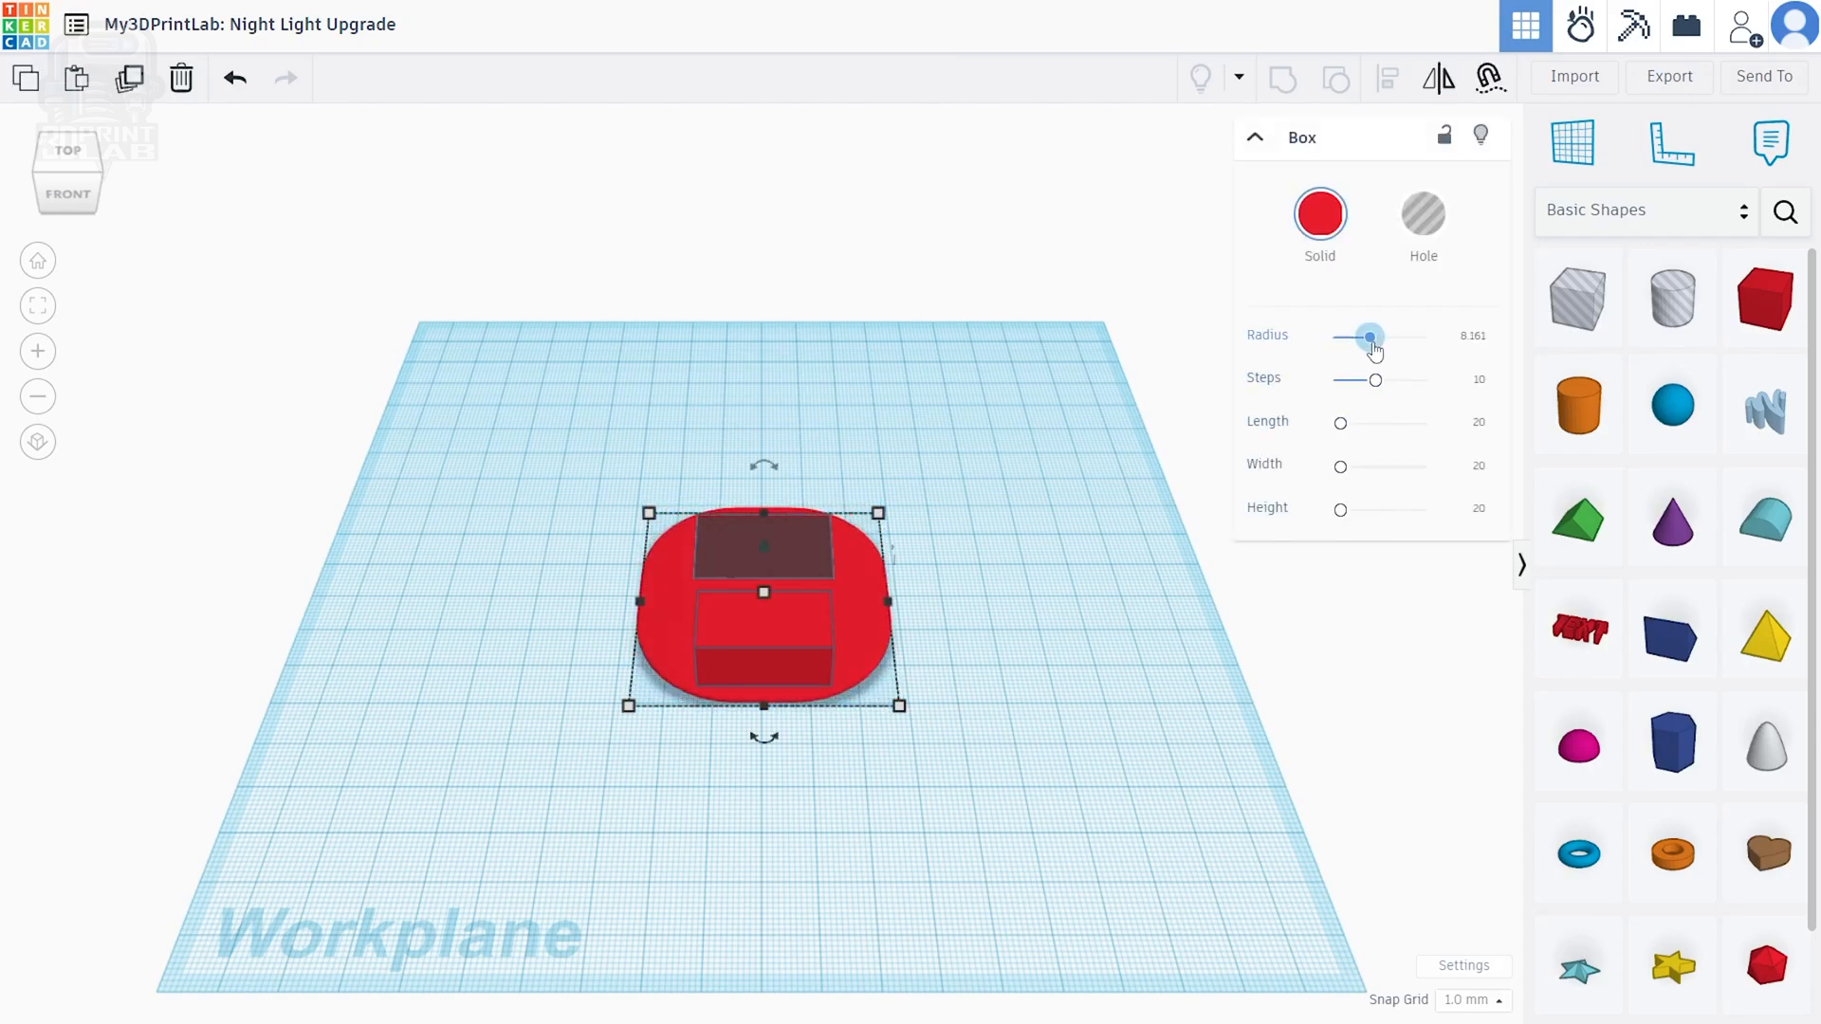
{"action": "left_click_drag", "start_coordinate": [1368, 337], "coordinate": [1351, 337]}
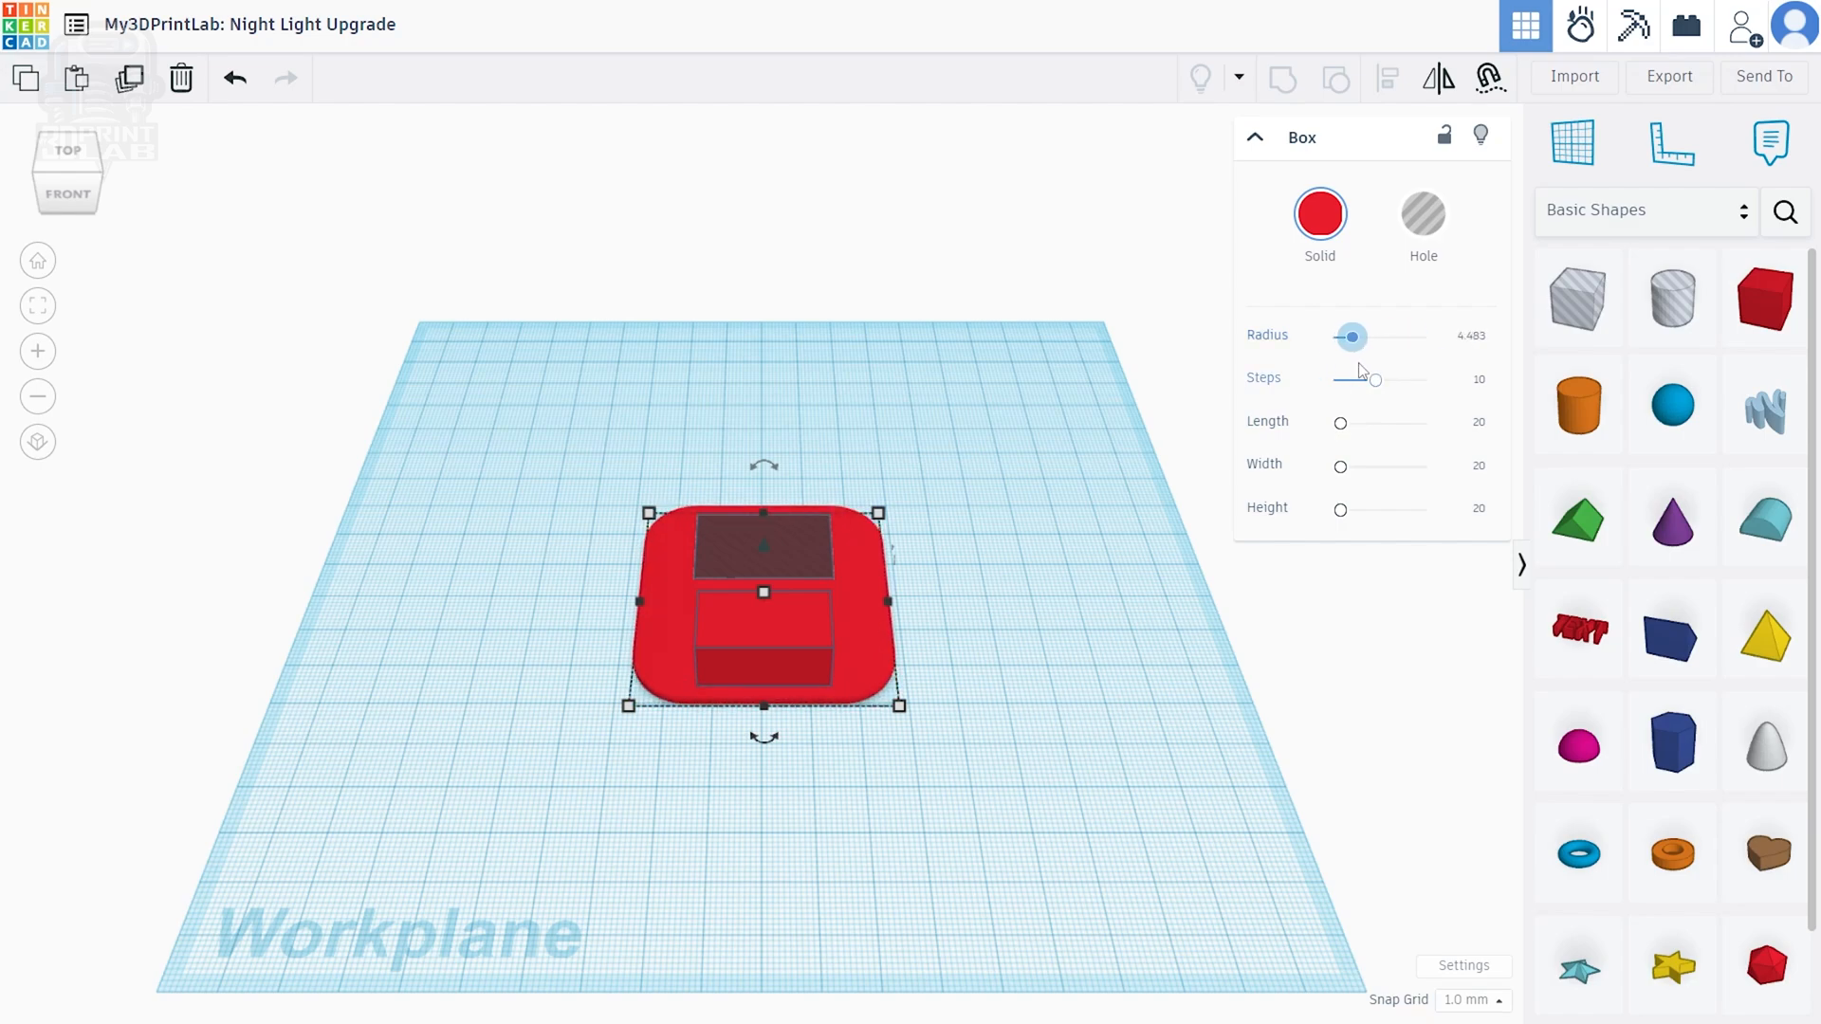
{"action": "left_click_drag", "start_coordinate": [1350, 336], "coordinate": [1367, 336]}
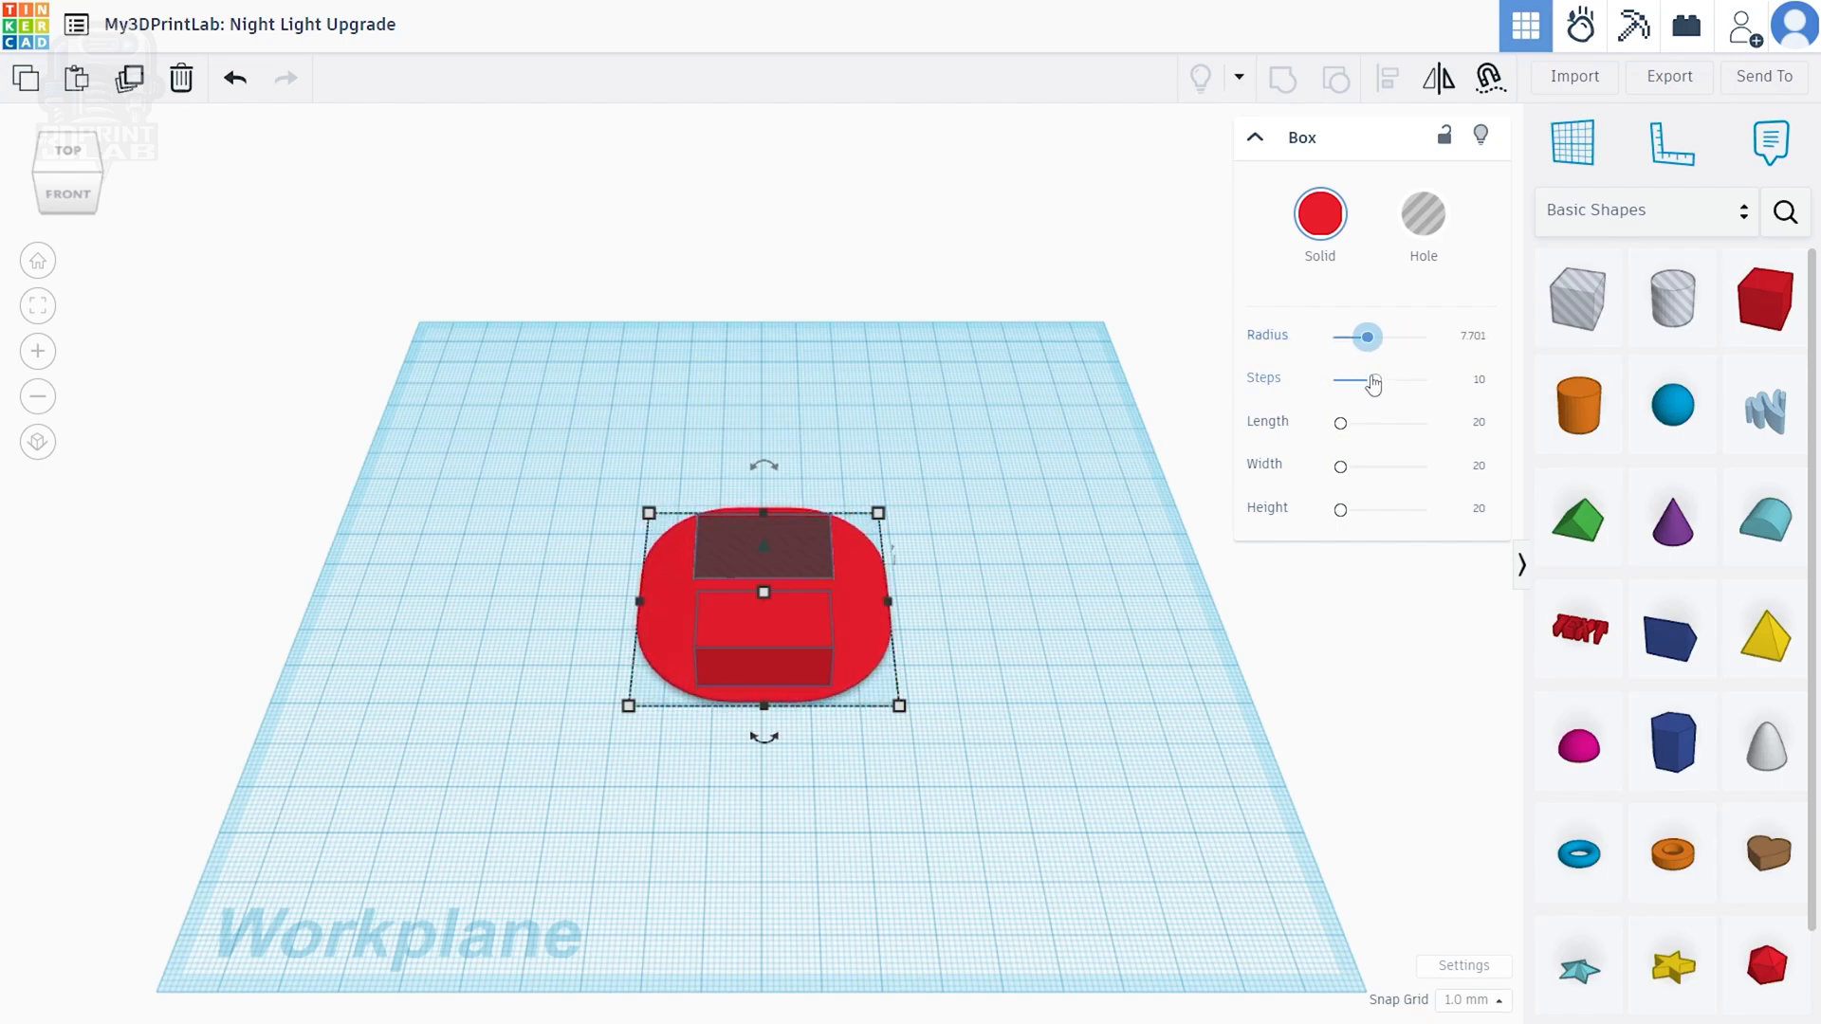
{"action": "left_click", "coordinate": [1464, 337]}
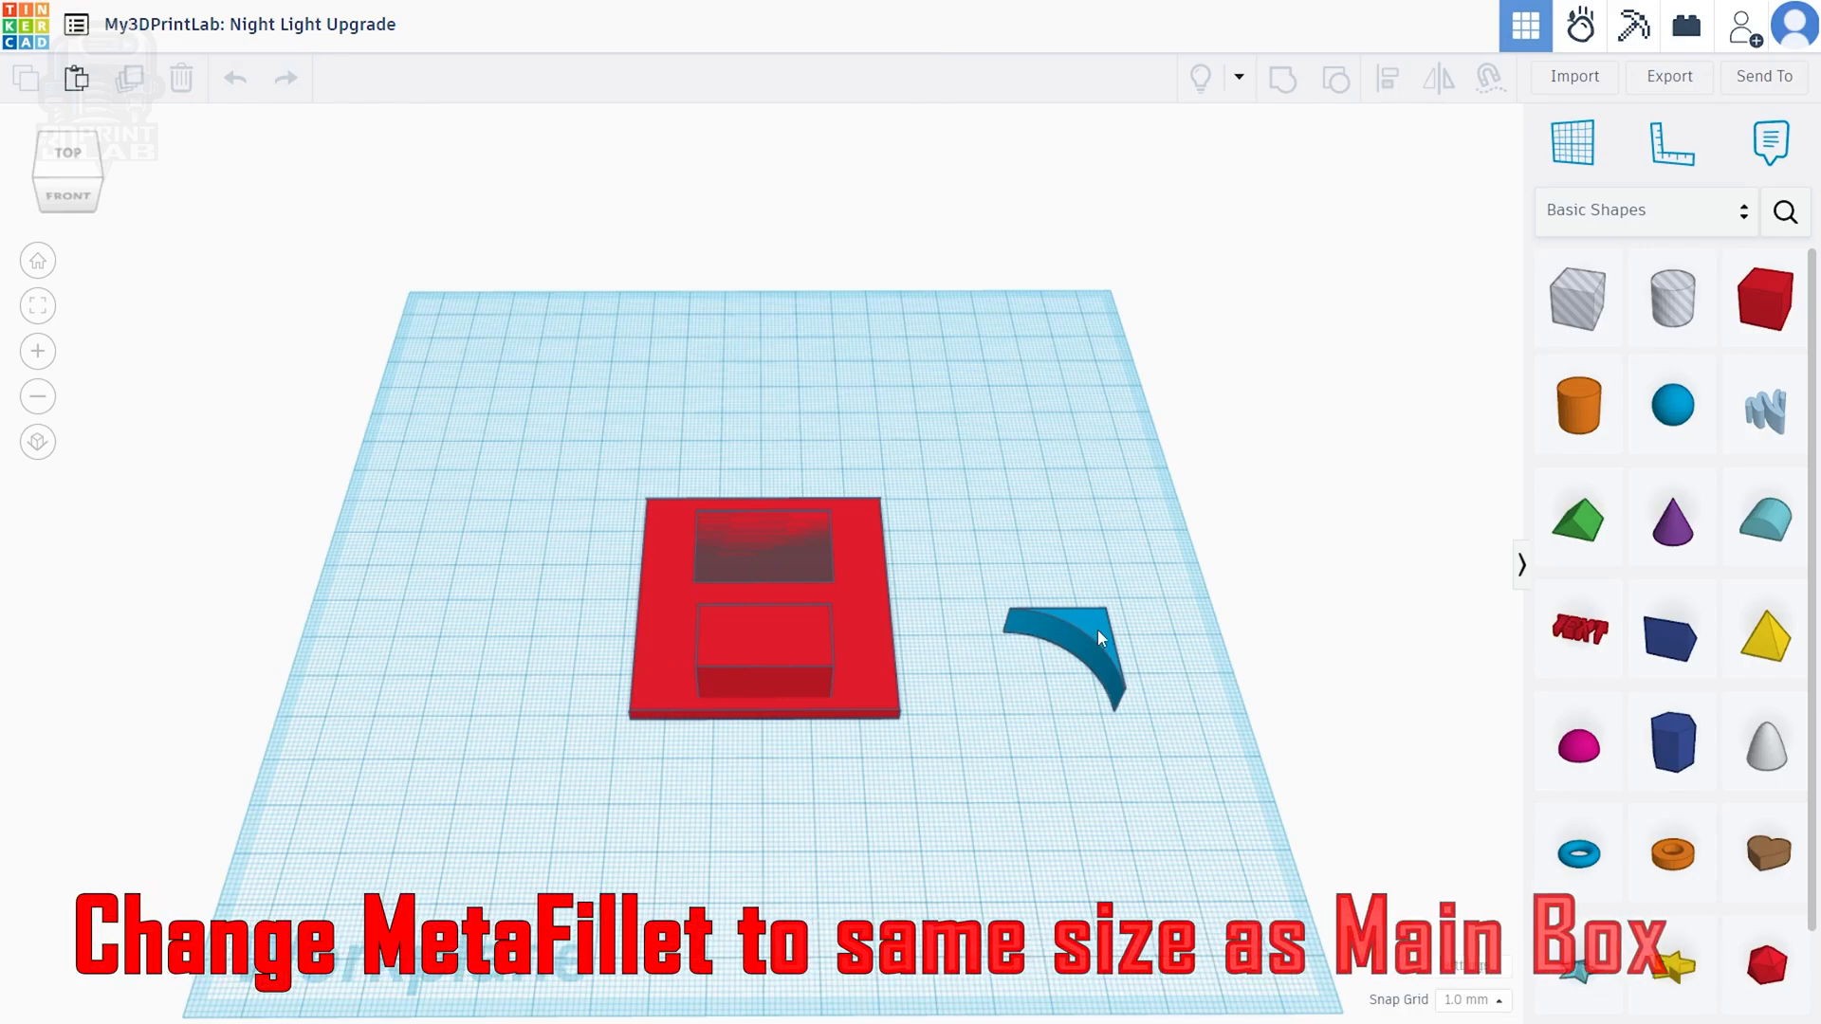
Make MetaFillet a plate-height hole on the plate's back-right corner
{"action": "left_click", "coordinate": [1056, 645]}
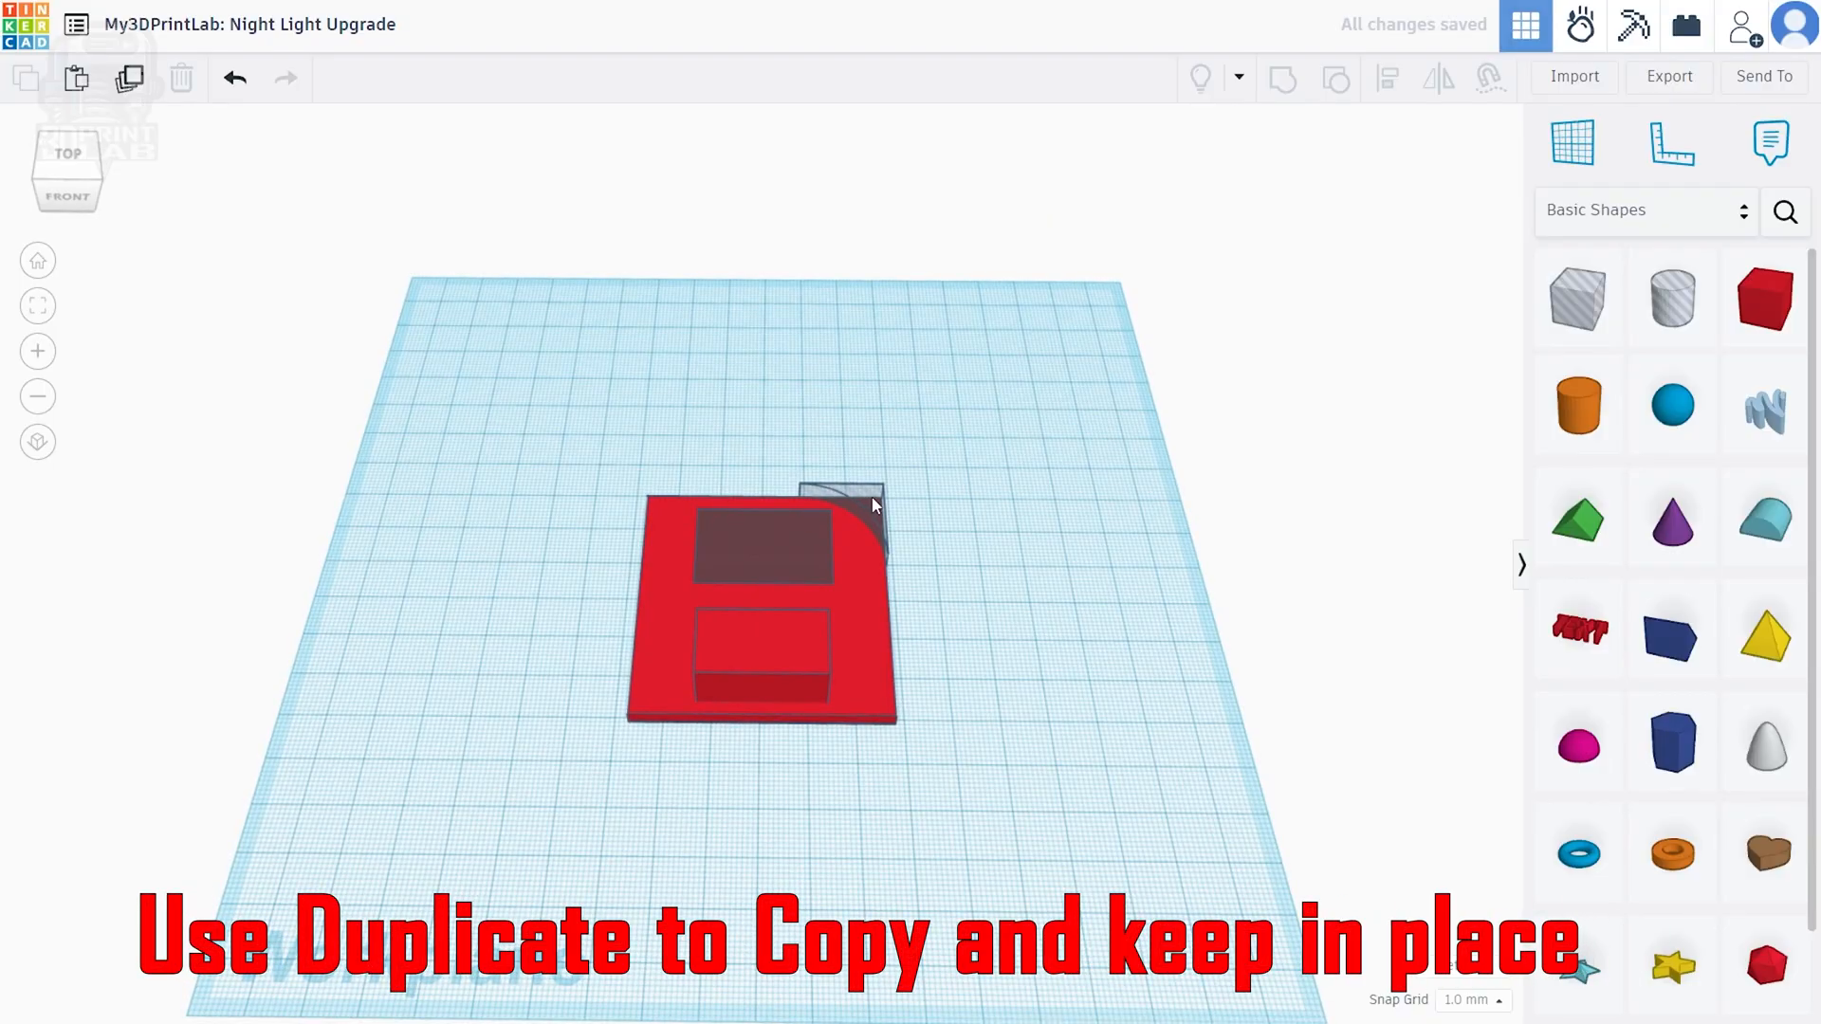
Duplicate the corner fillet hole in place for the remaining corners
{"action": "left_click", "coordinate": [842, 505]}
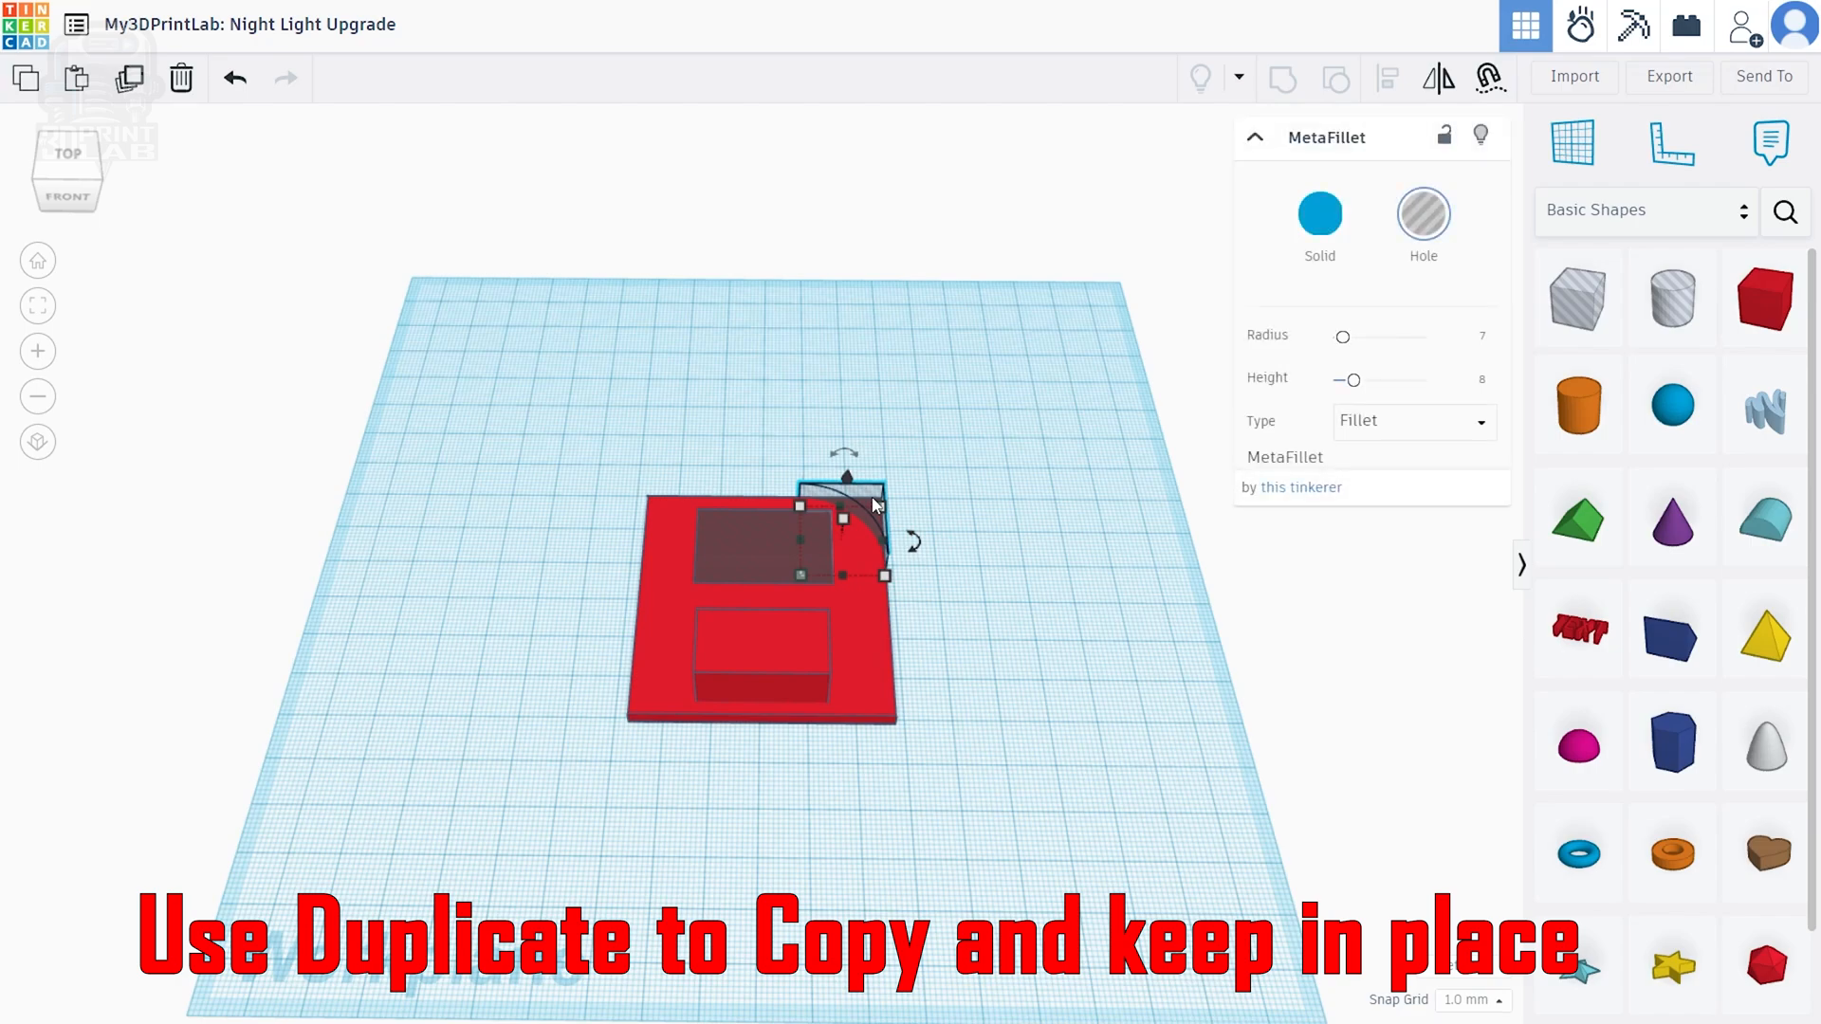
{"action": "mouse_move", "coordinate": [274, 249]}
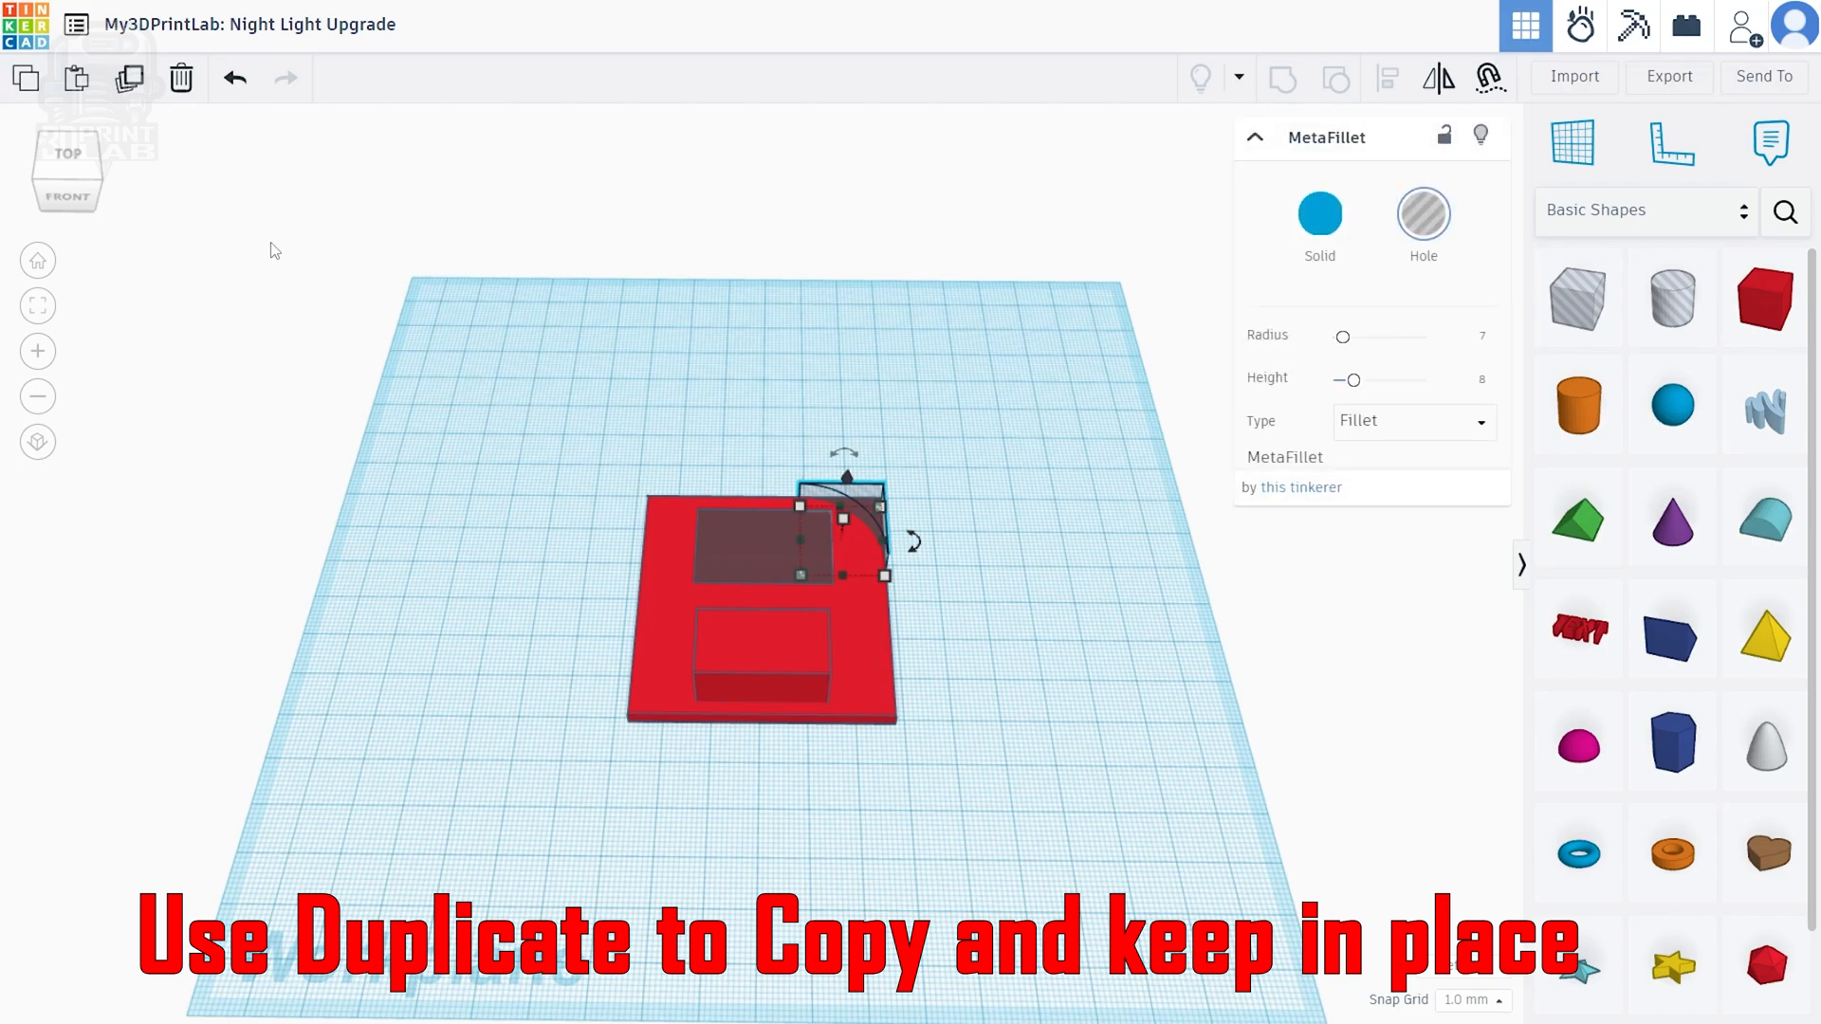
{"action": "mouse_move", "coordinate": [129, 78]}
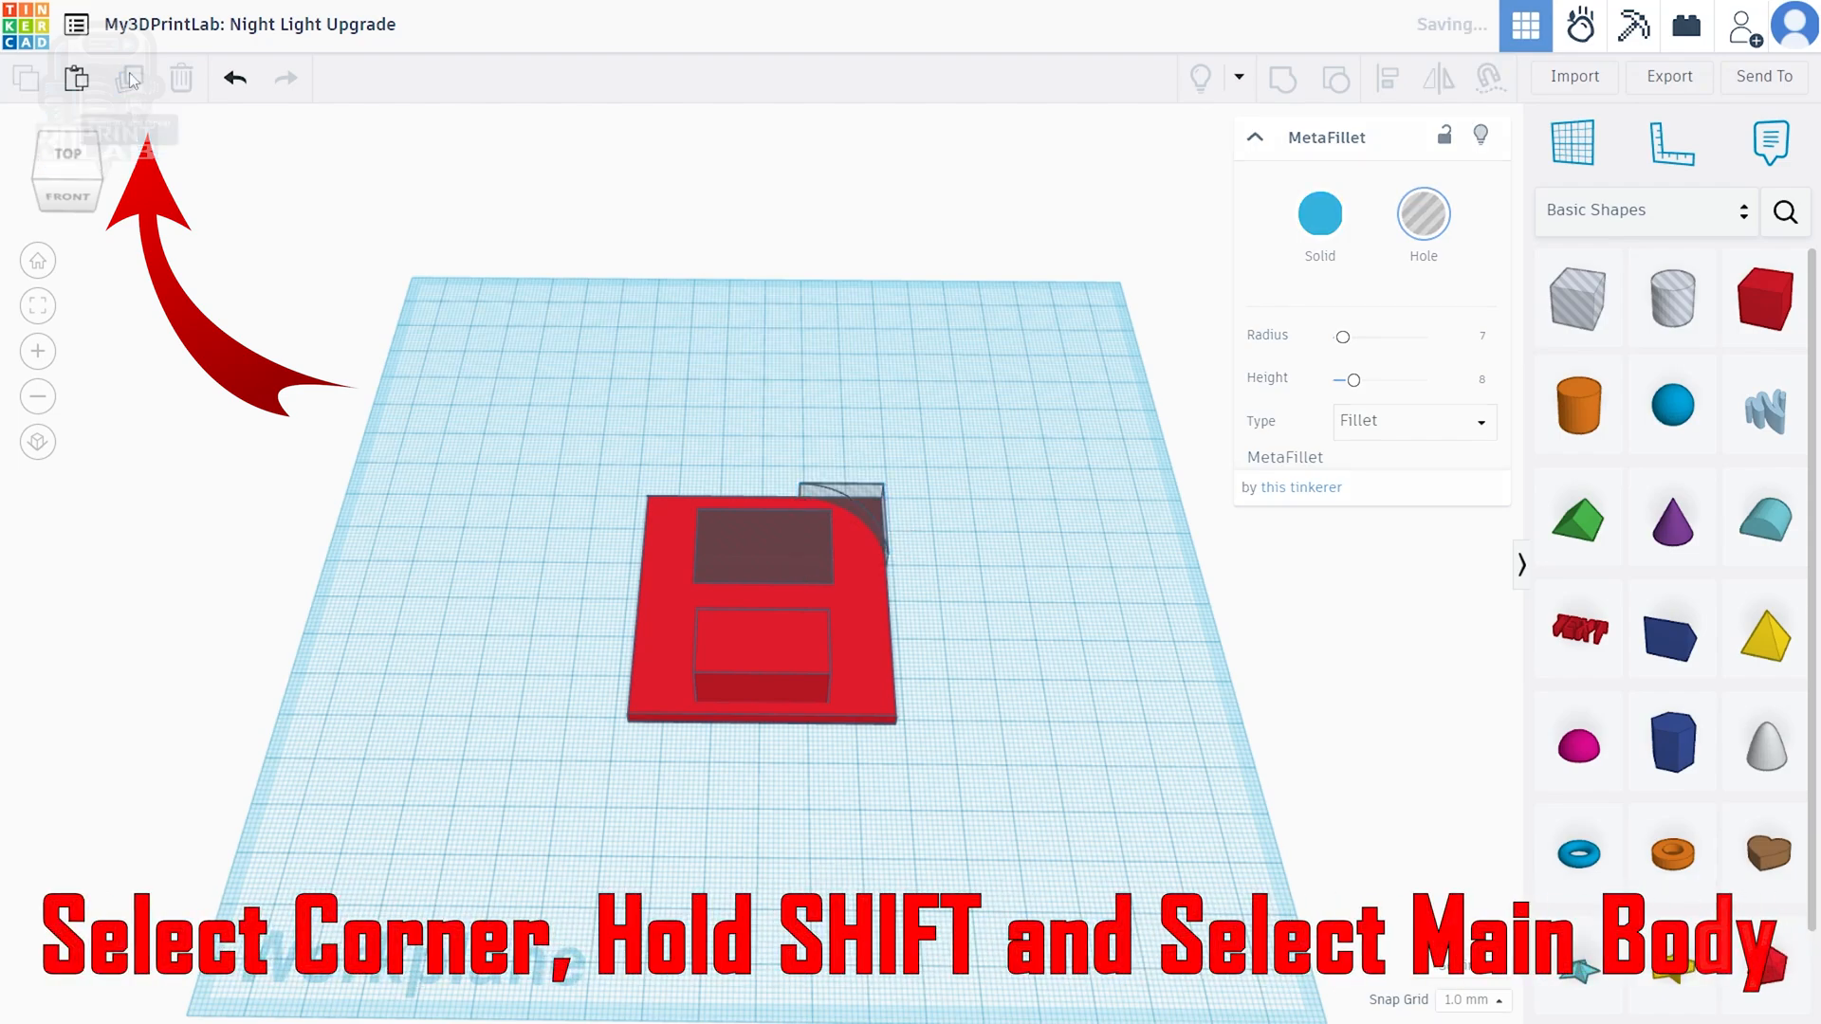
{"action": "left_click", "coordinate": [842, 505]}
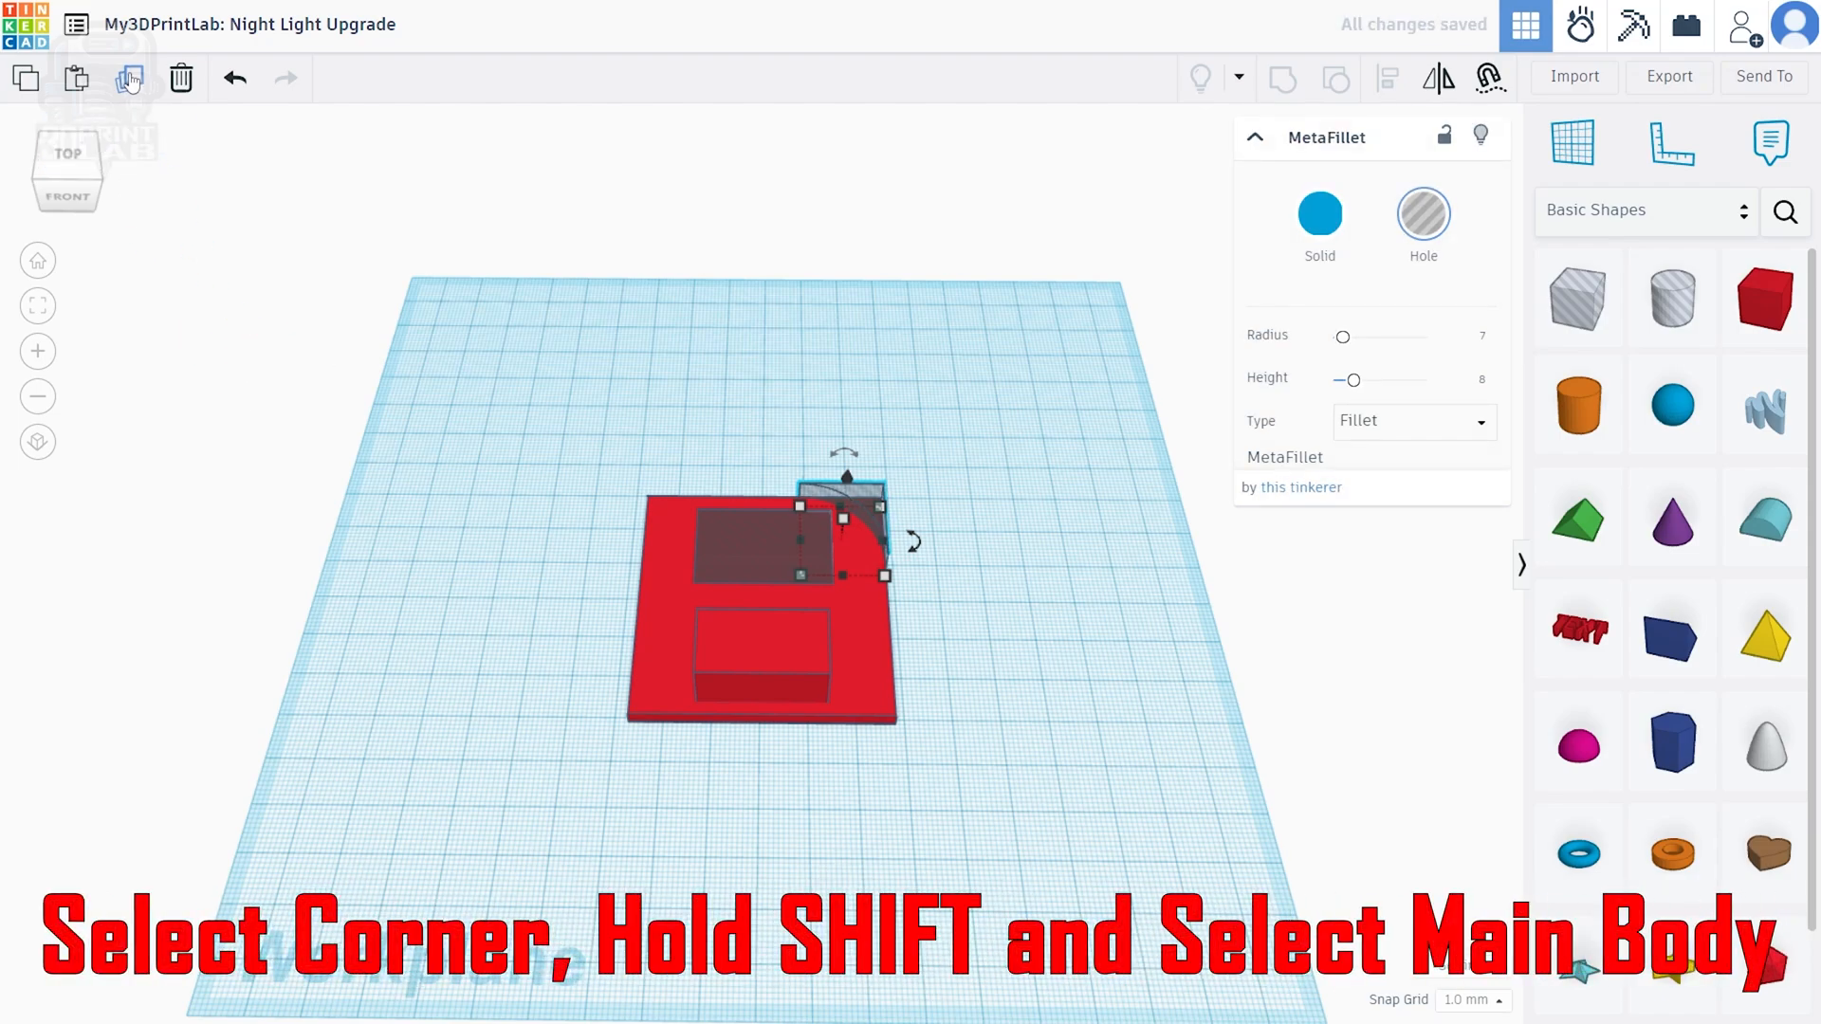
{"action": "mouse_move", "coordinate": [616, 421]}
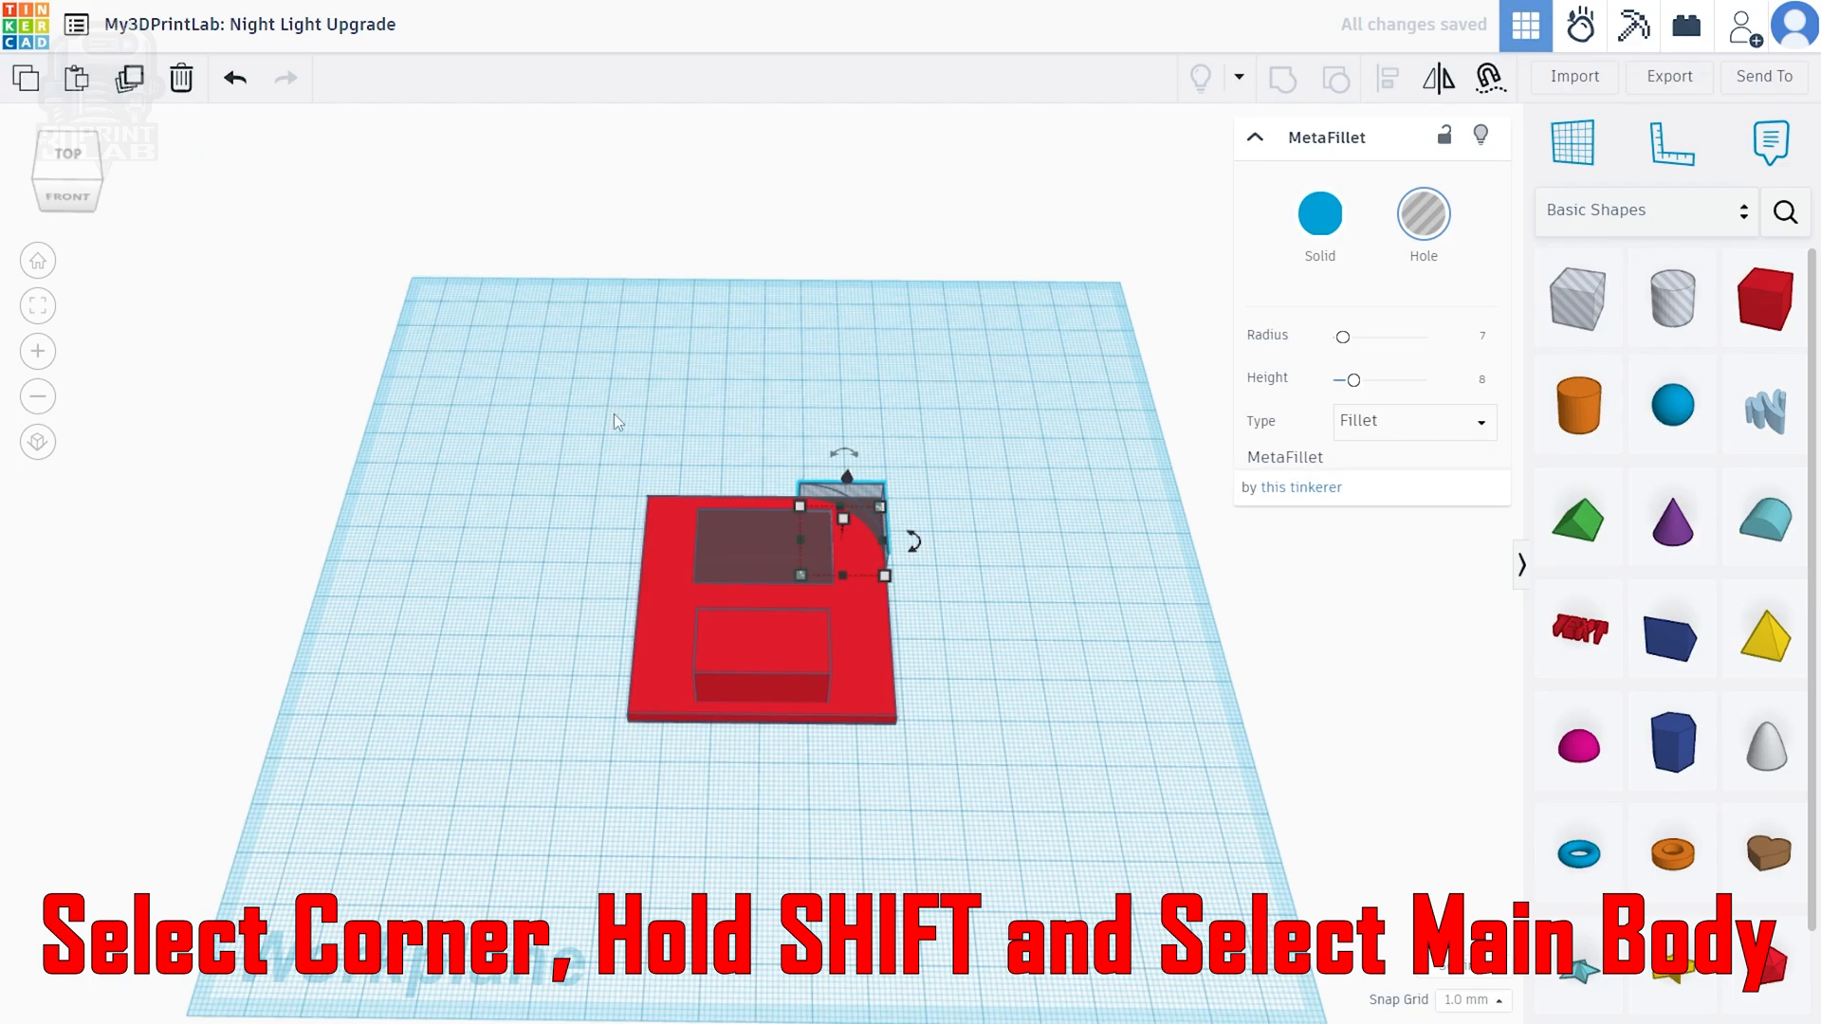
{"action": "mouse_move", "coordinate": [670, 595]}
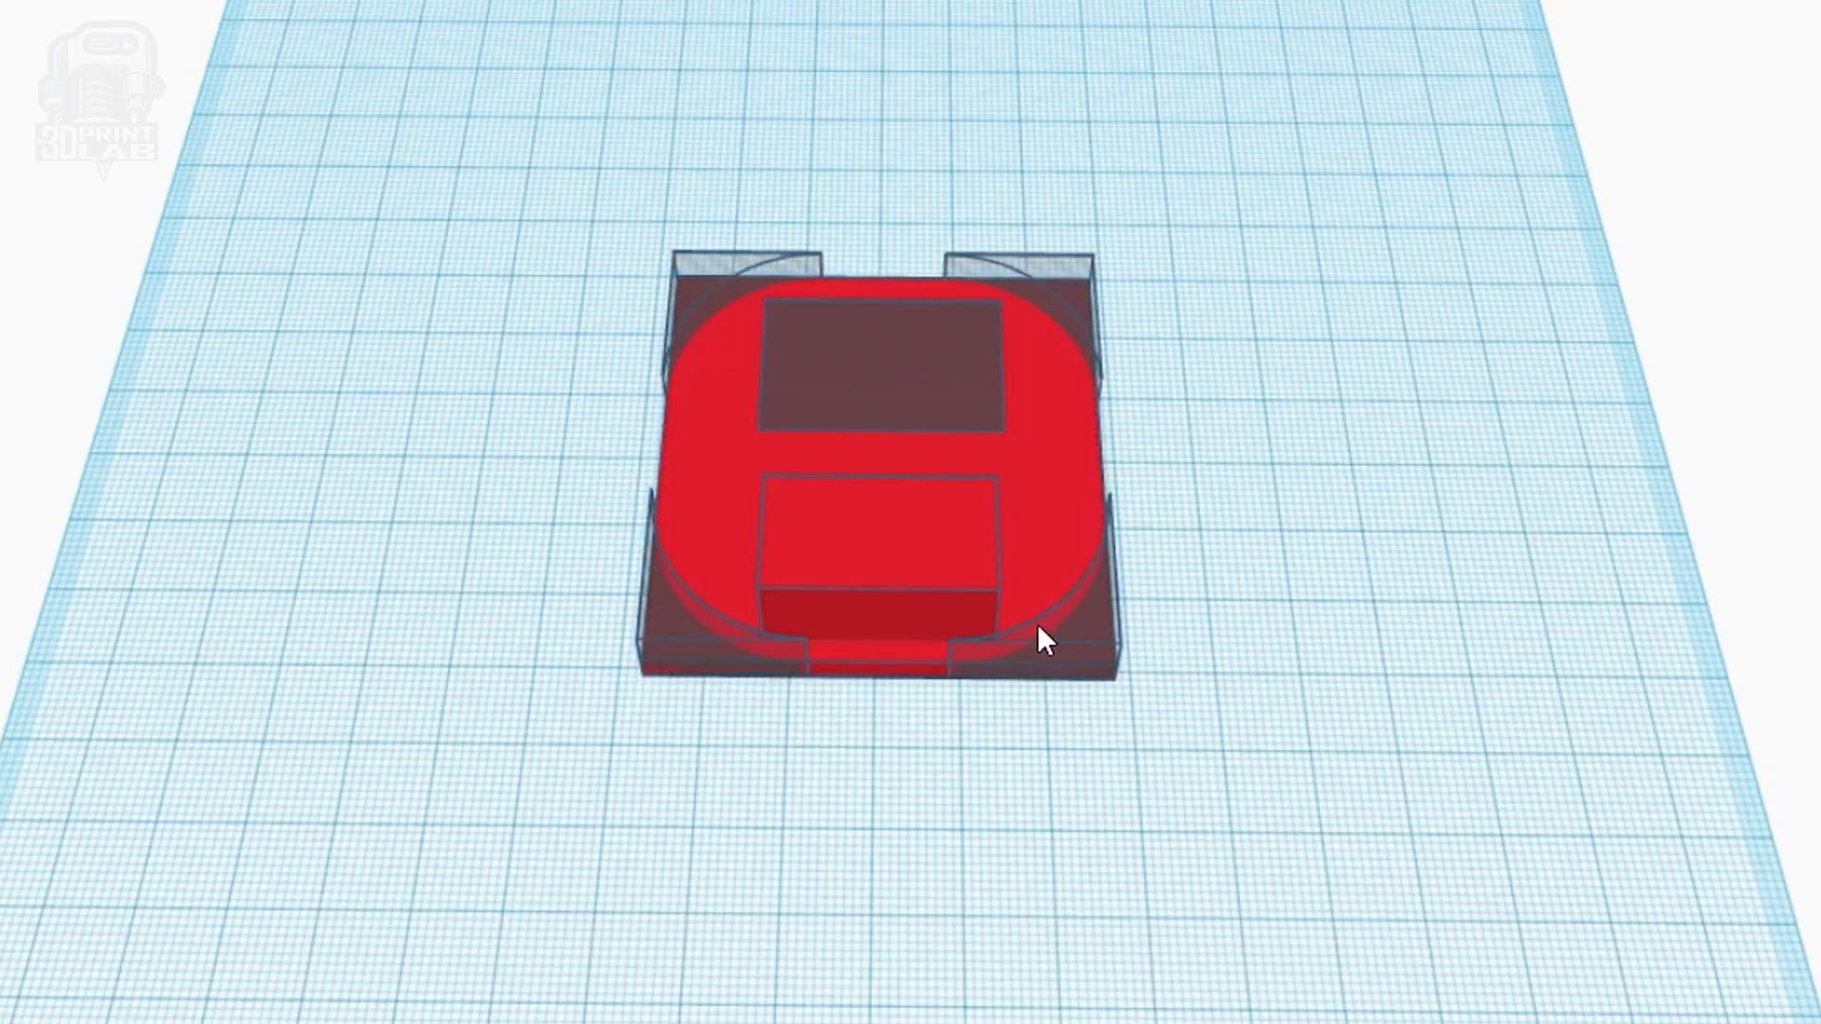
Group the plate with its four corner fillet holes
{"action": "left_click", "coordinate": [1044, 638]}
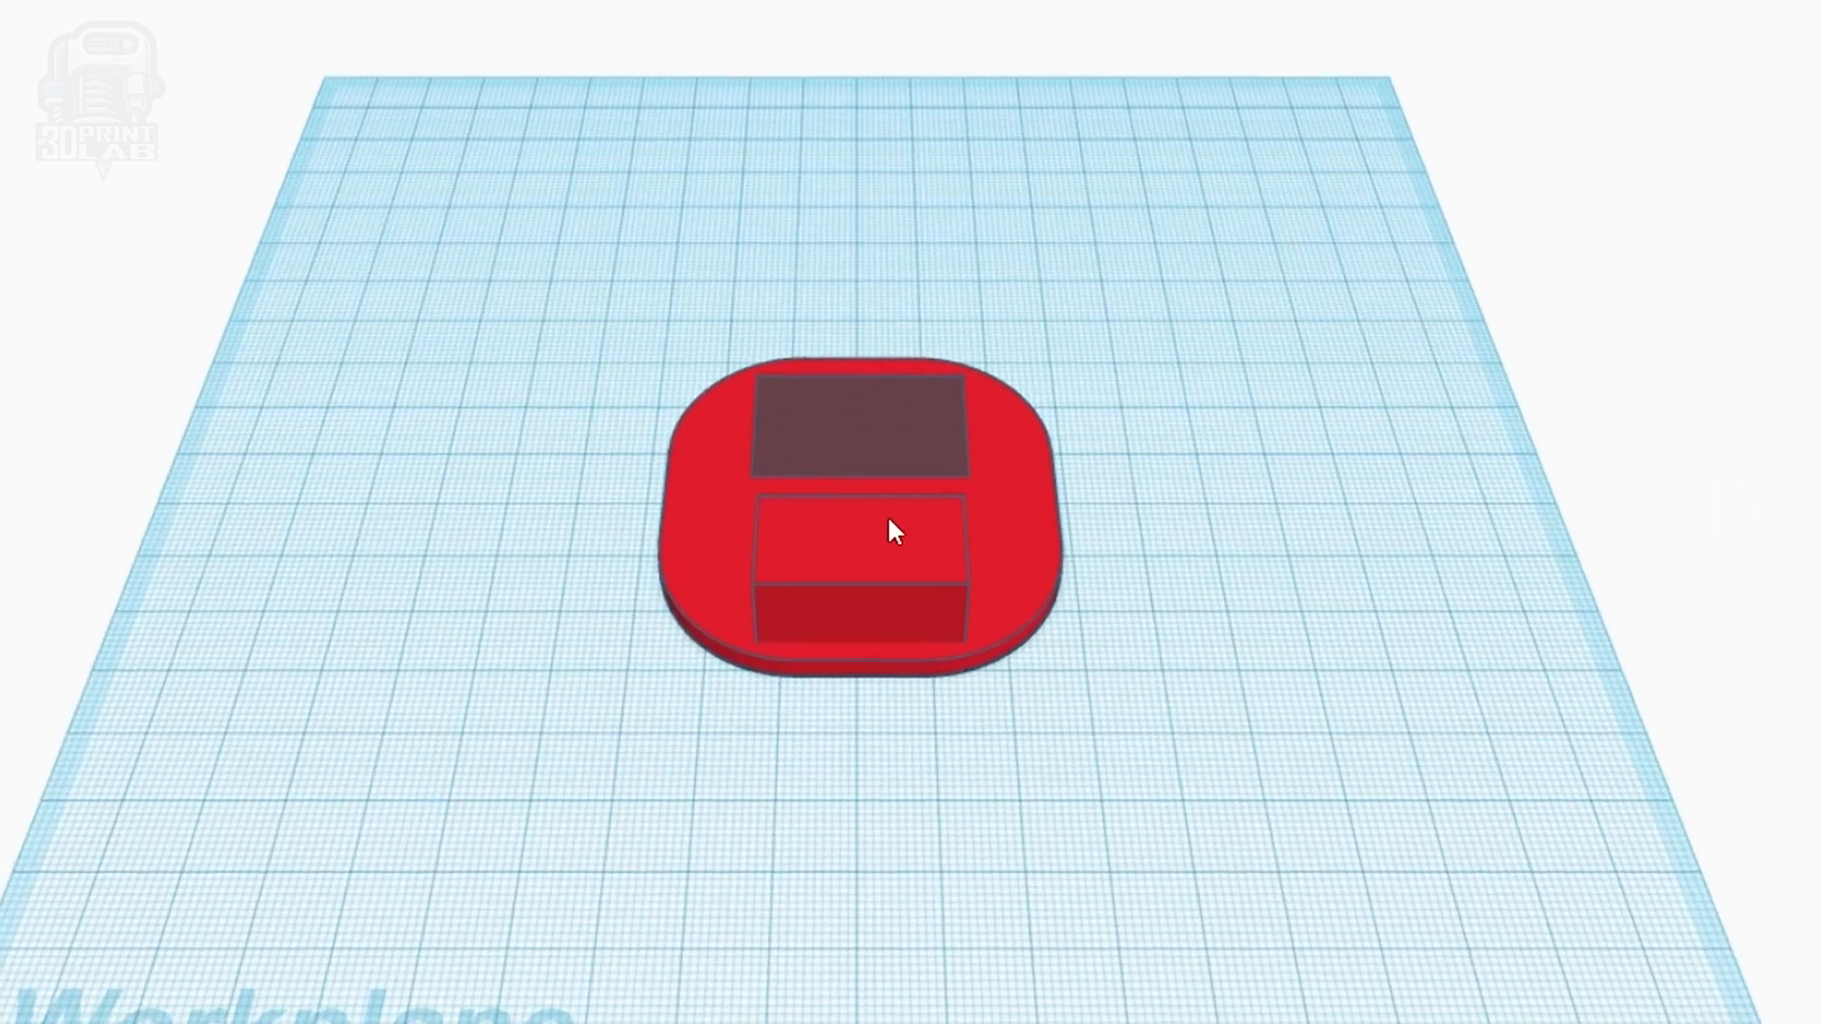
Increase the raised box's corner Radius, then deselect to view it
{"action": "left_click", "coordinate": [859, 558]}
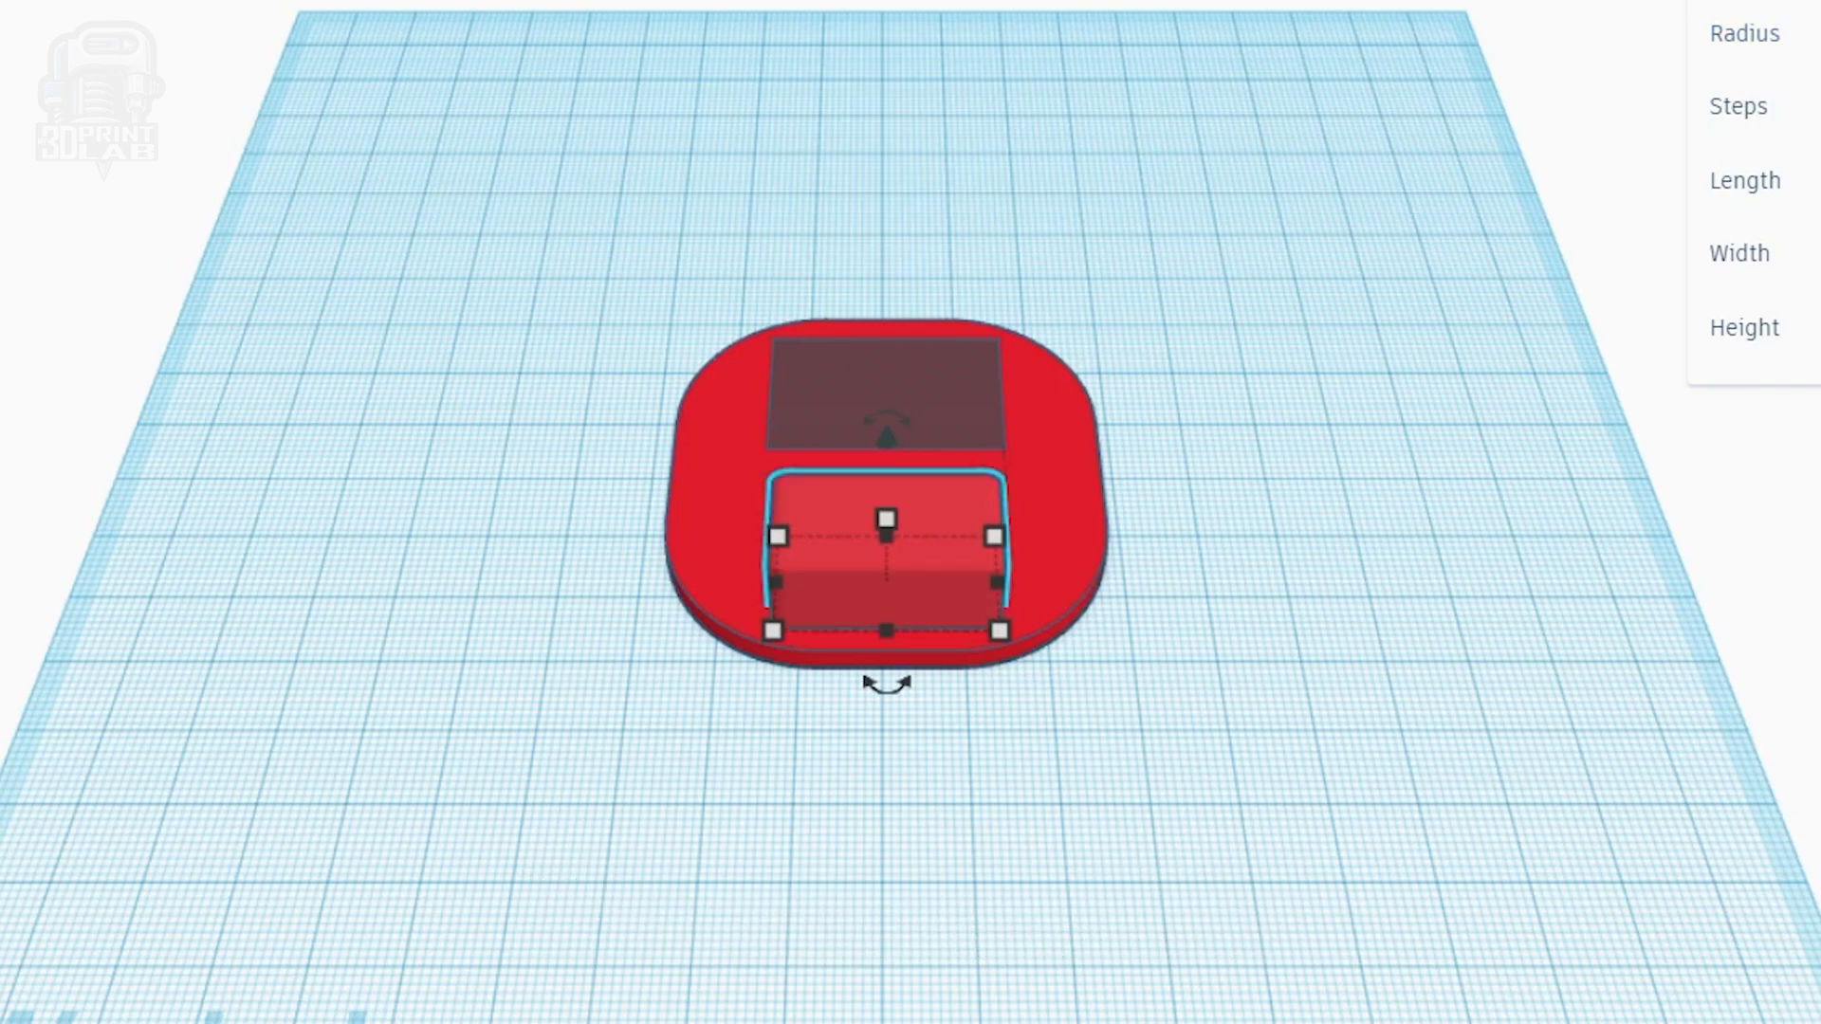
{"action": "left_click", "coordinate": [871, 798]}
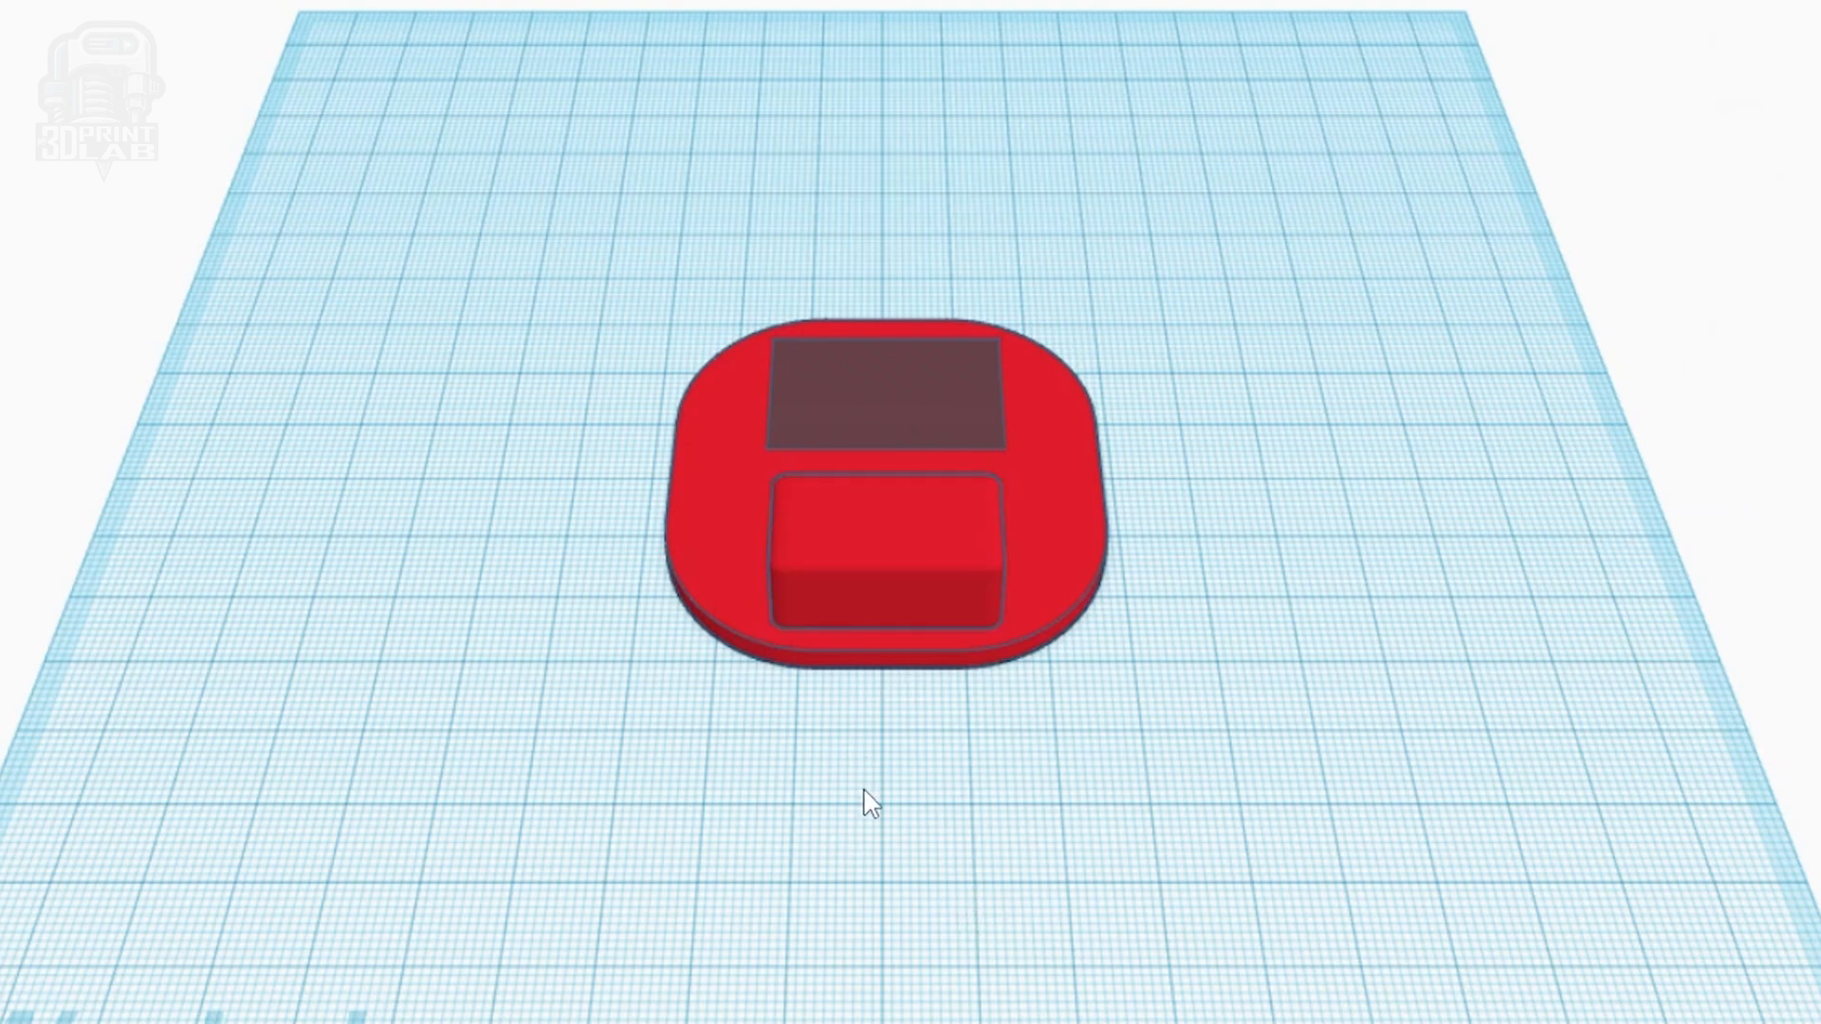
{"action": "mouse_move", "coordinate": [917, 824]}
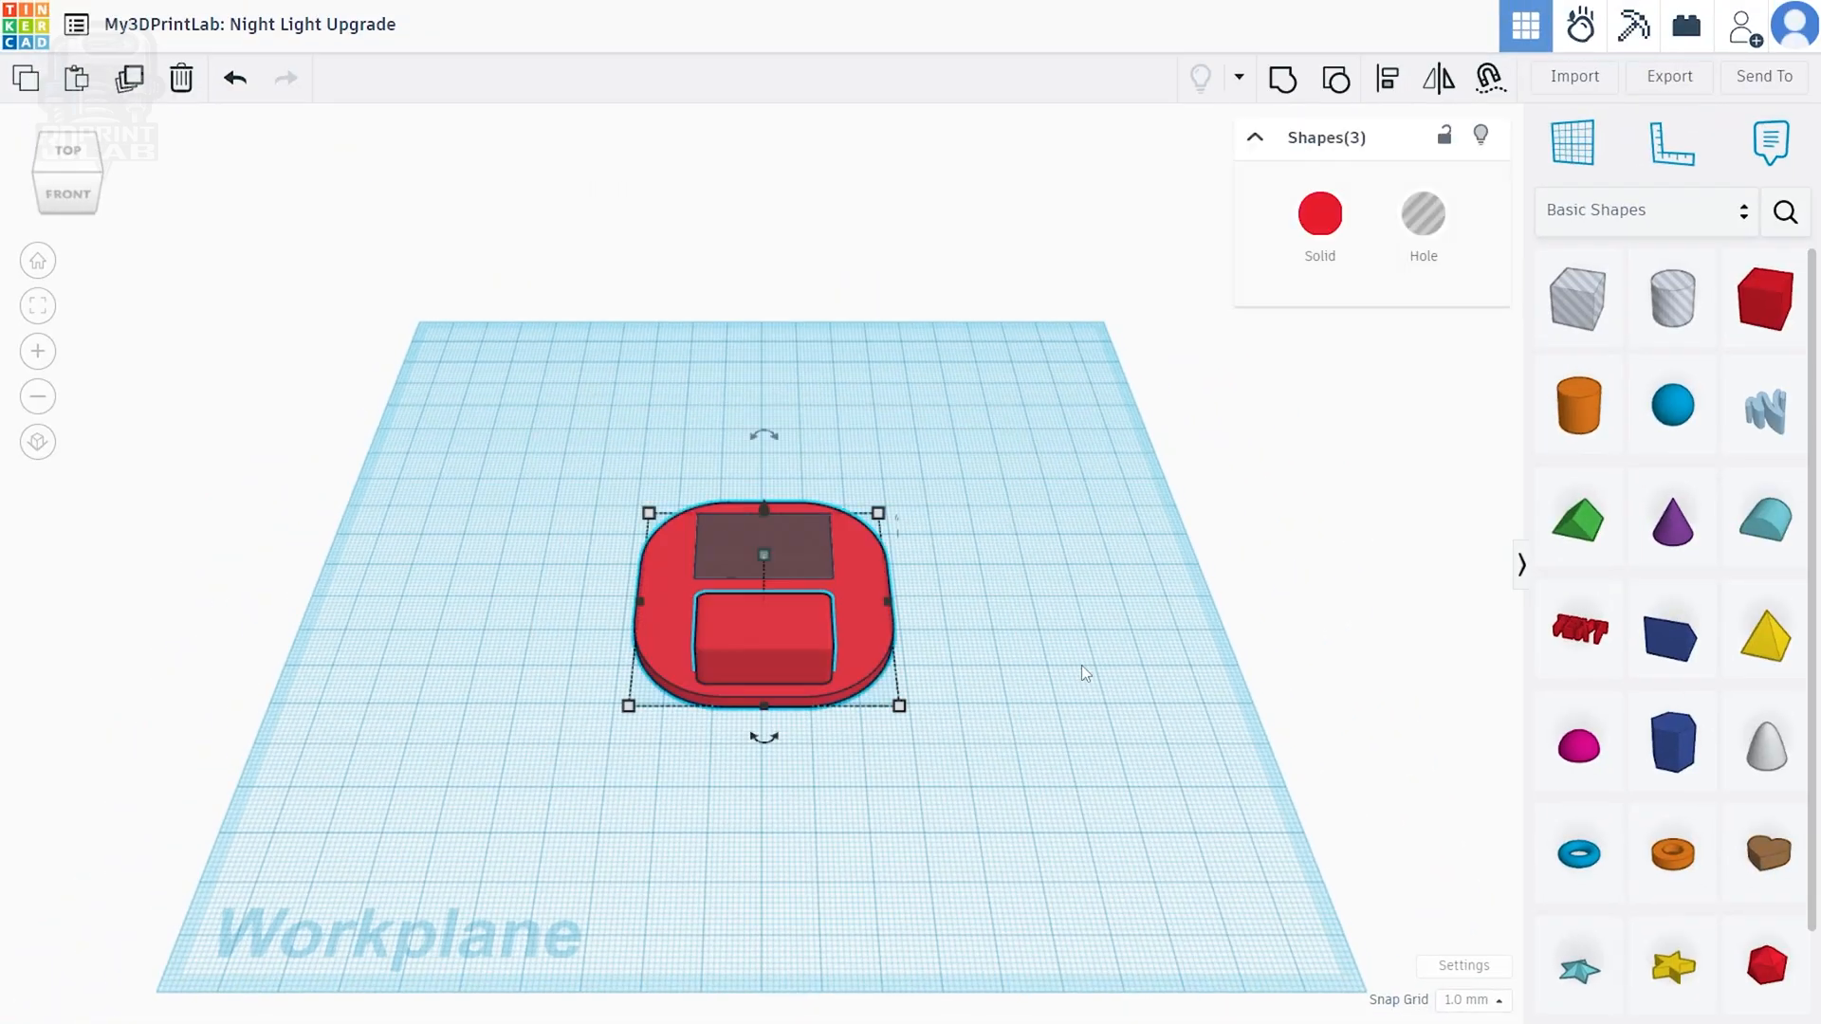
{"action": "mouse_move", "coordinate": [1190, 447]}
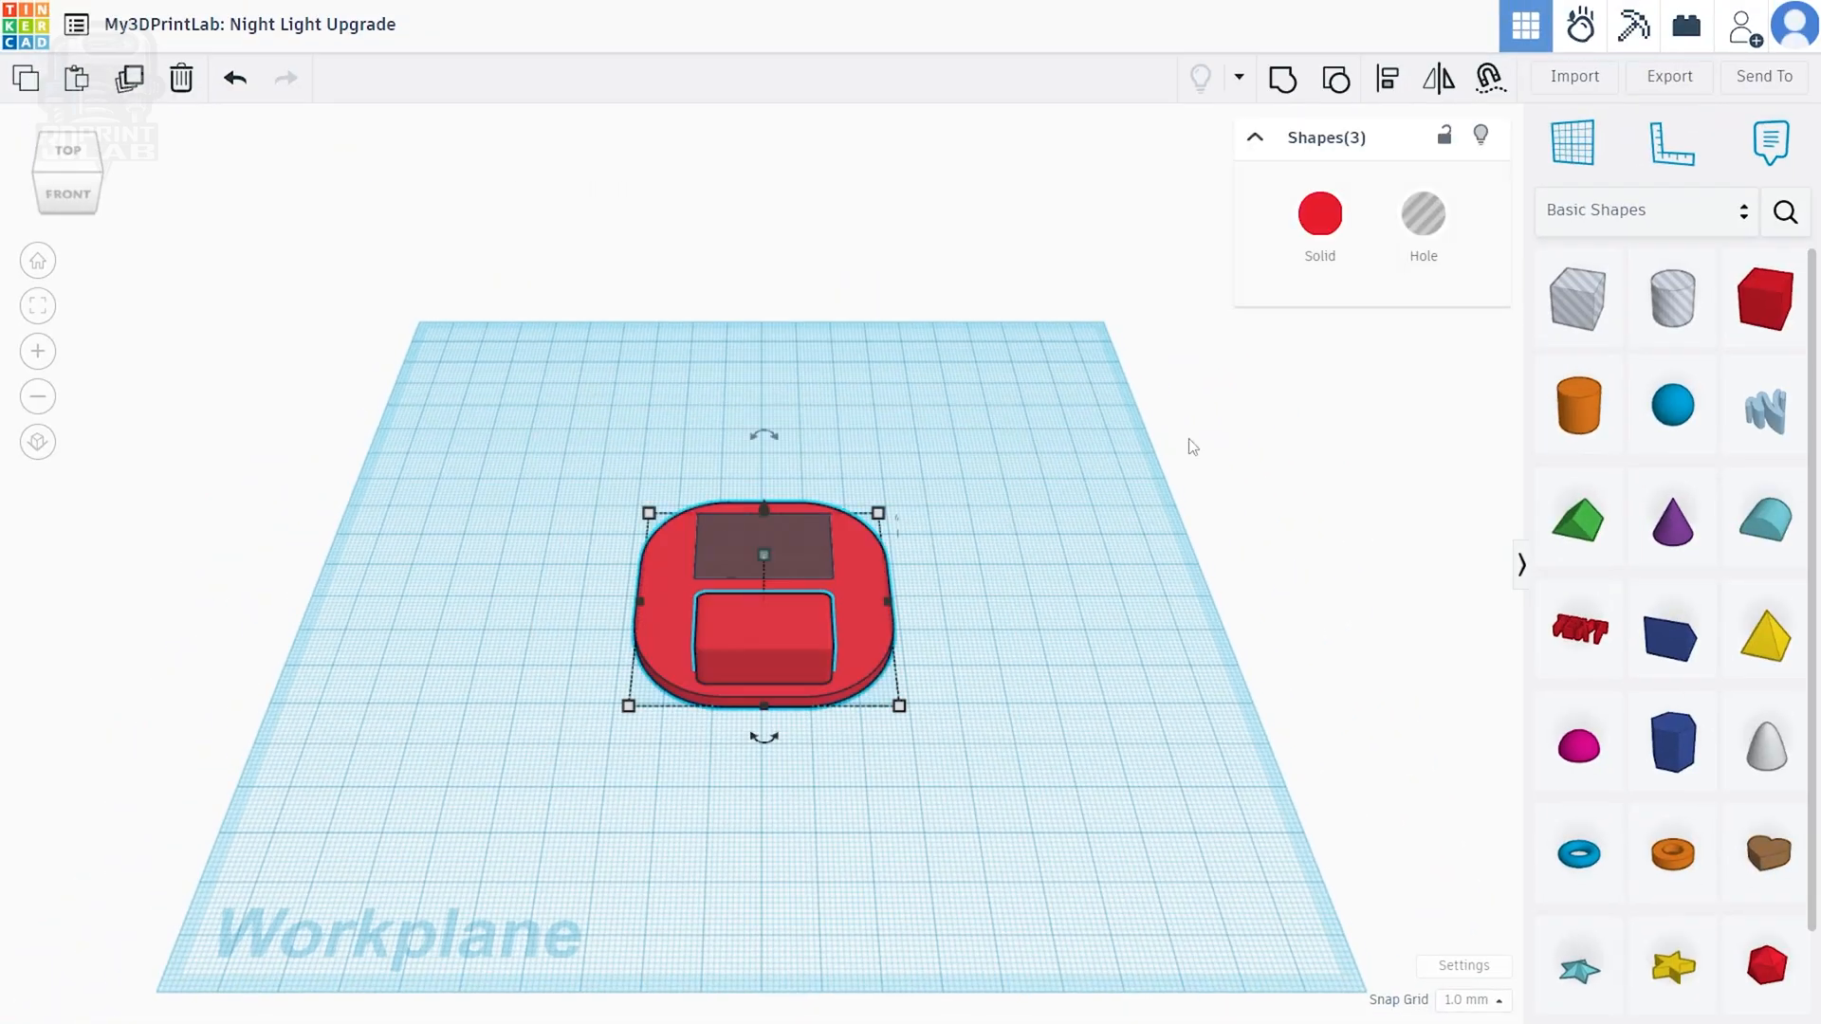